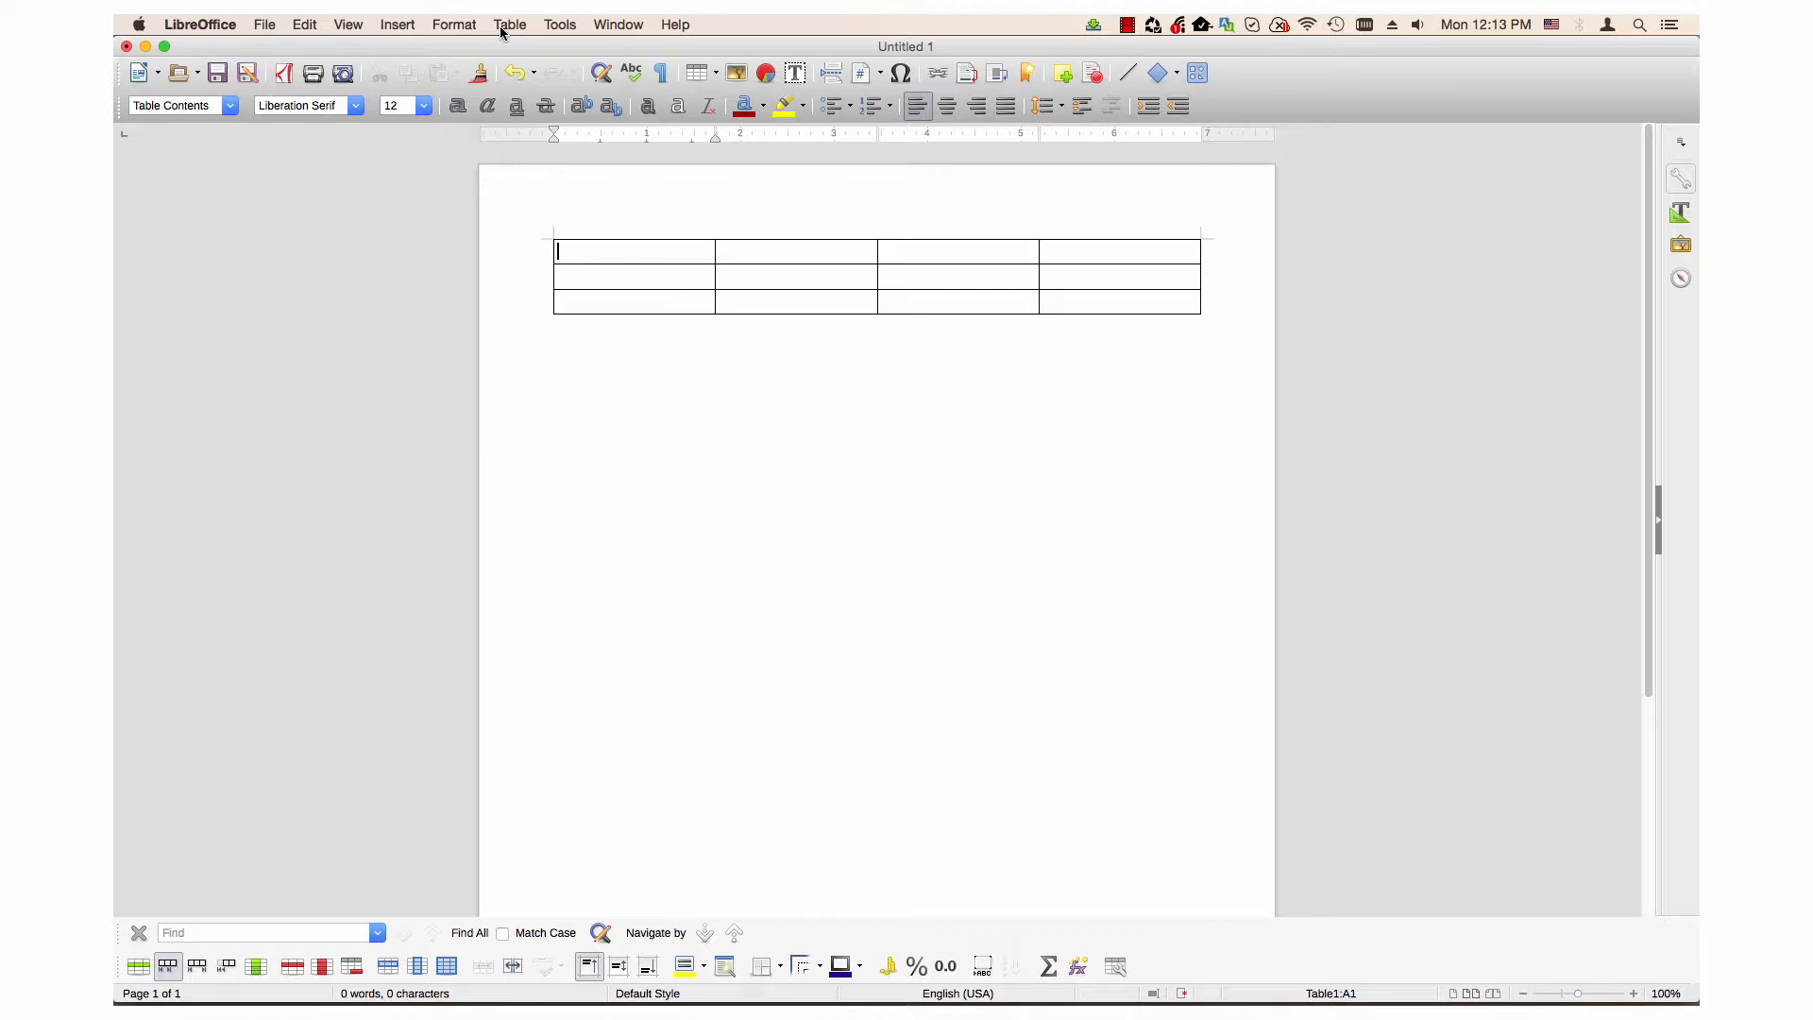
Bring up the AutoFormat dialog for the empty four-column table via the Table menu.
left_click(510, 24)
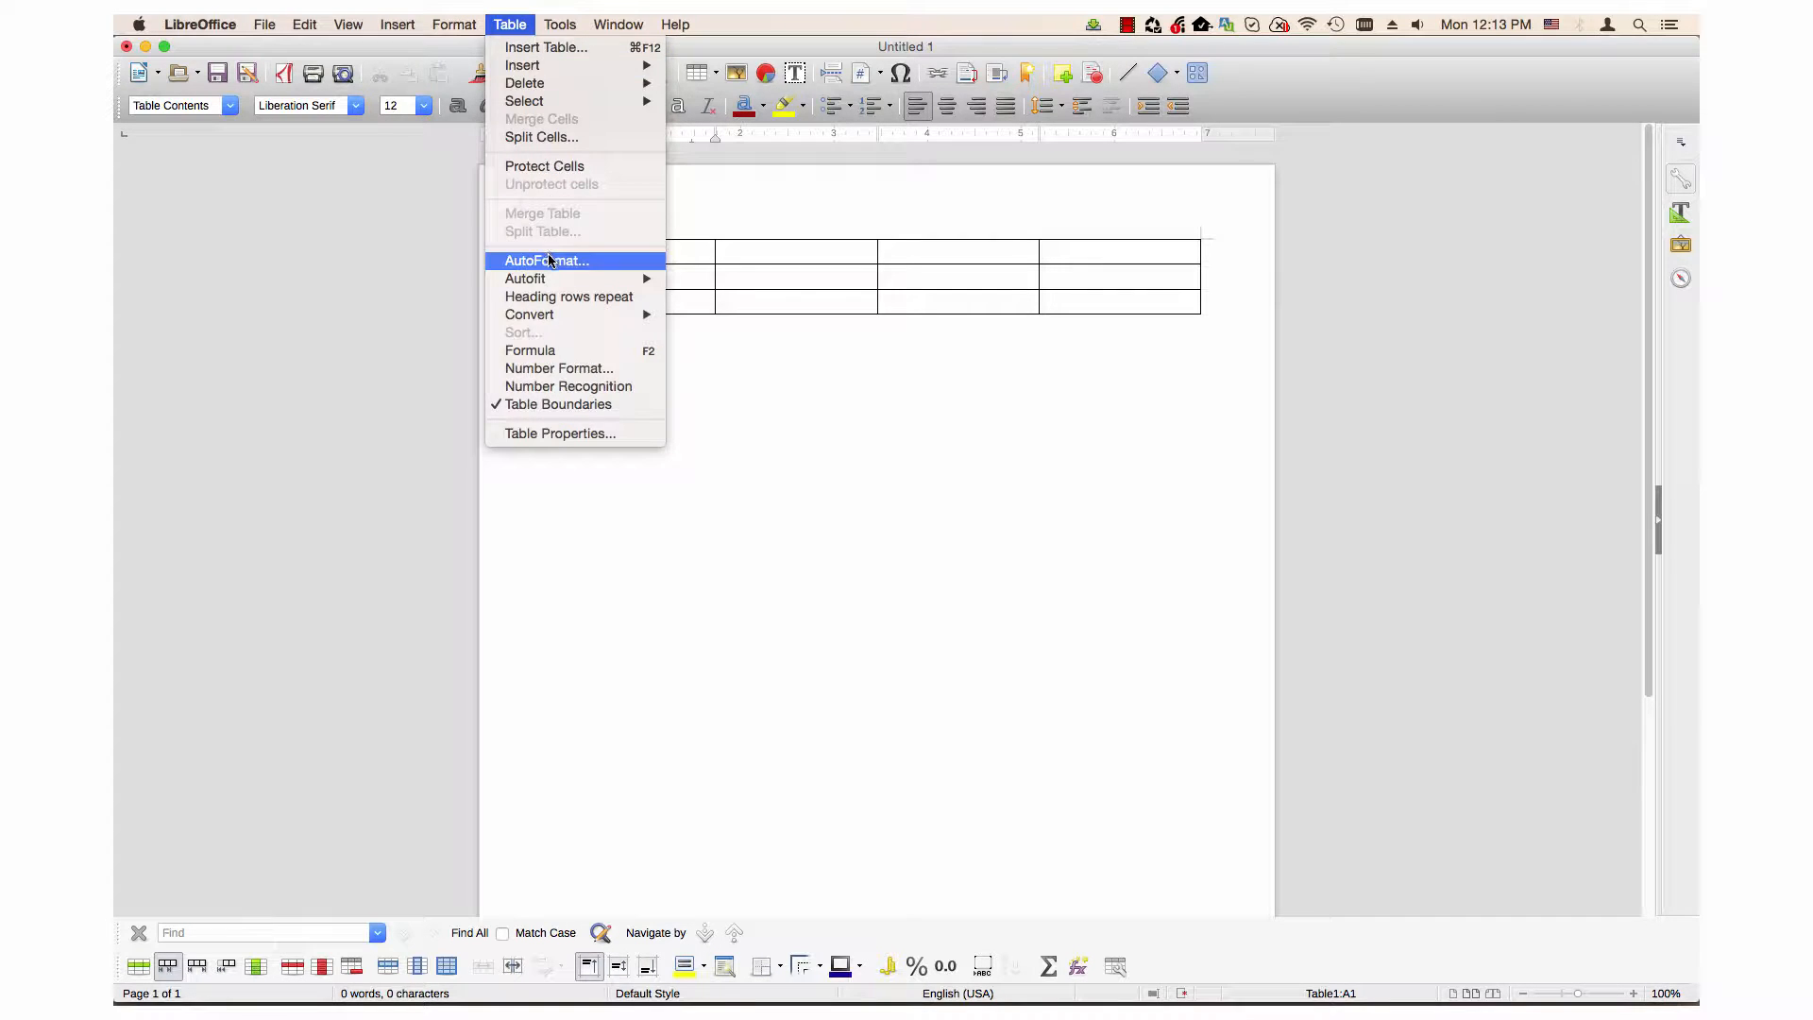
left_click(546, 261)
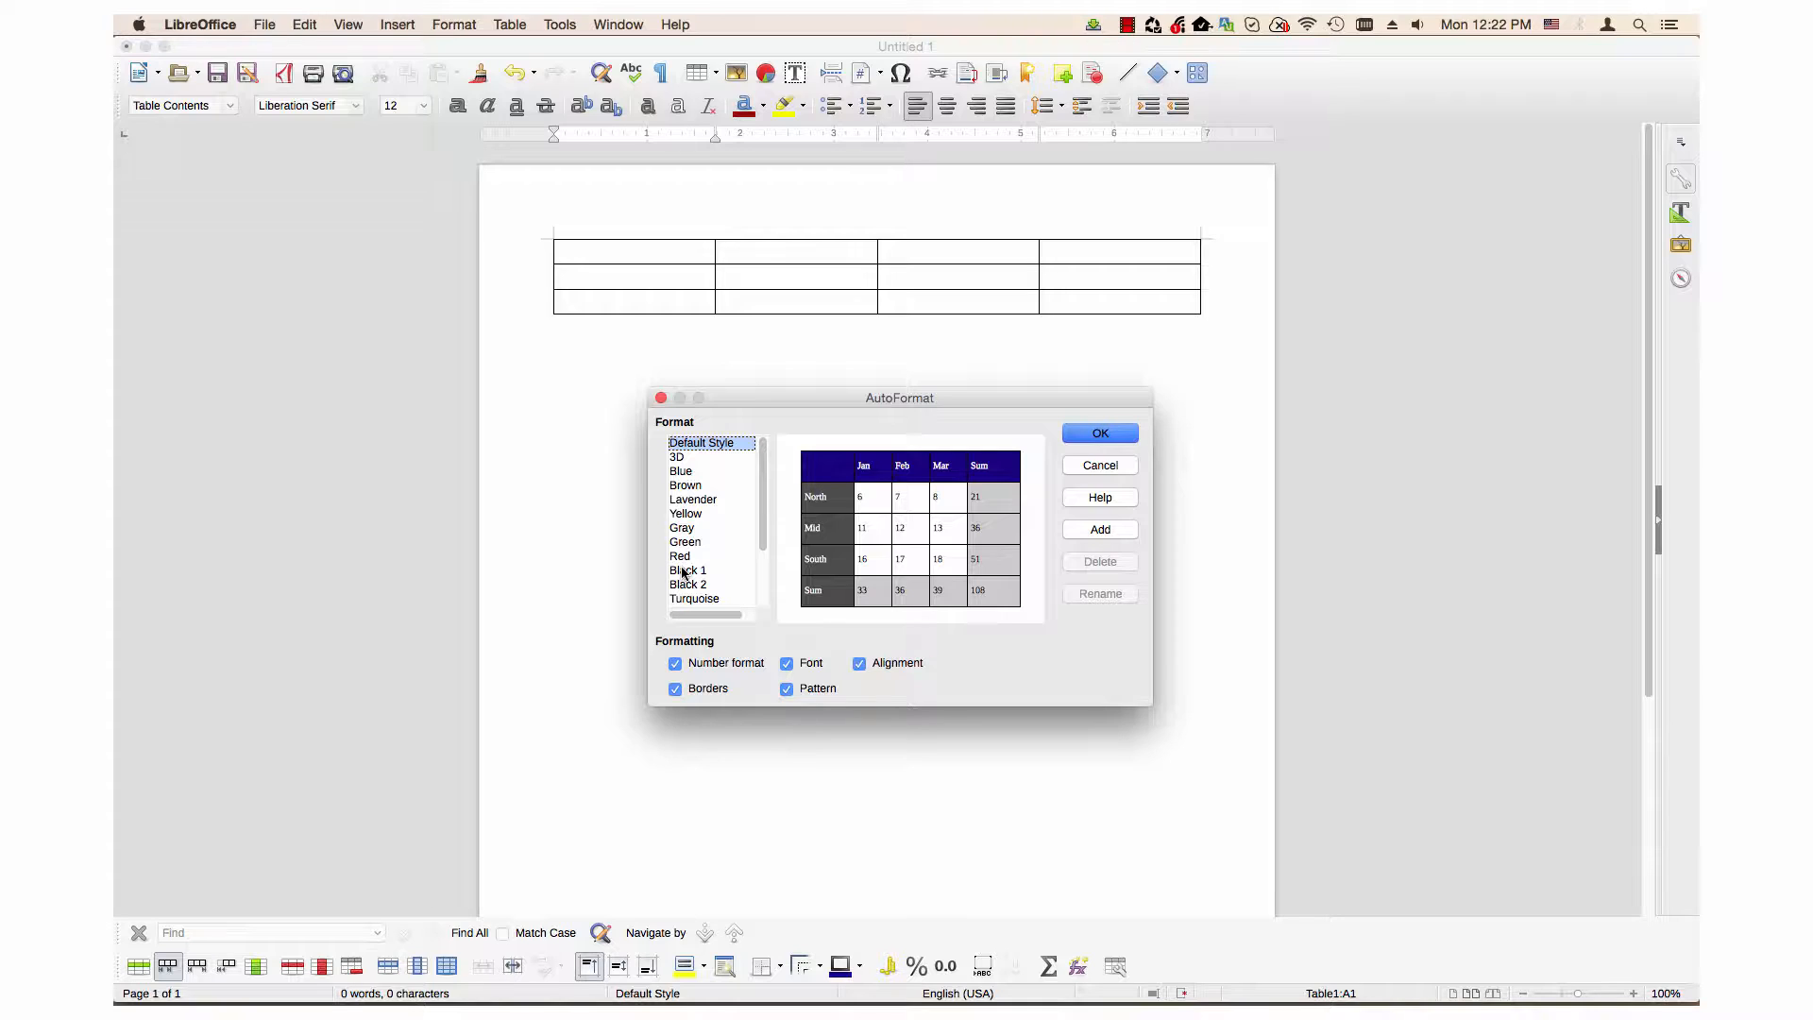
mouse_move(712, 580)
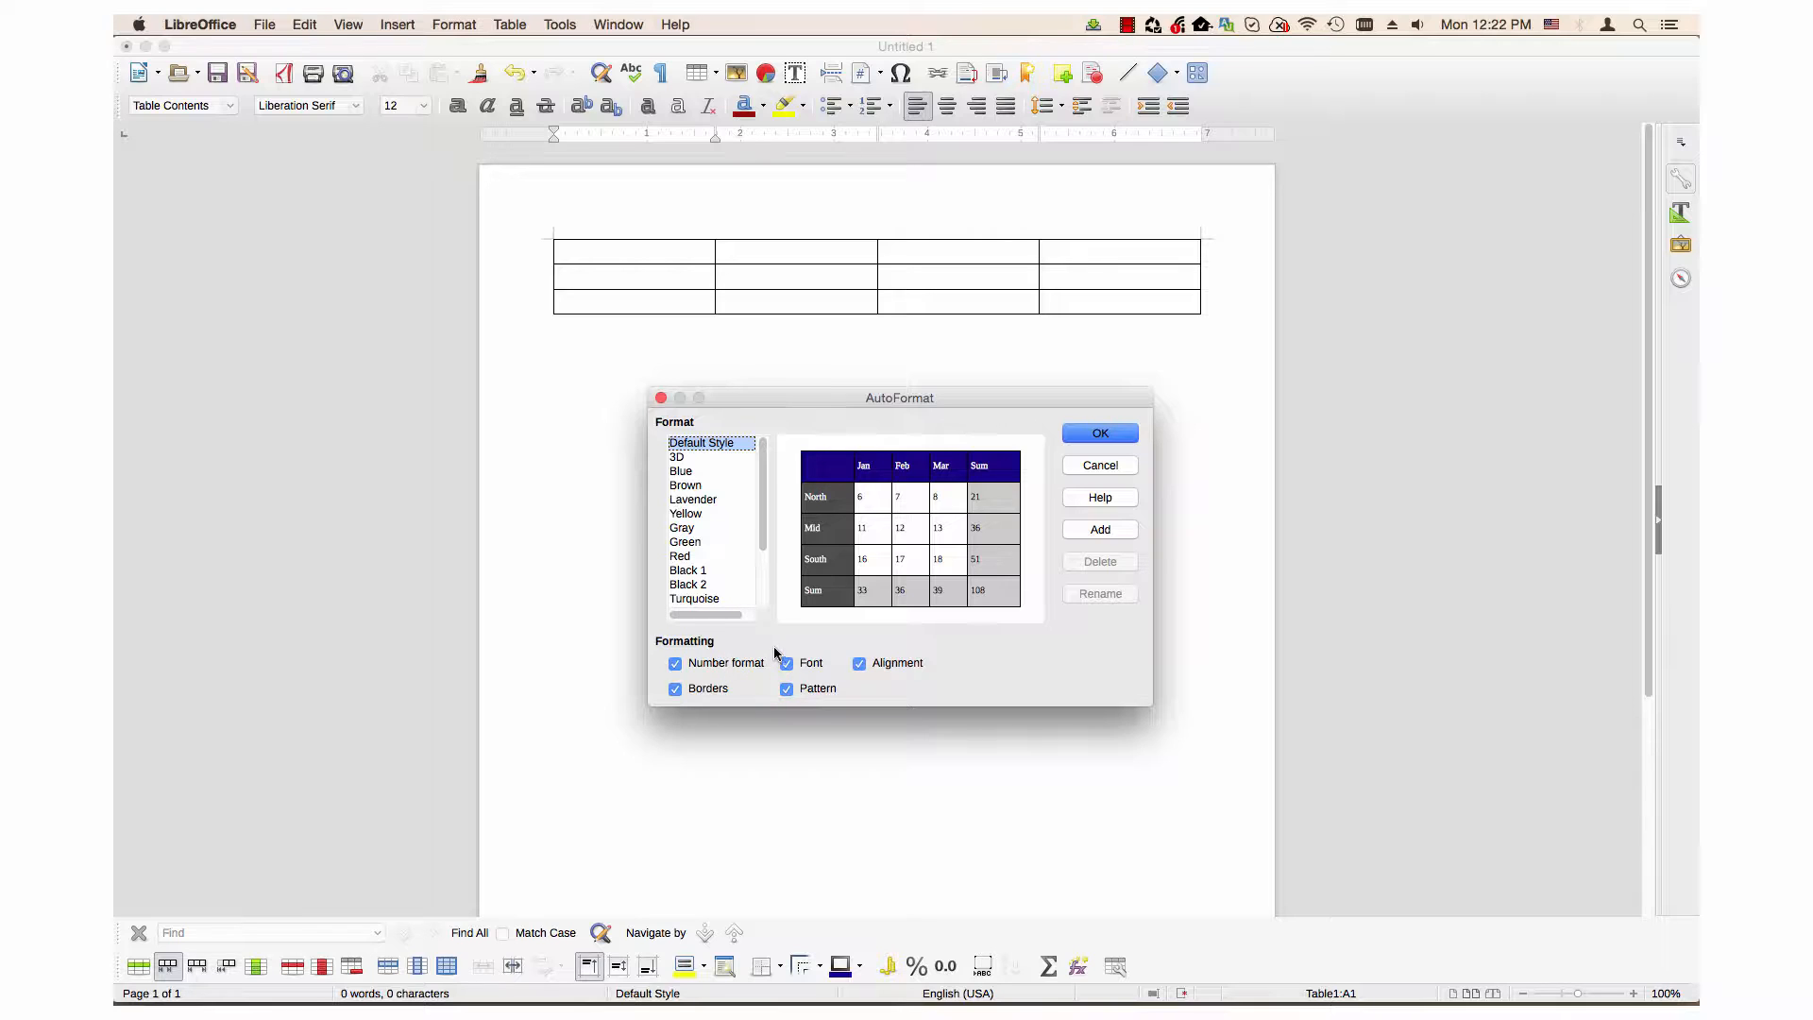
mouse_move(812, 651)
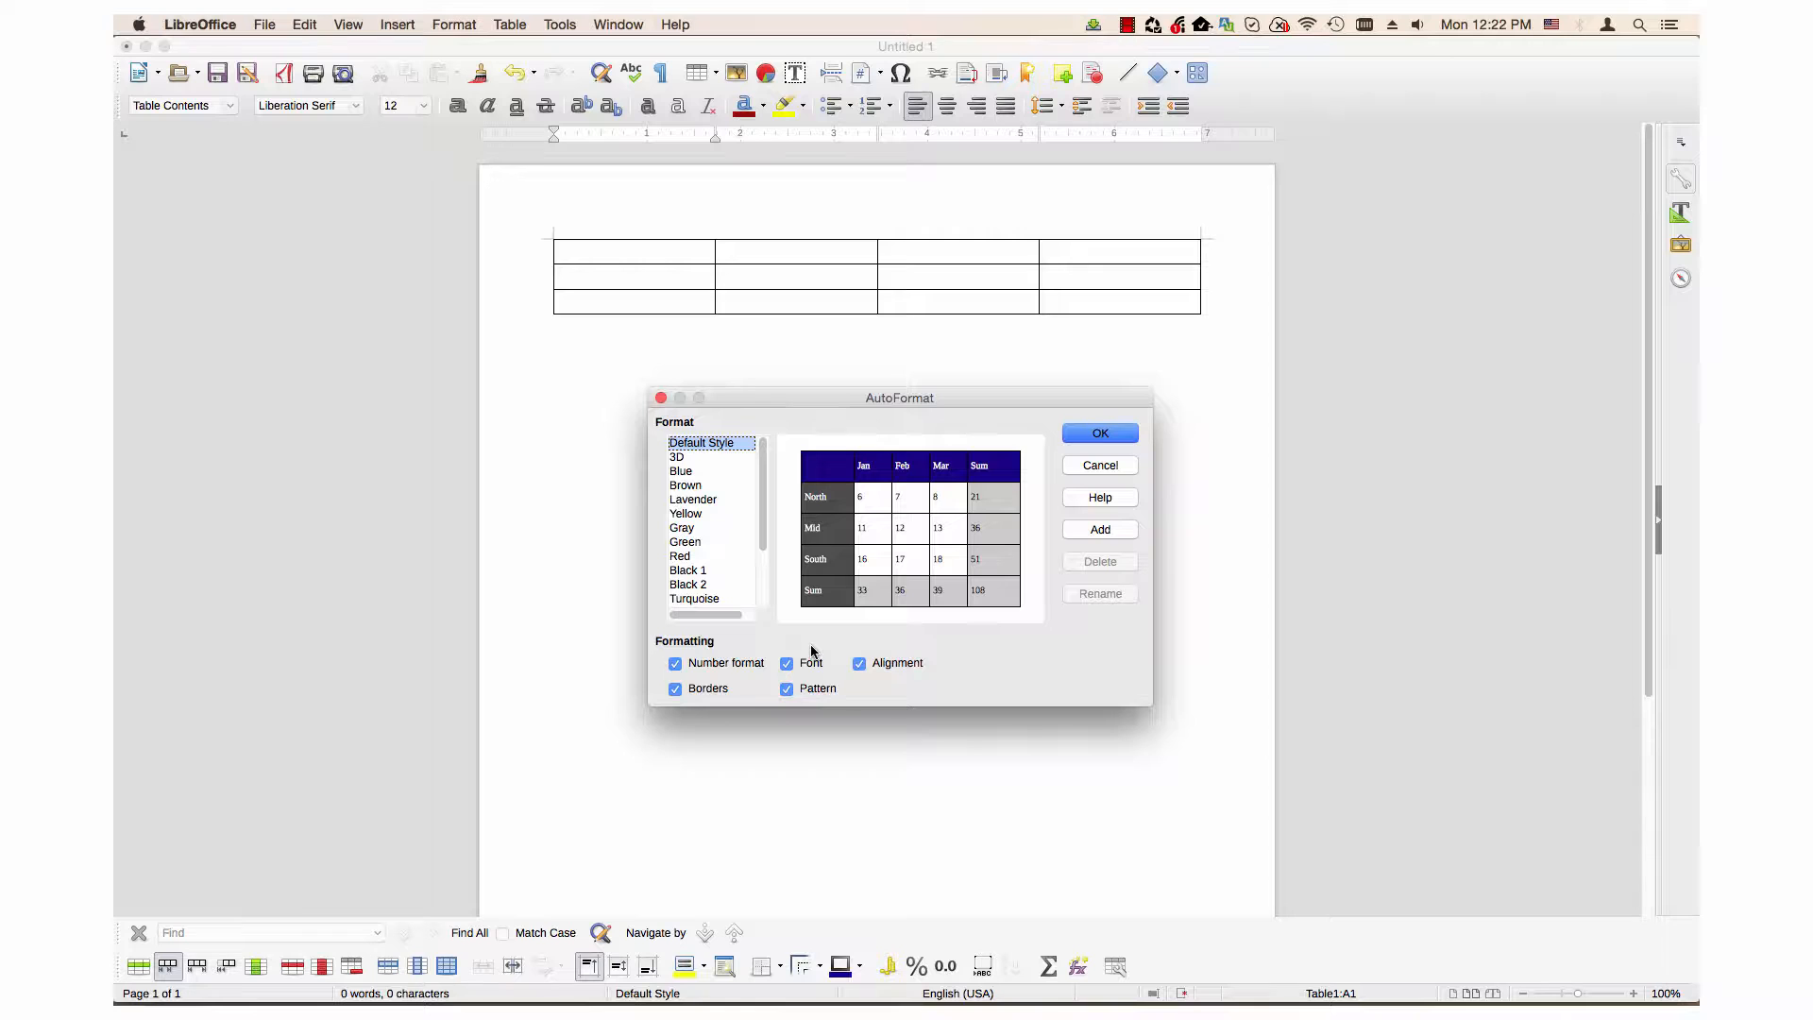
mouse_move(750, 578)
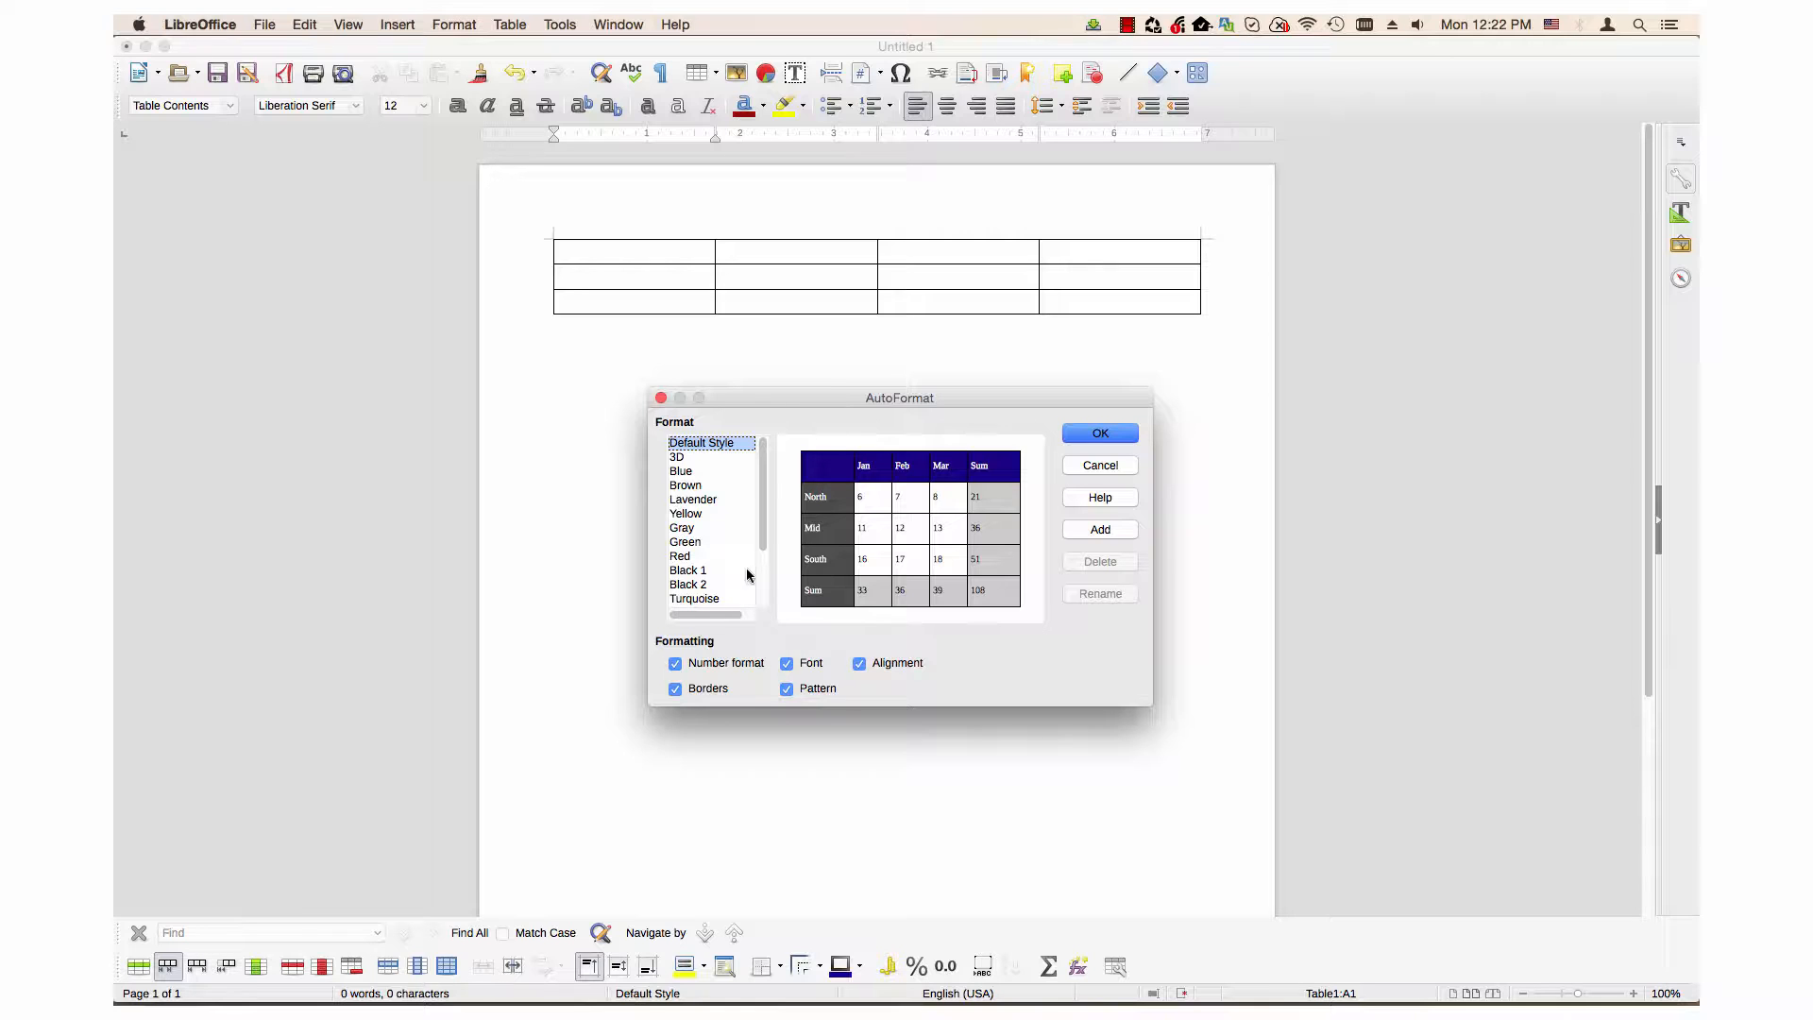
Preview the Brown style, toggling Number format, Font, Alignment and Borders, then close without applying it.
left_click(684, 486)
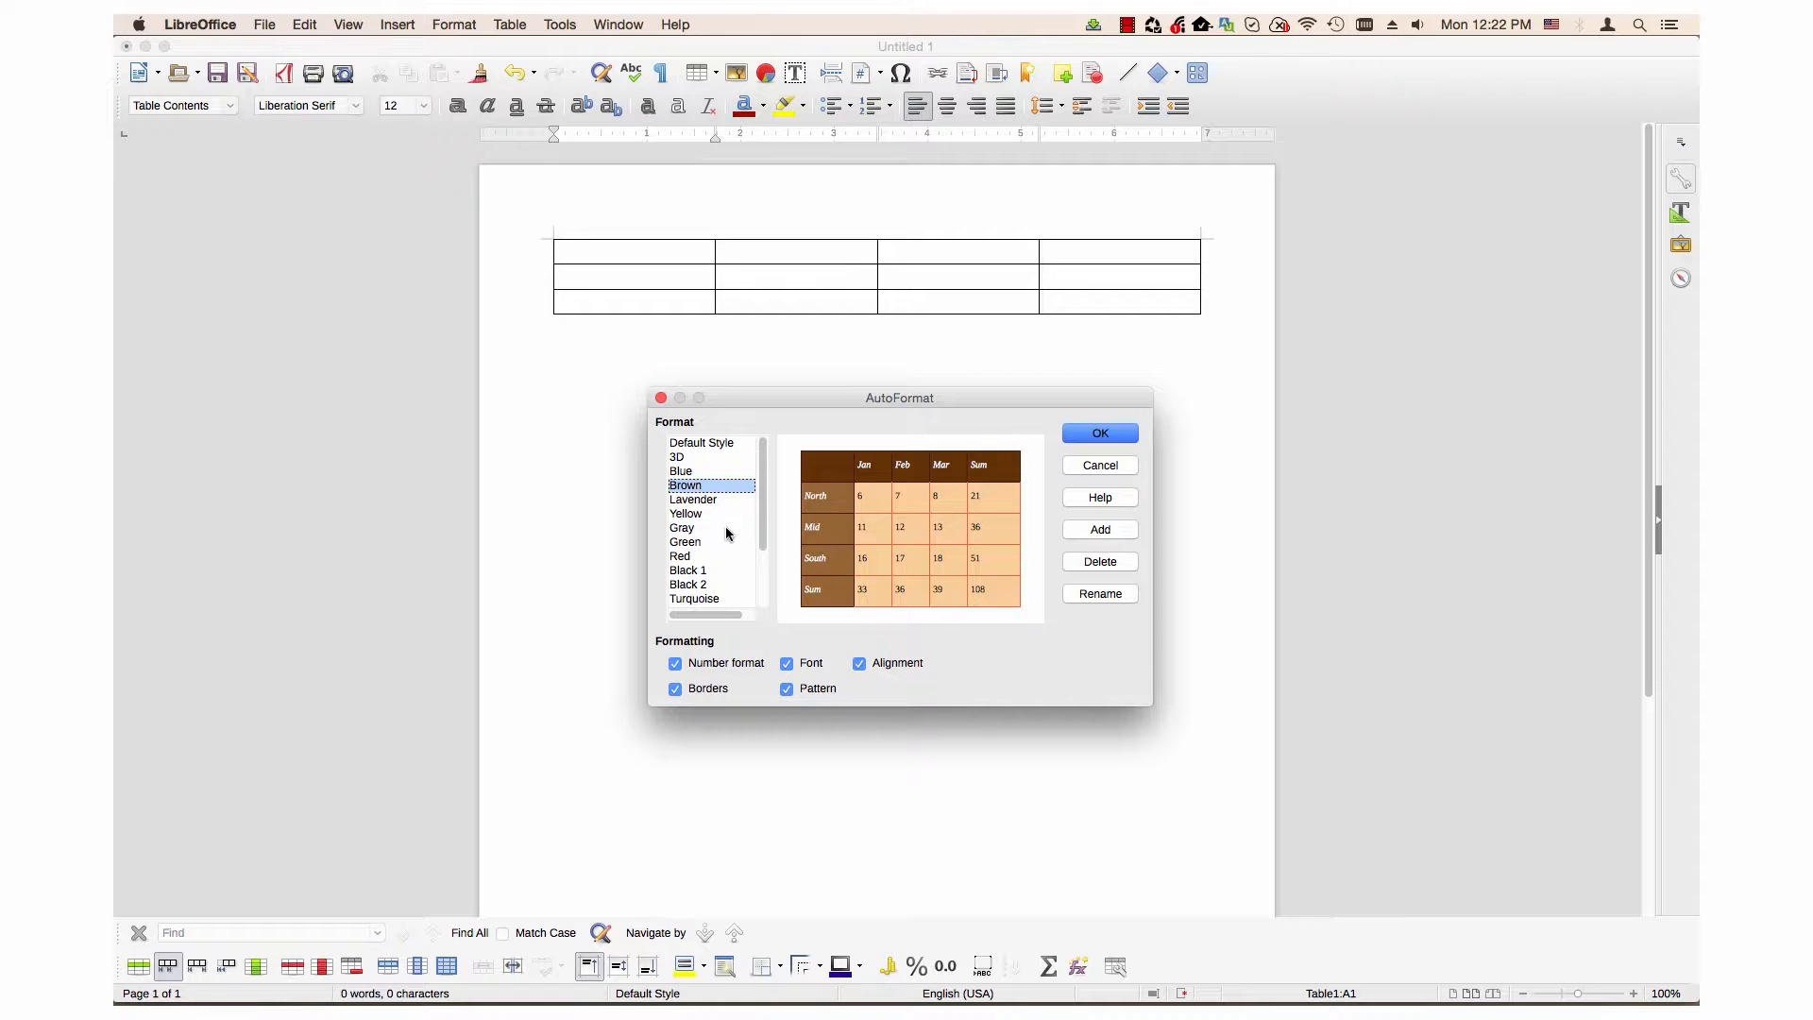
mouse_move(774, 571)
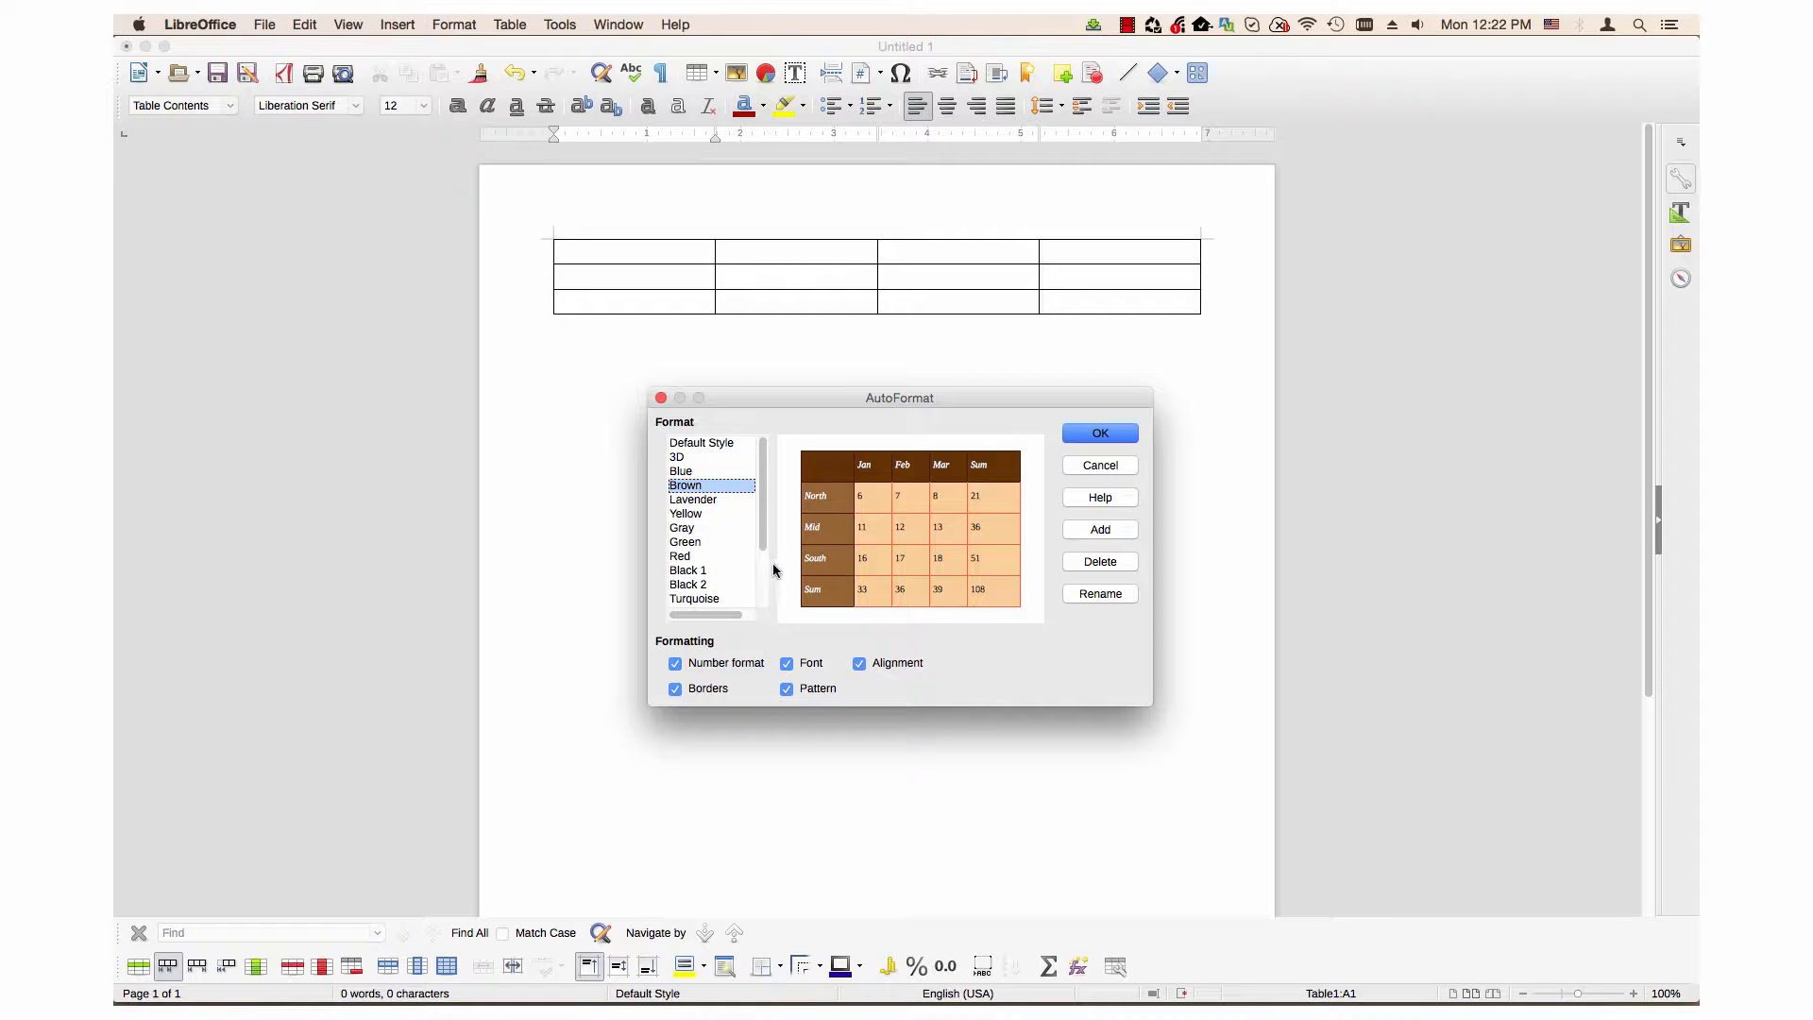
mouse_move(839, 663)
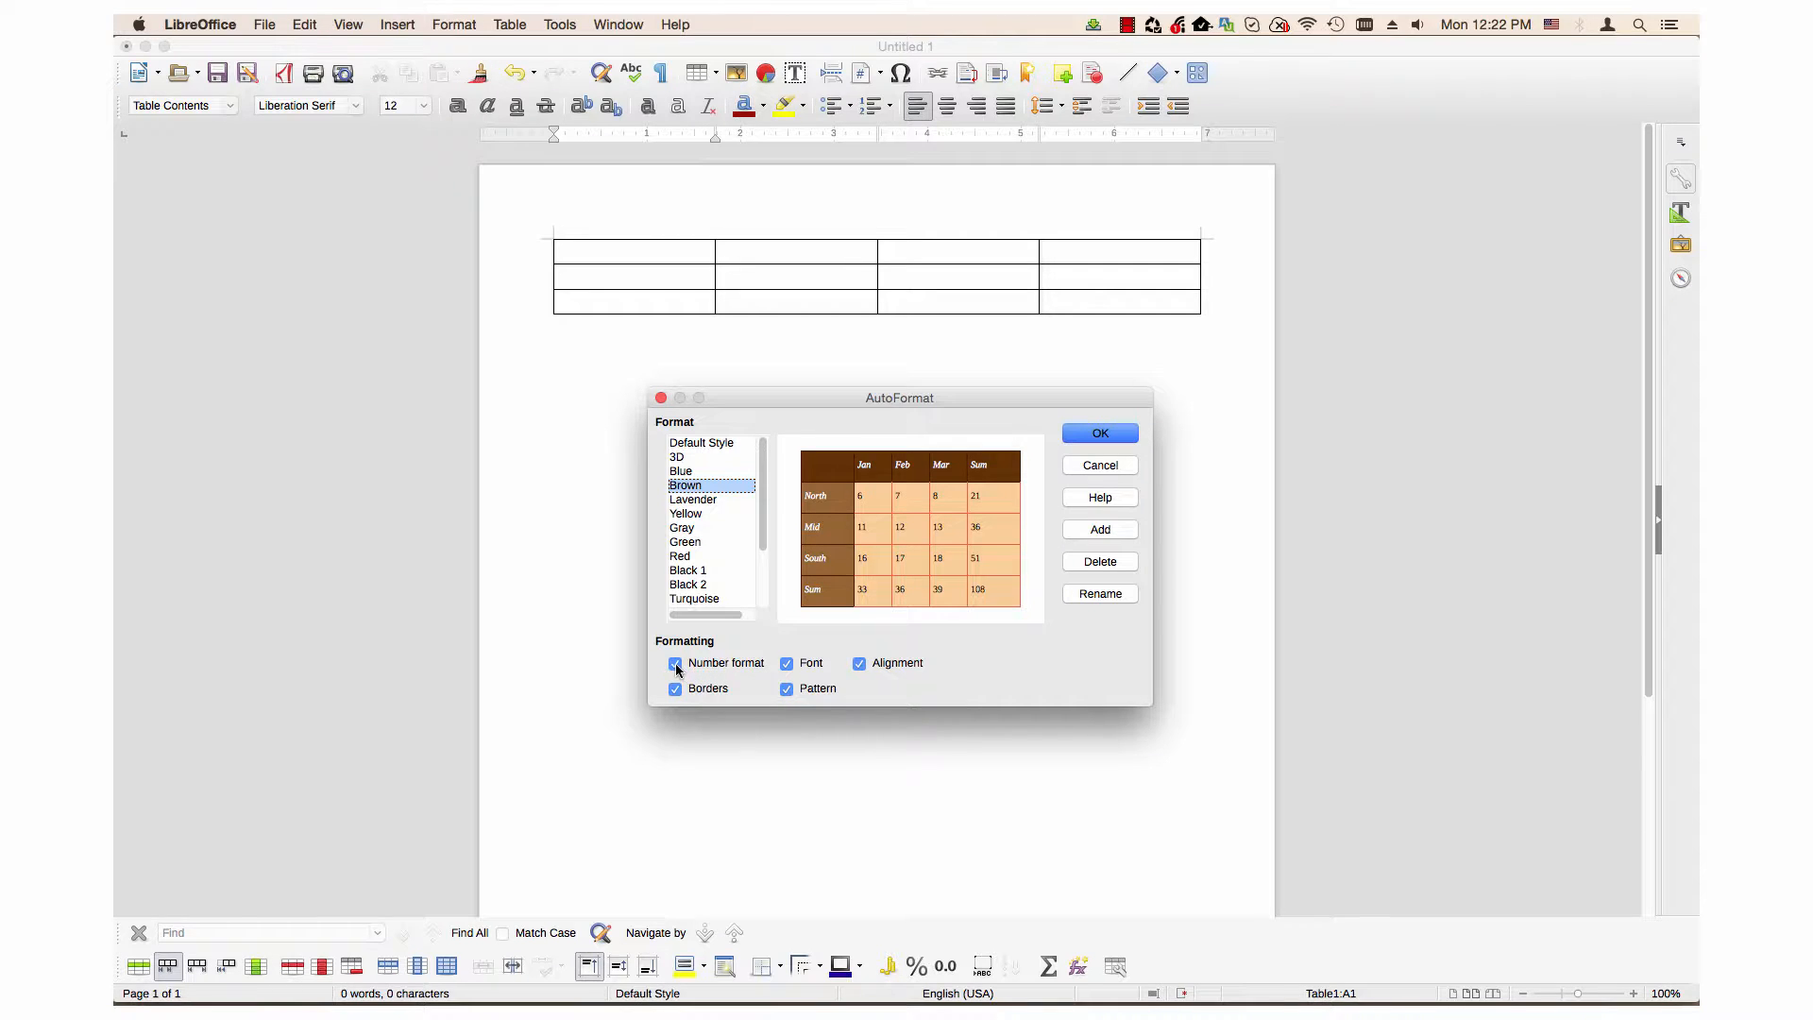
left_click(786, 663)
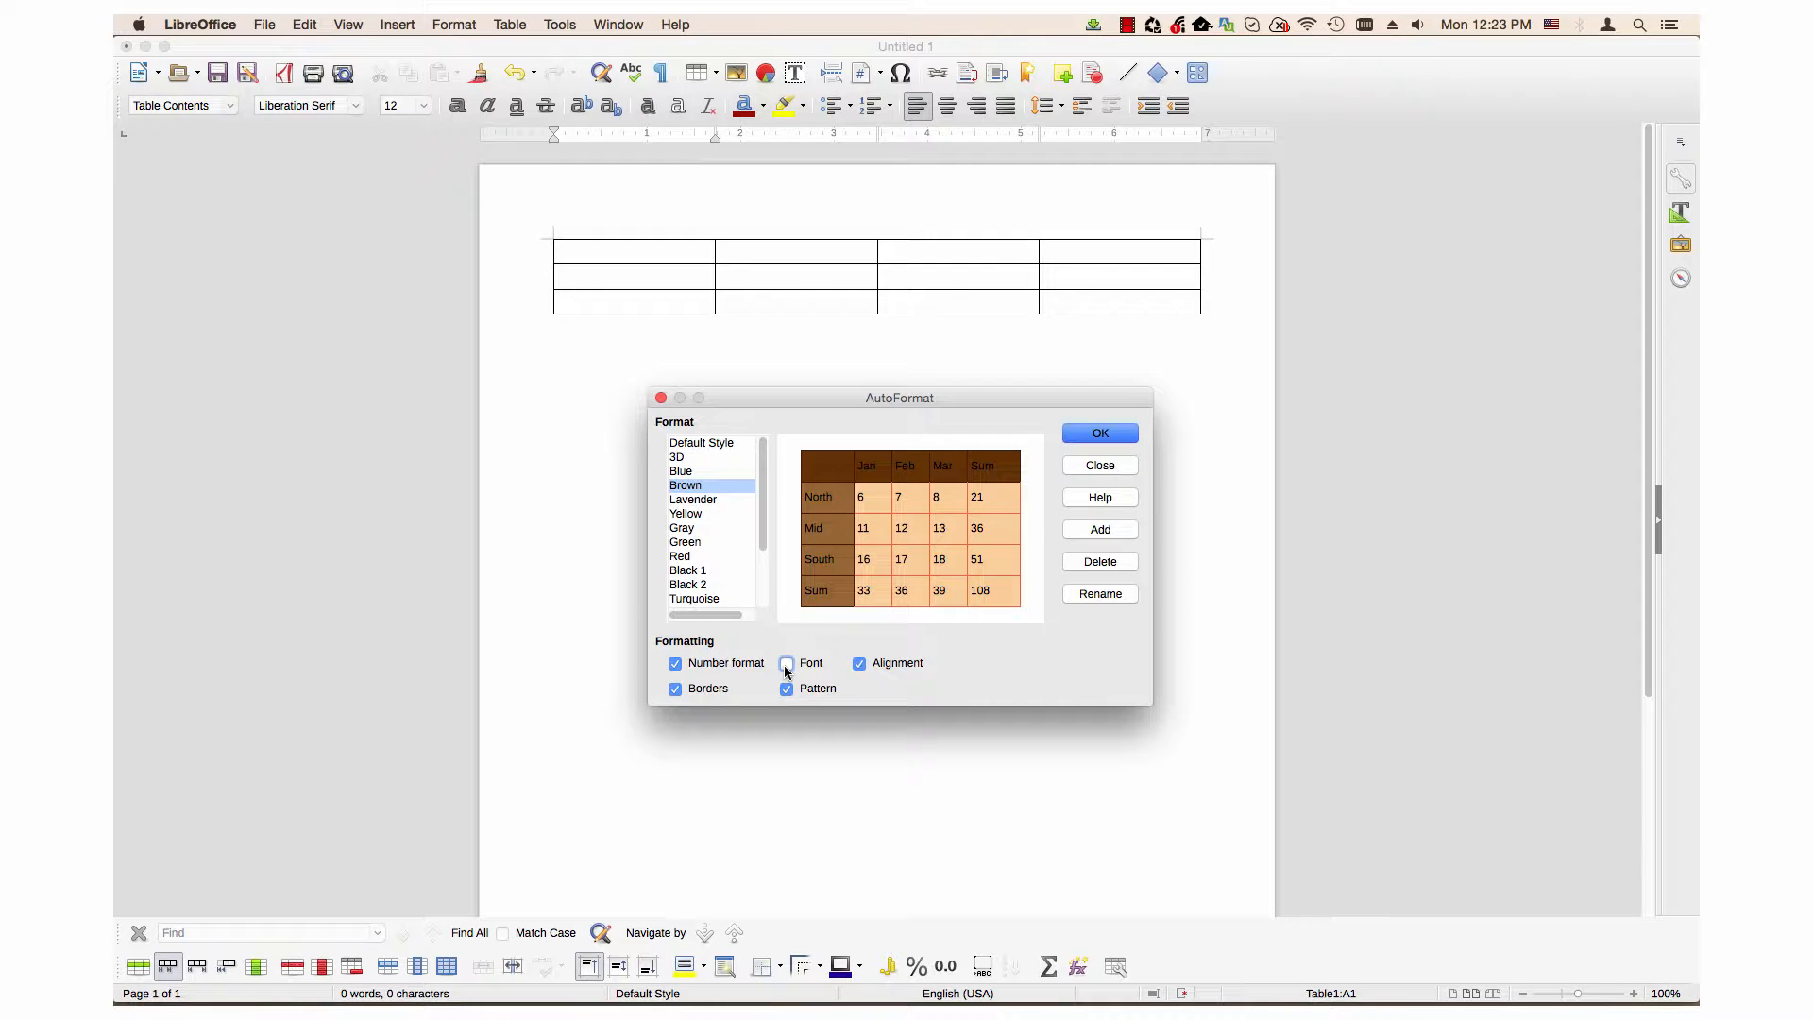
left_click(787, 663)
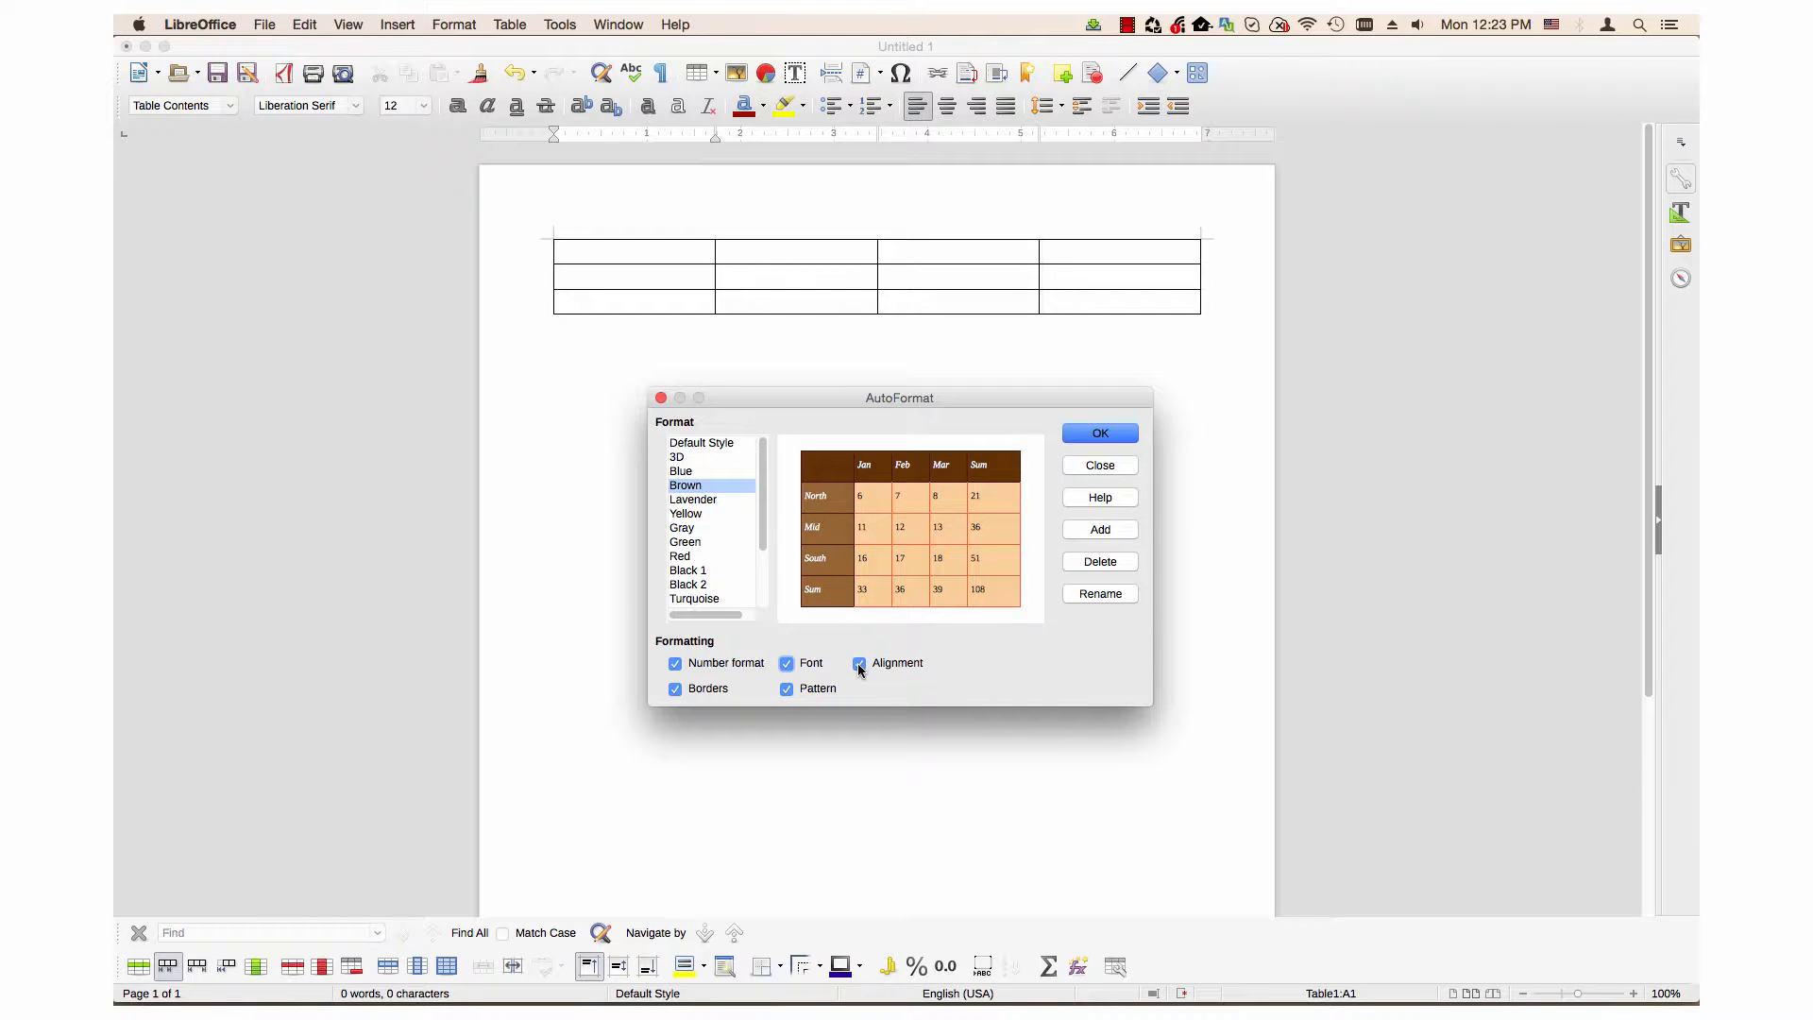
left_click(676, 687)
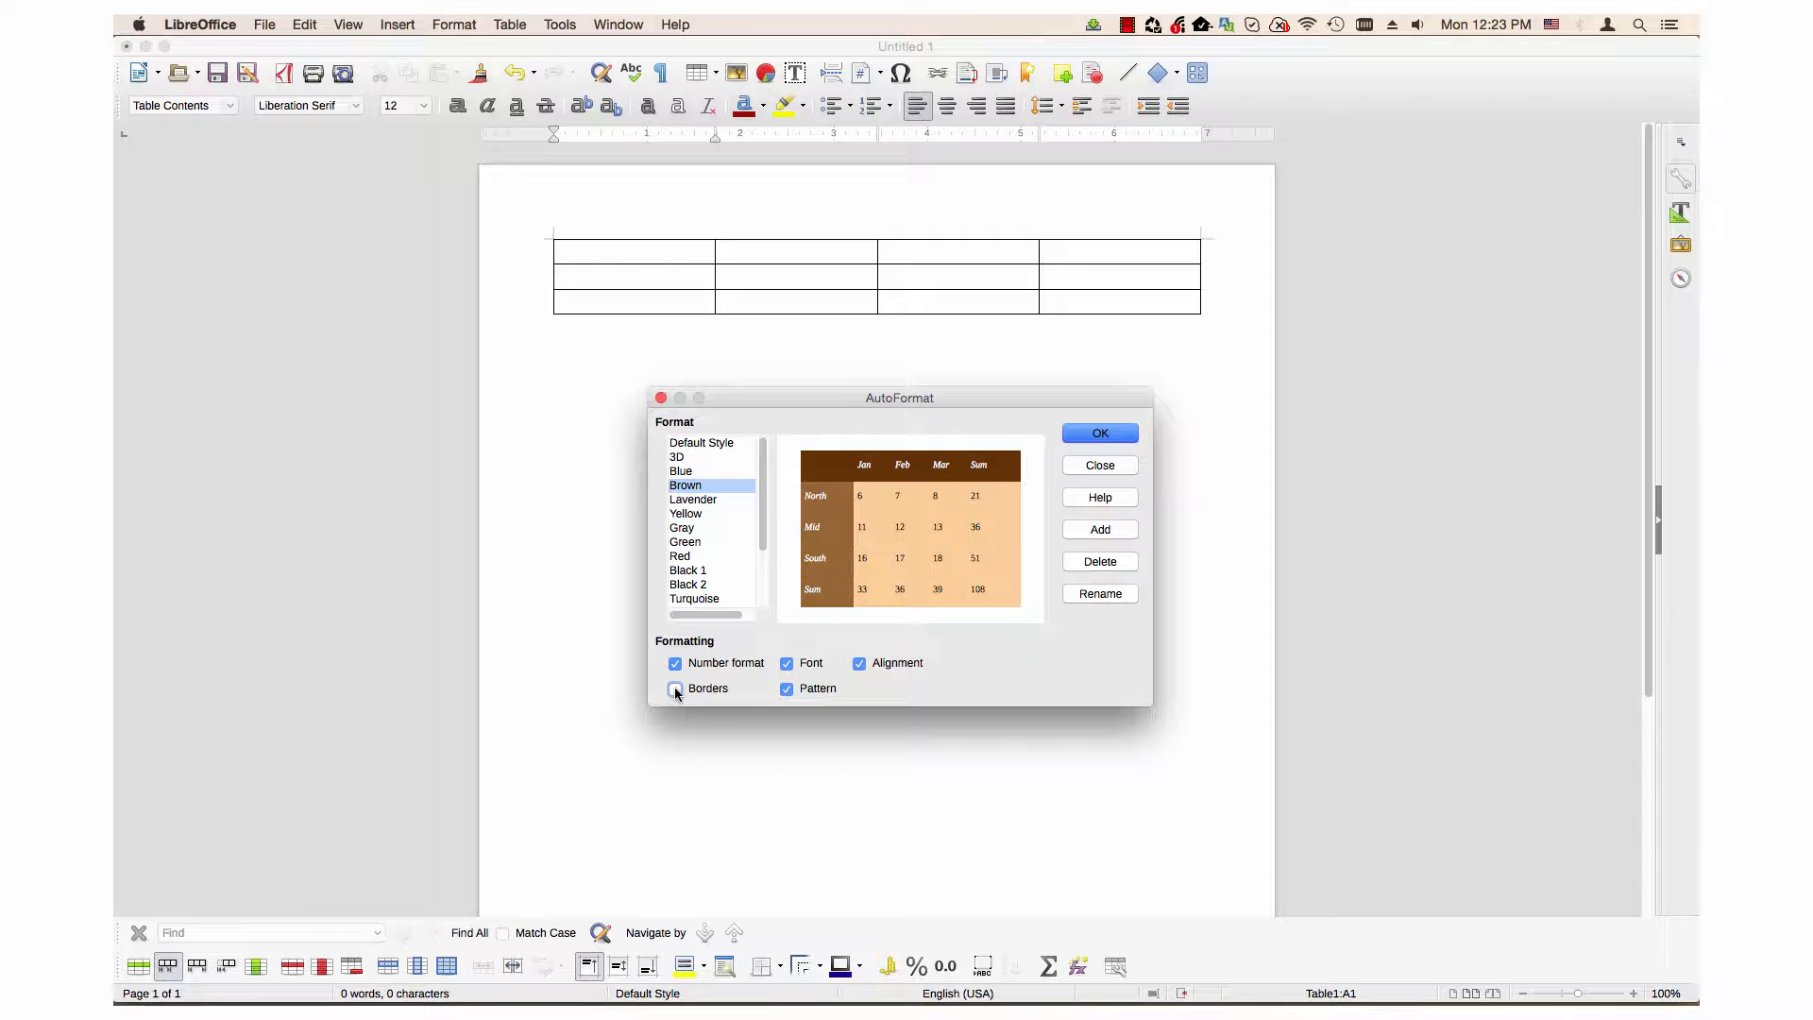
left_click(676, 687)
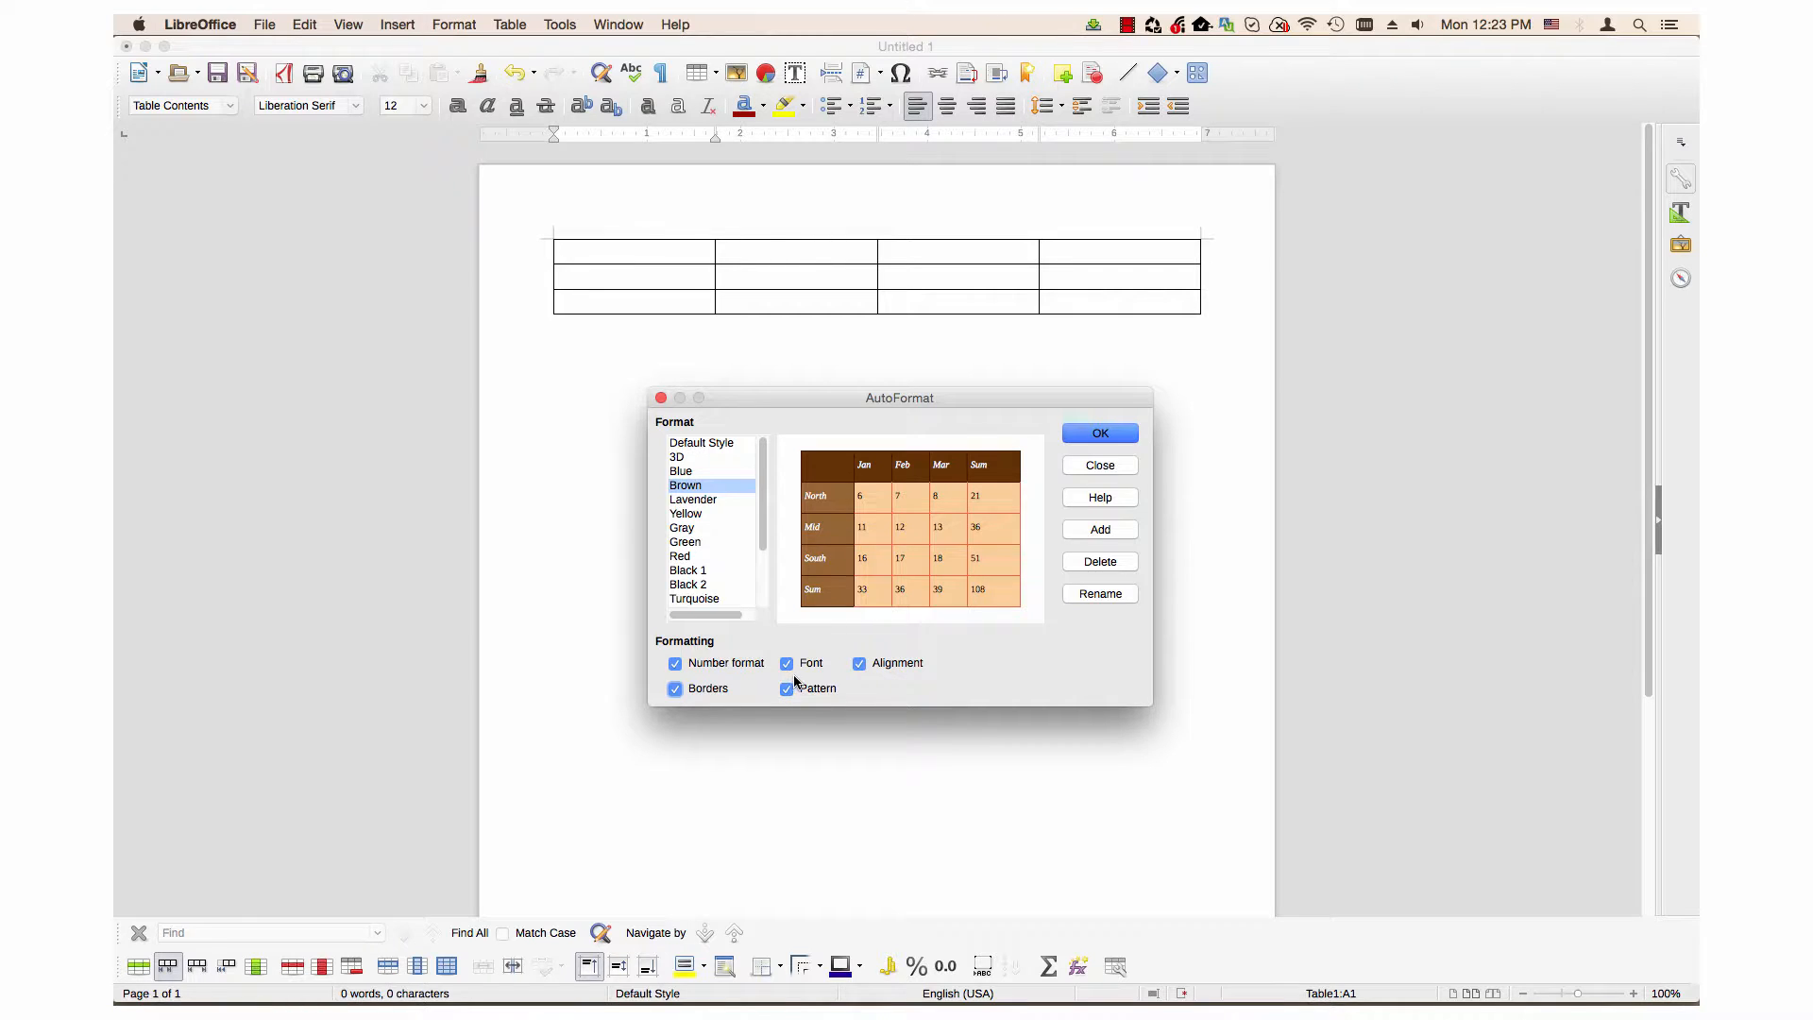
mouse_move(835, 637)
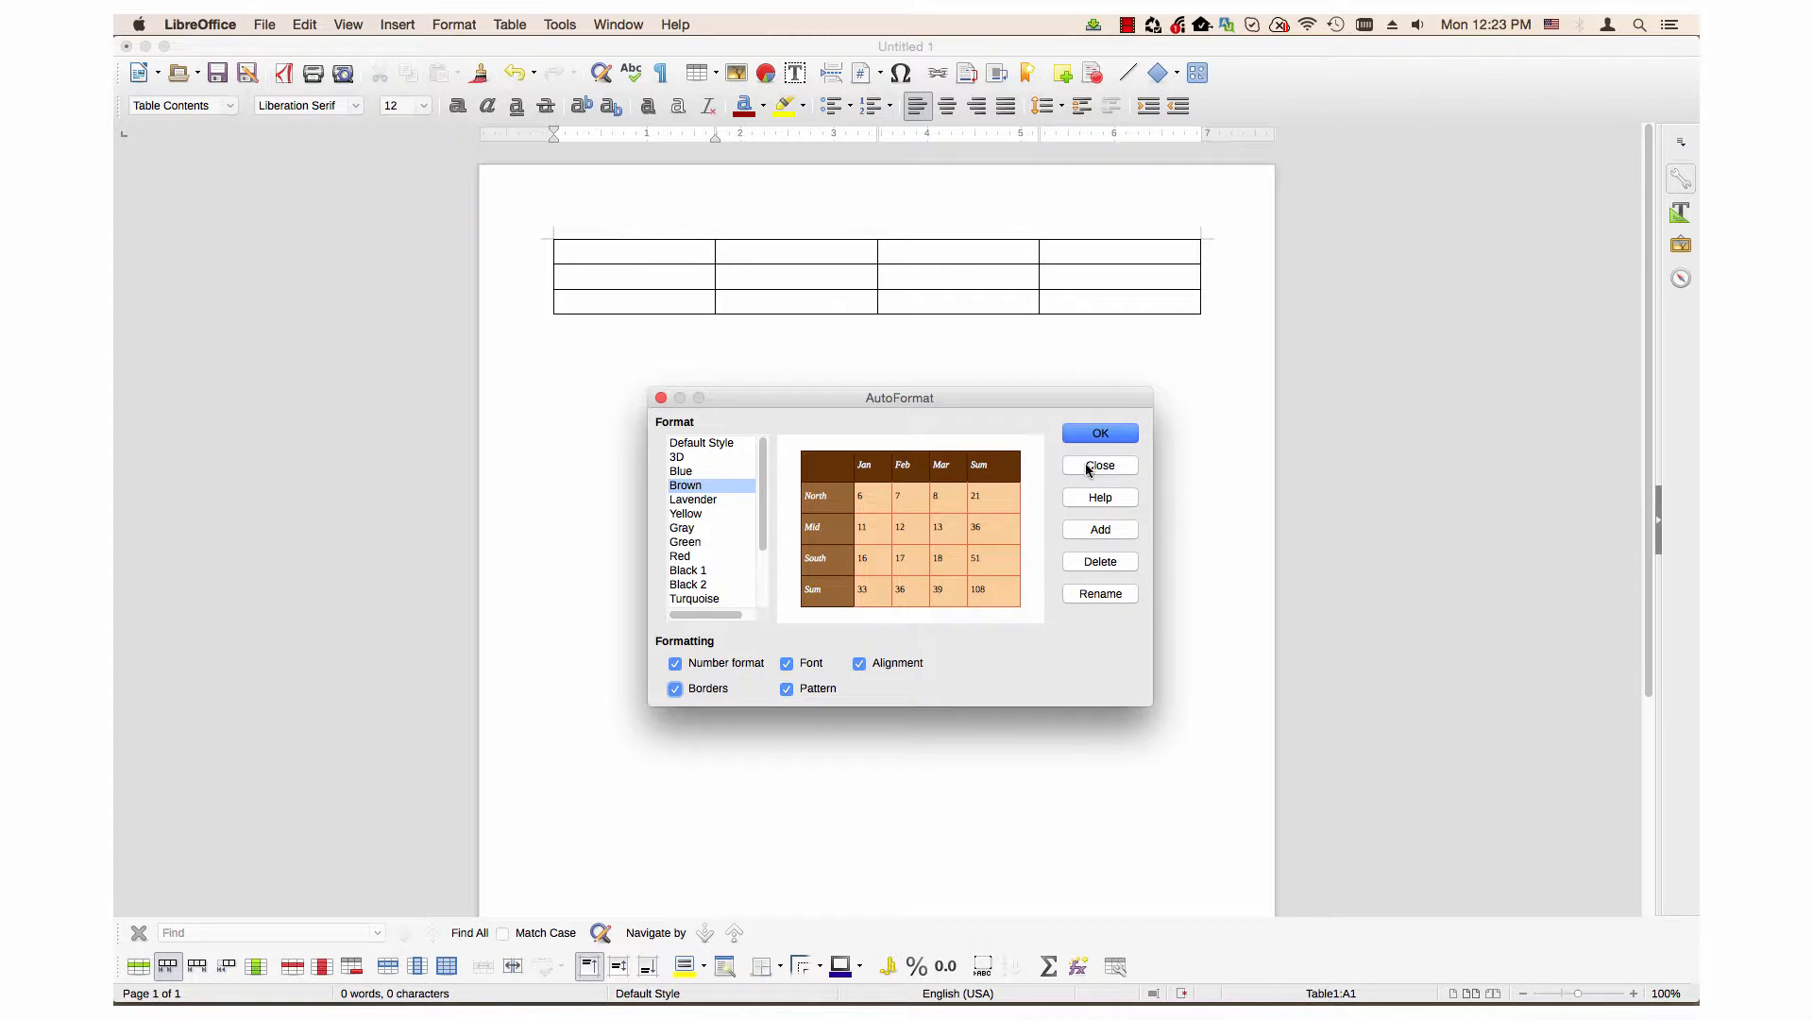
left_click(1097, 464)
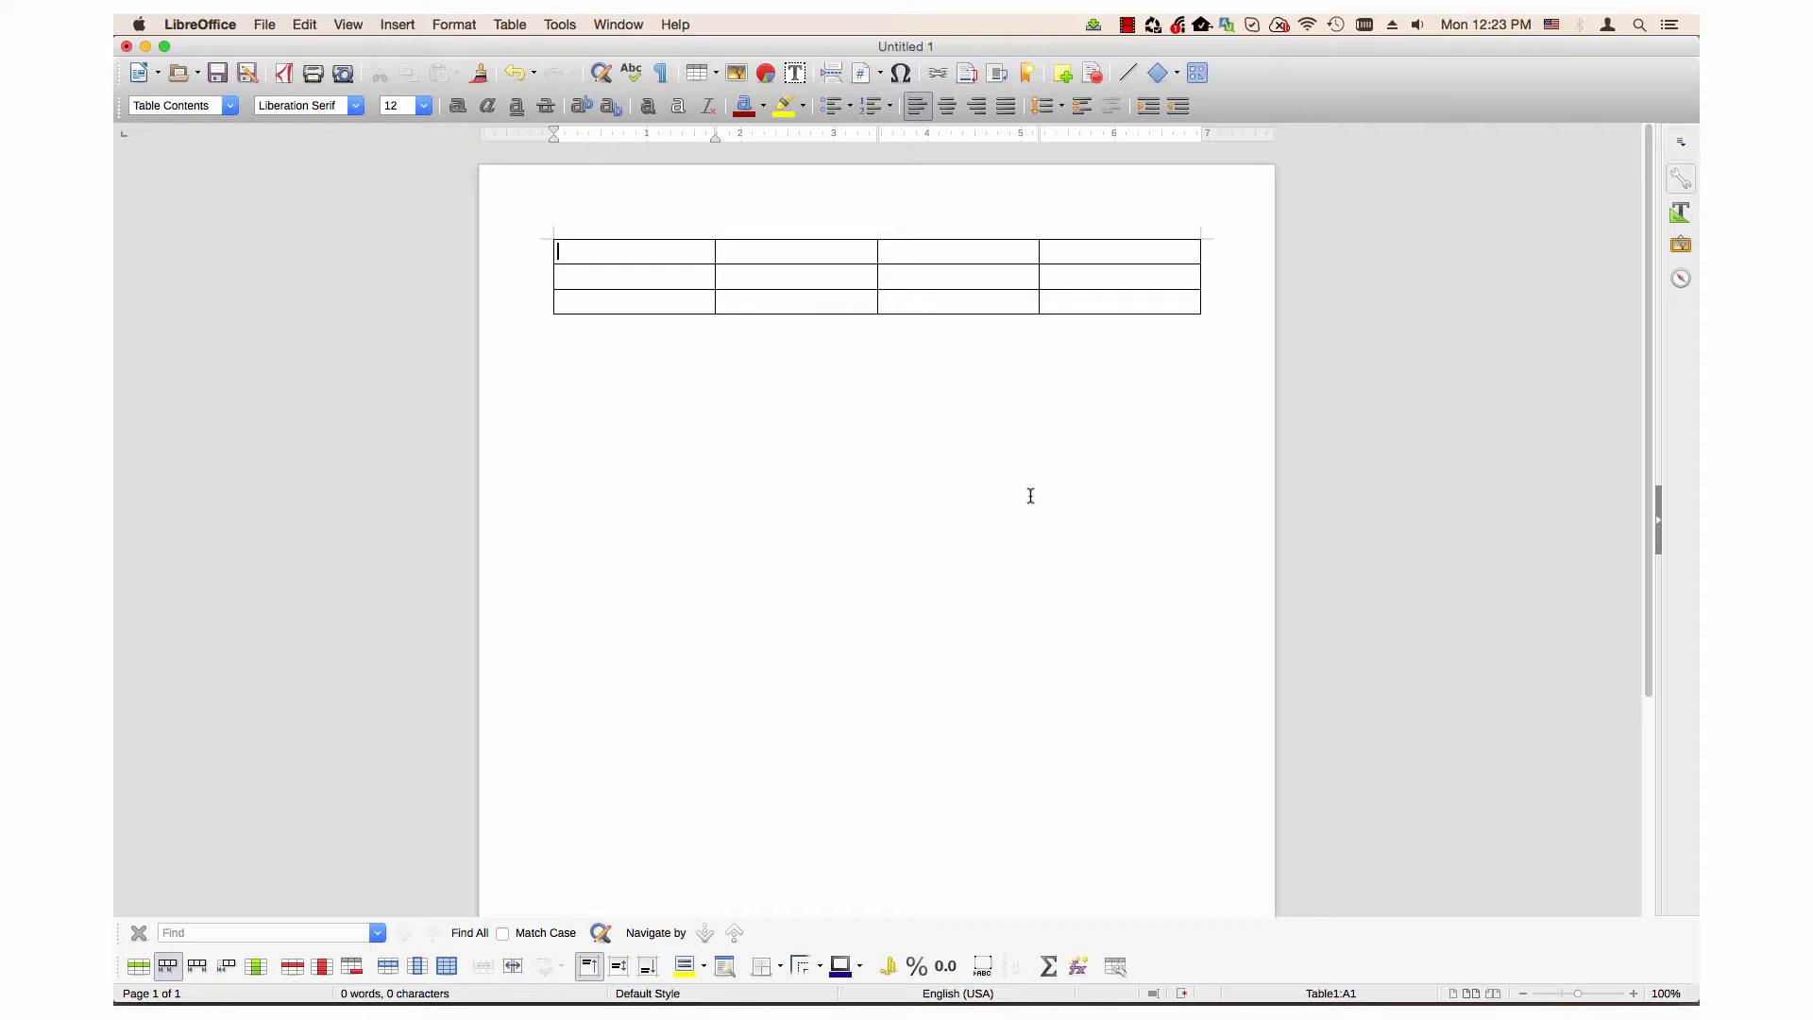
mouse_move(771, 297)
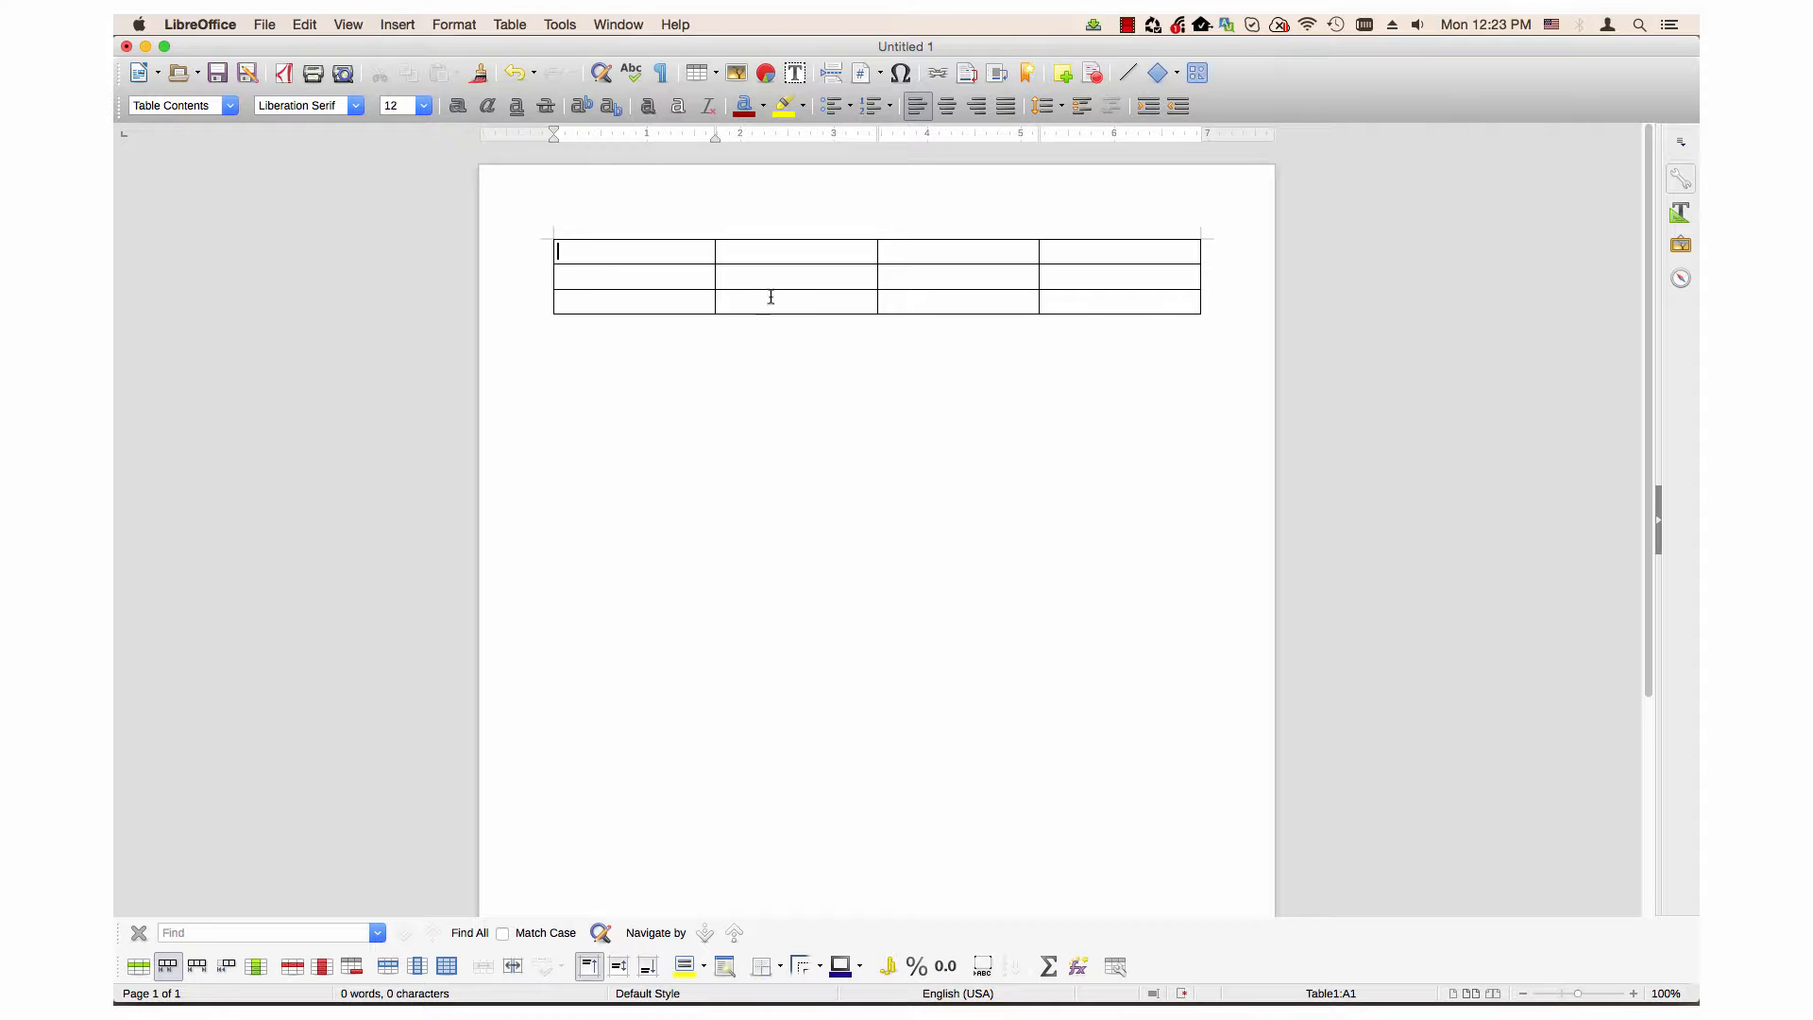
From cell B2 of the pet-gender table, reopen the AutoFormat dialog.
left_click(795, 276)
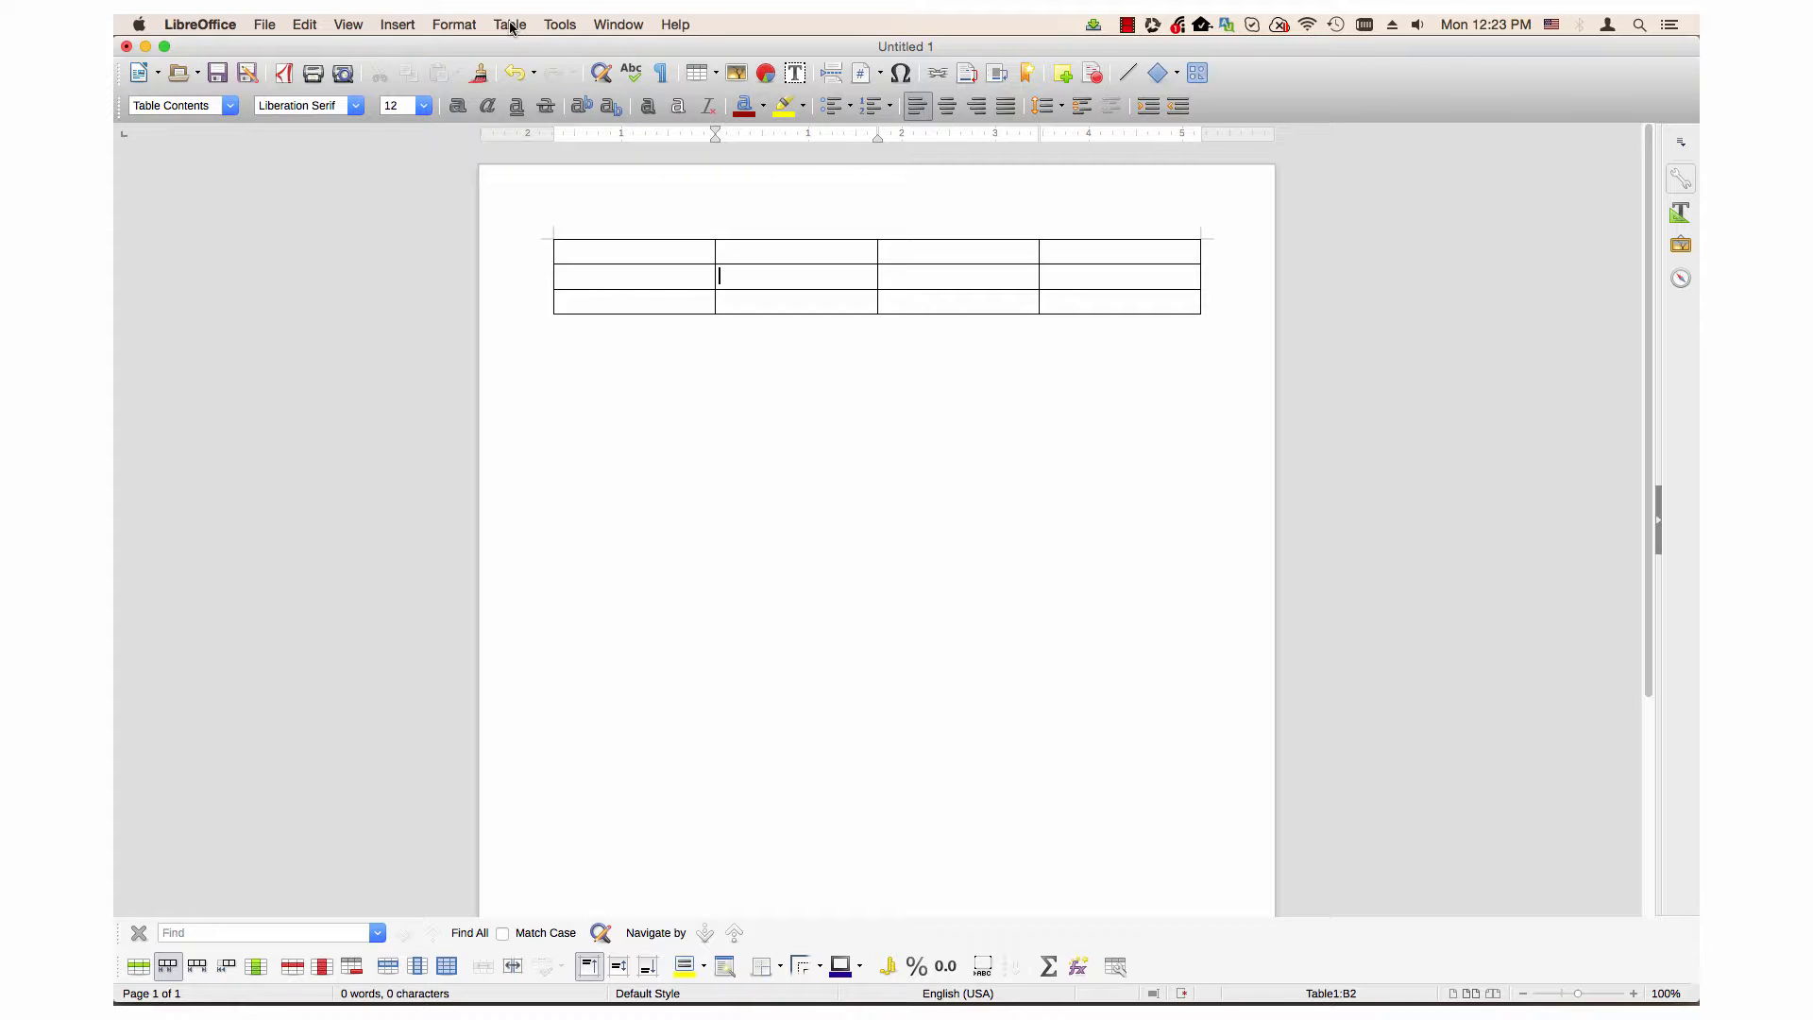
left_click(509, 25)
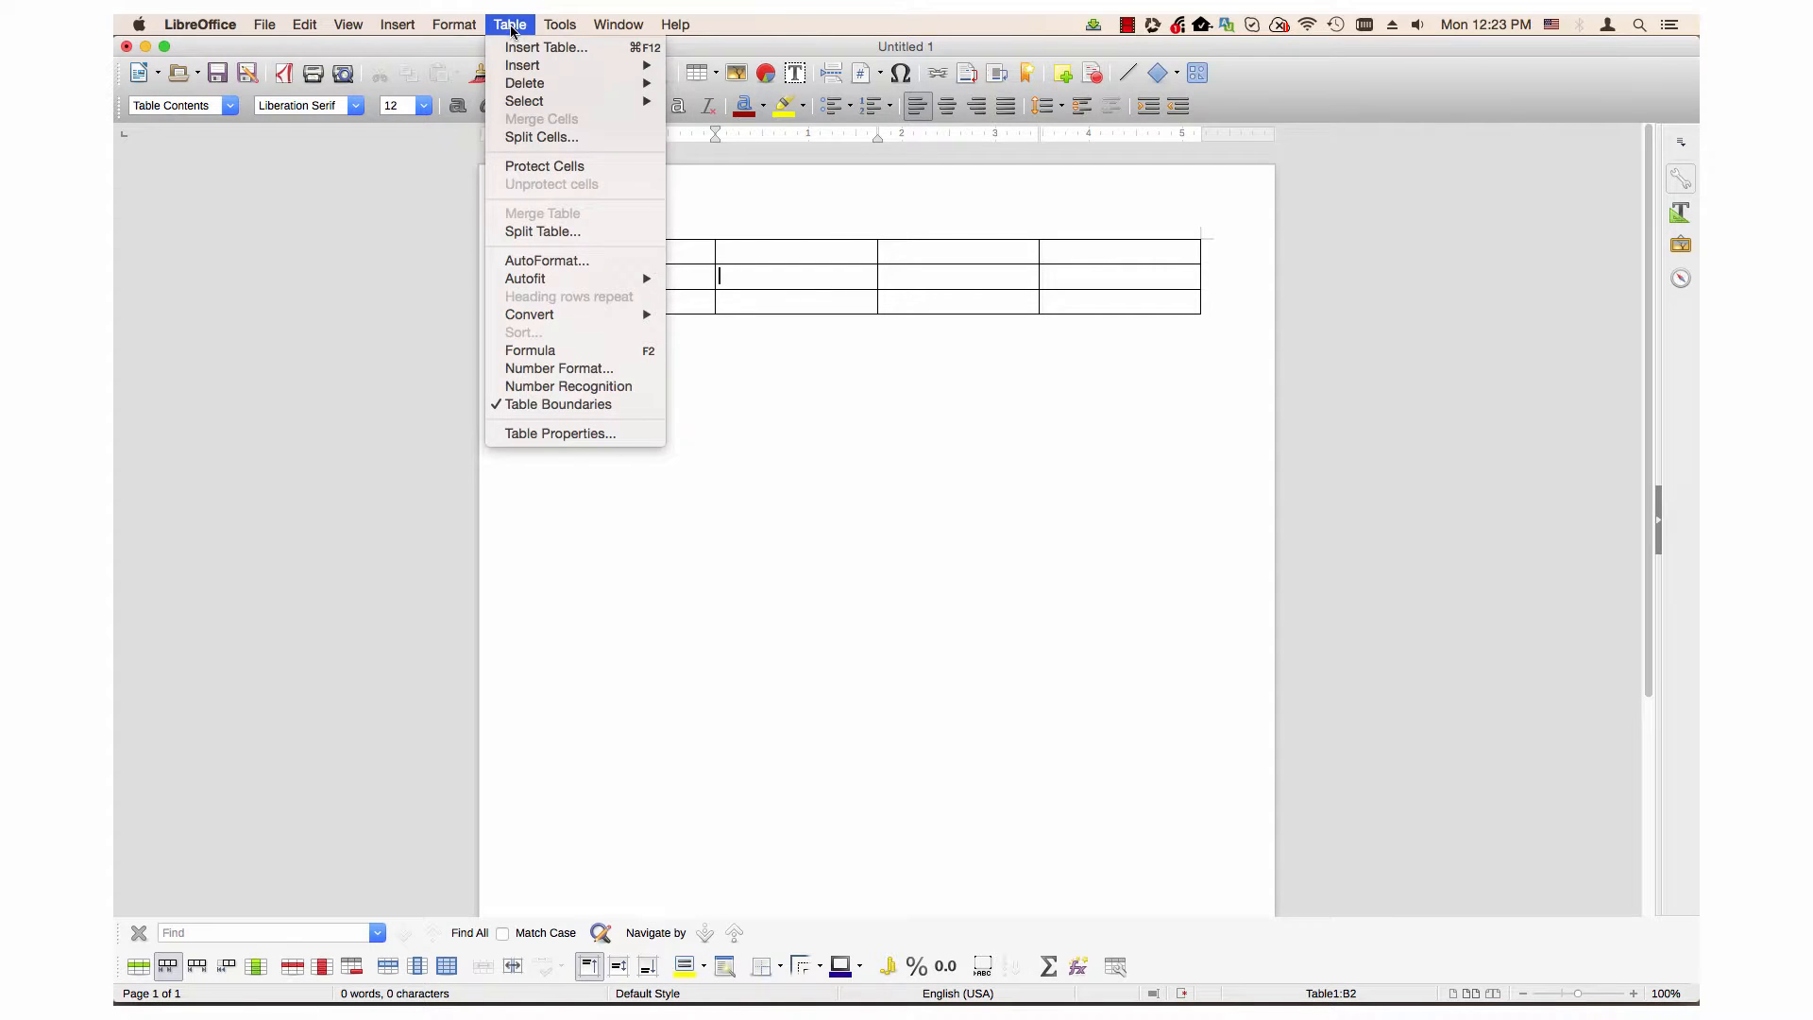
mouse_move(545, 260)
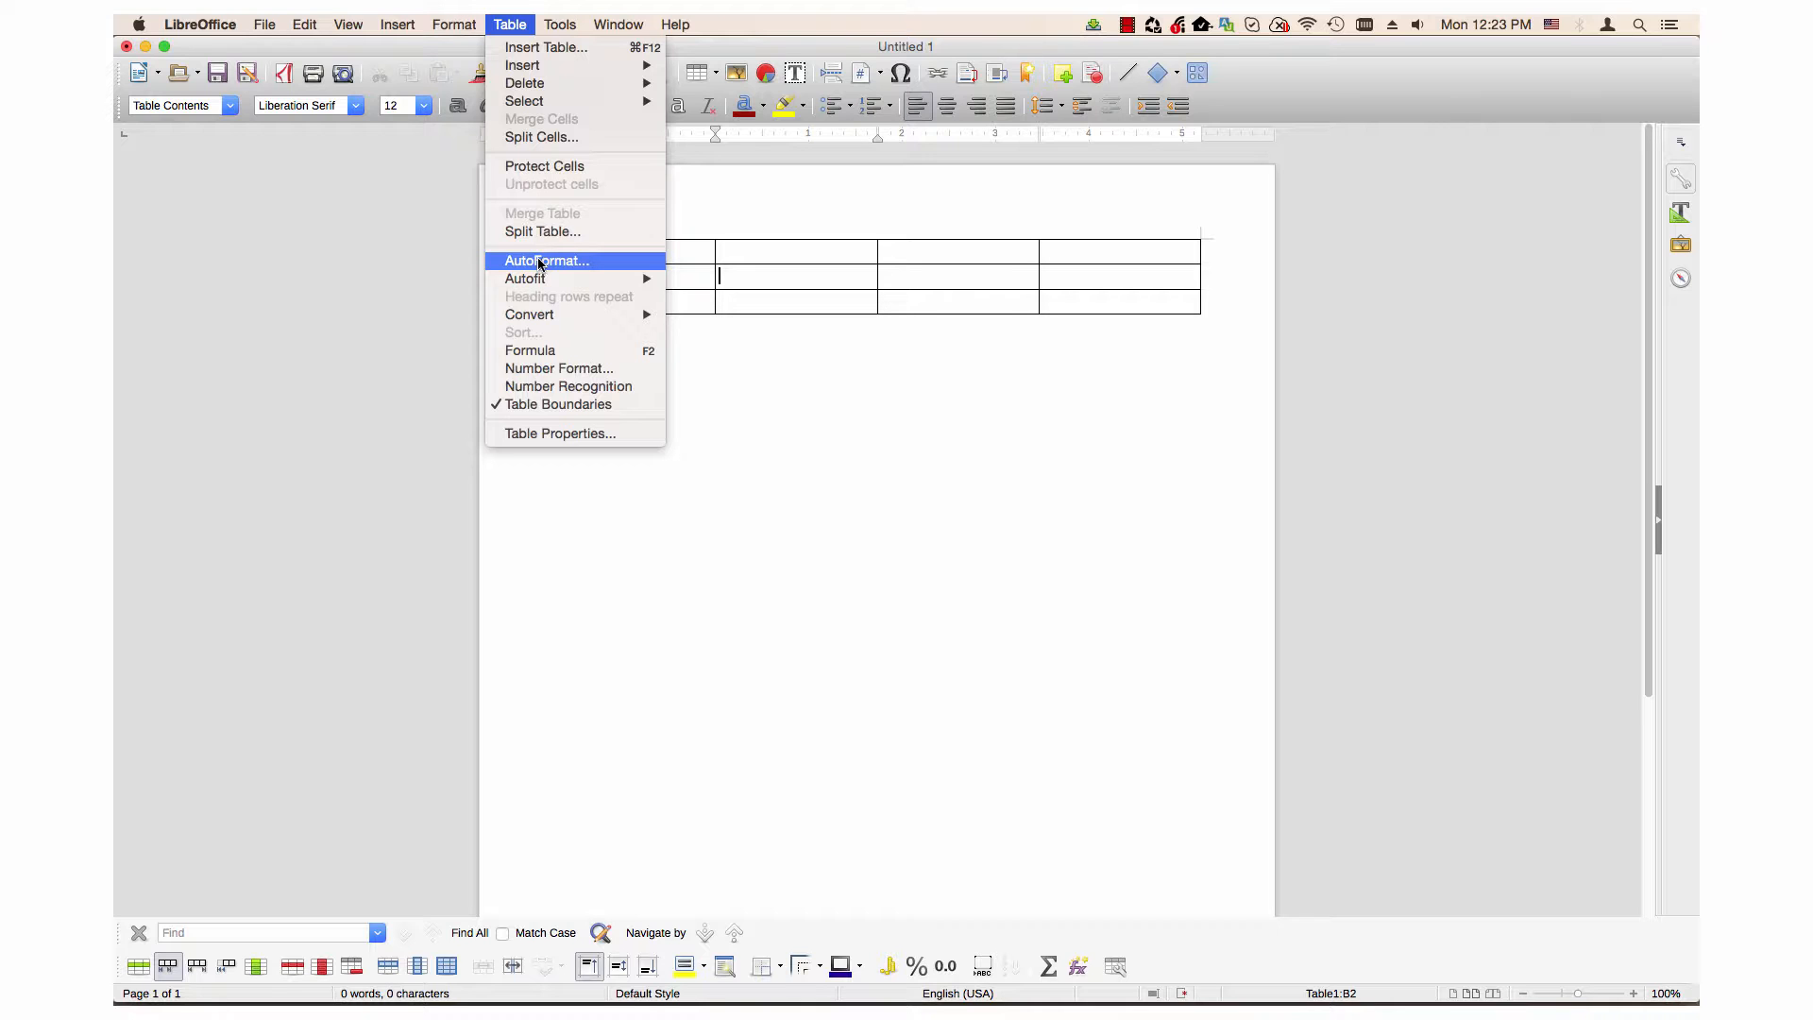
left_click(546, 261)
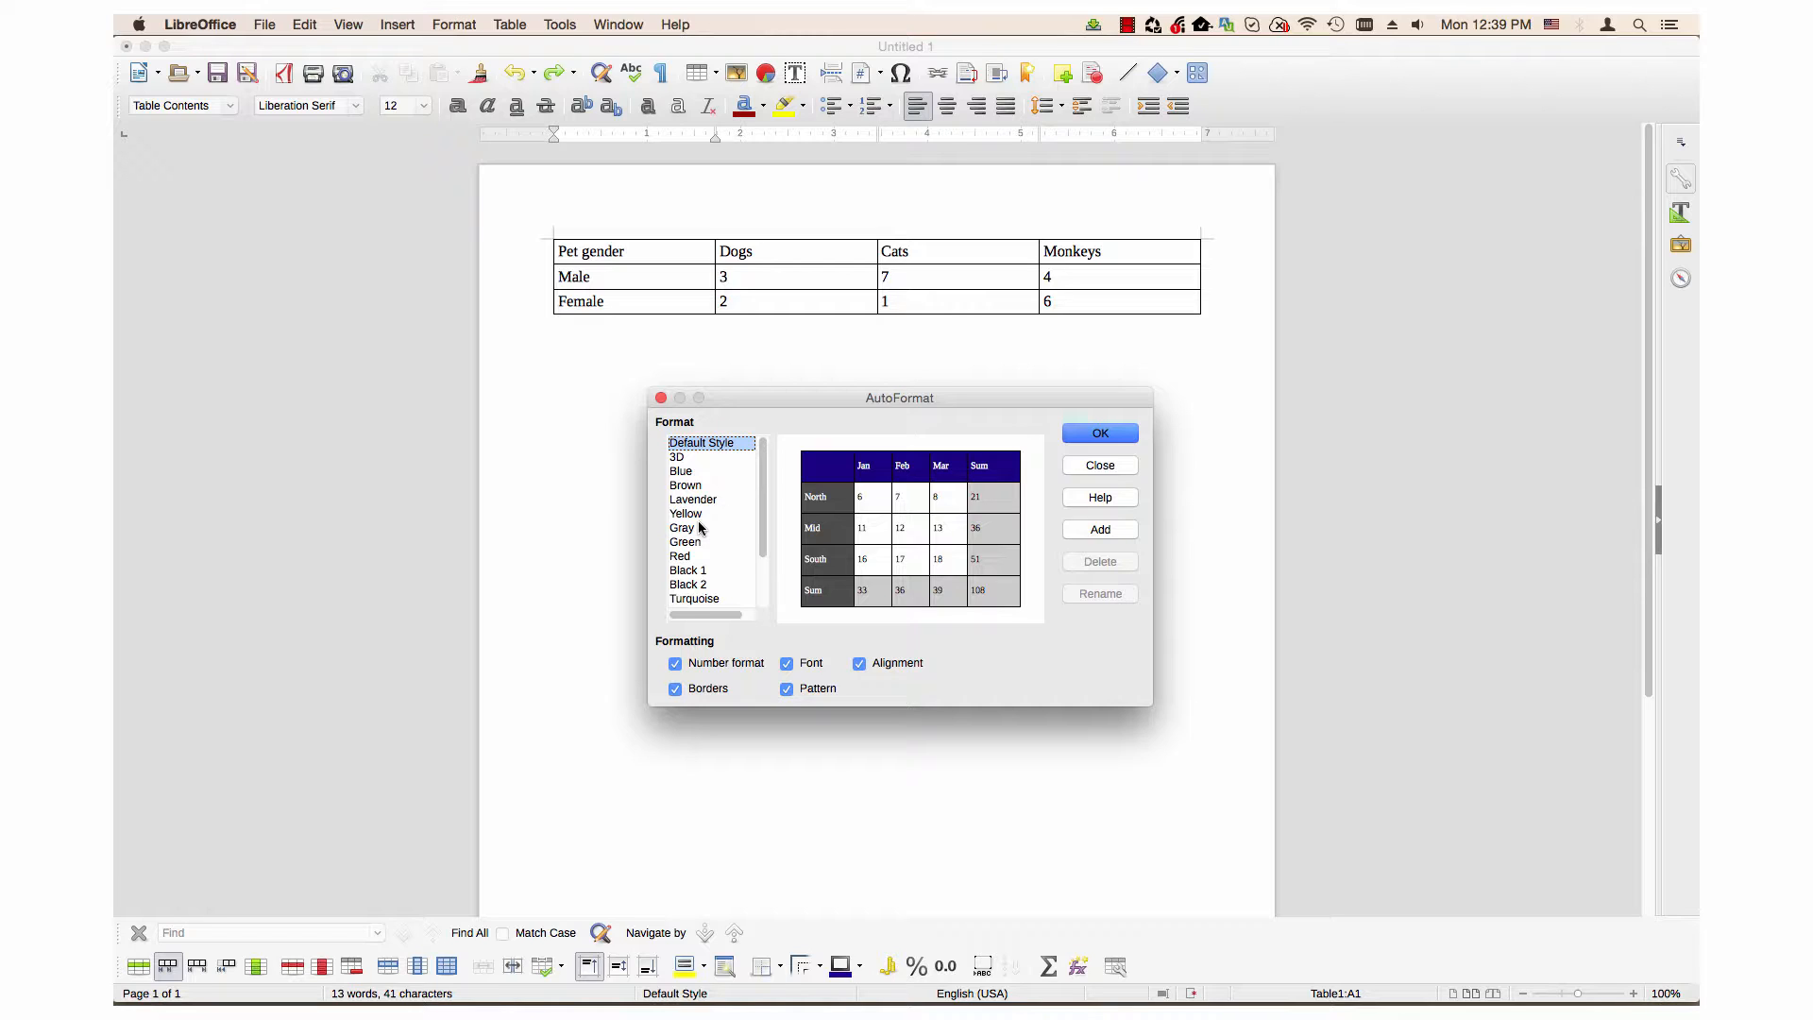
mouse_move(691, 528)
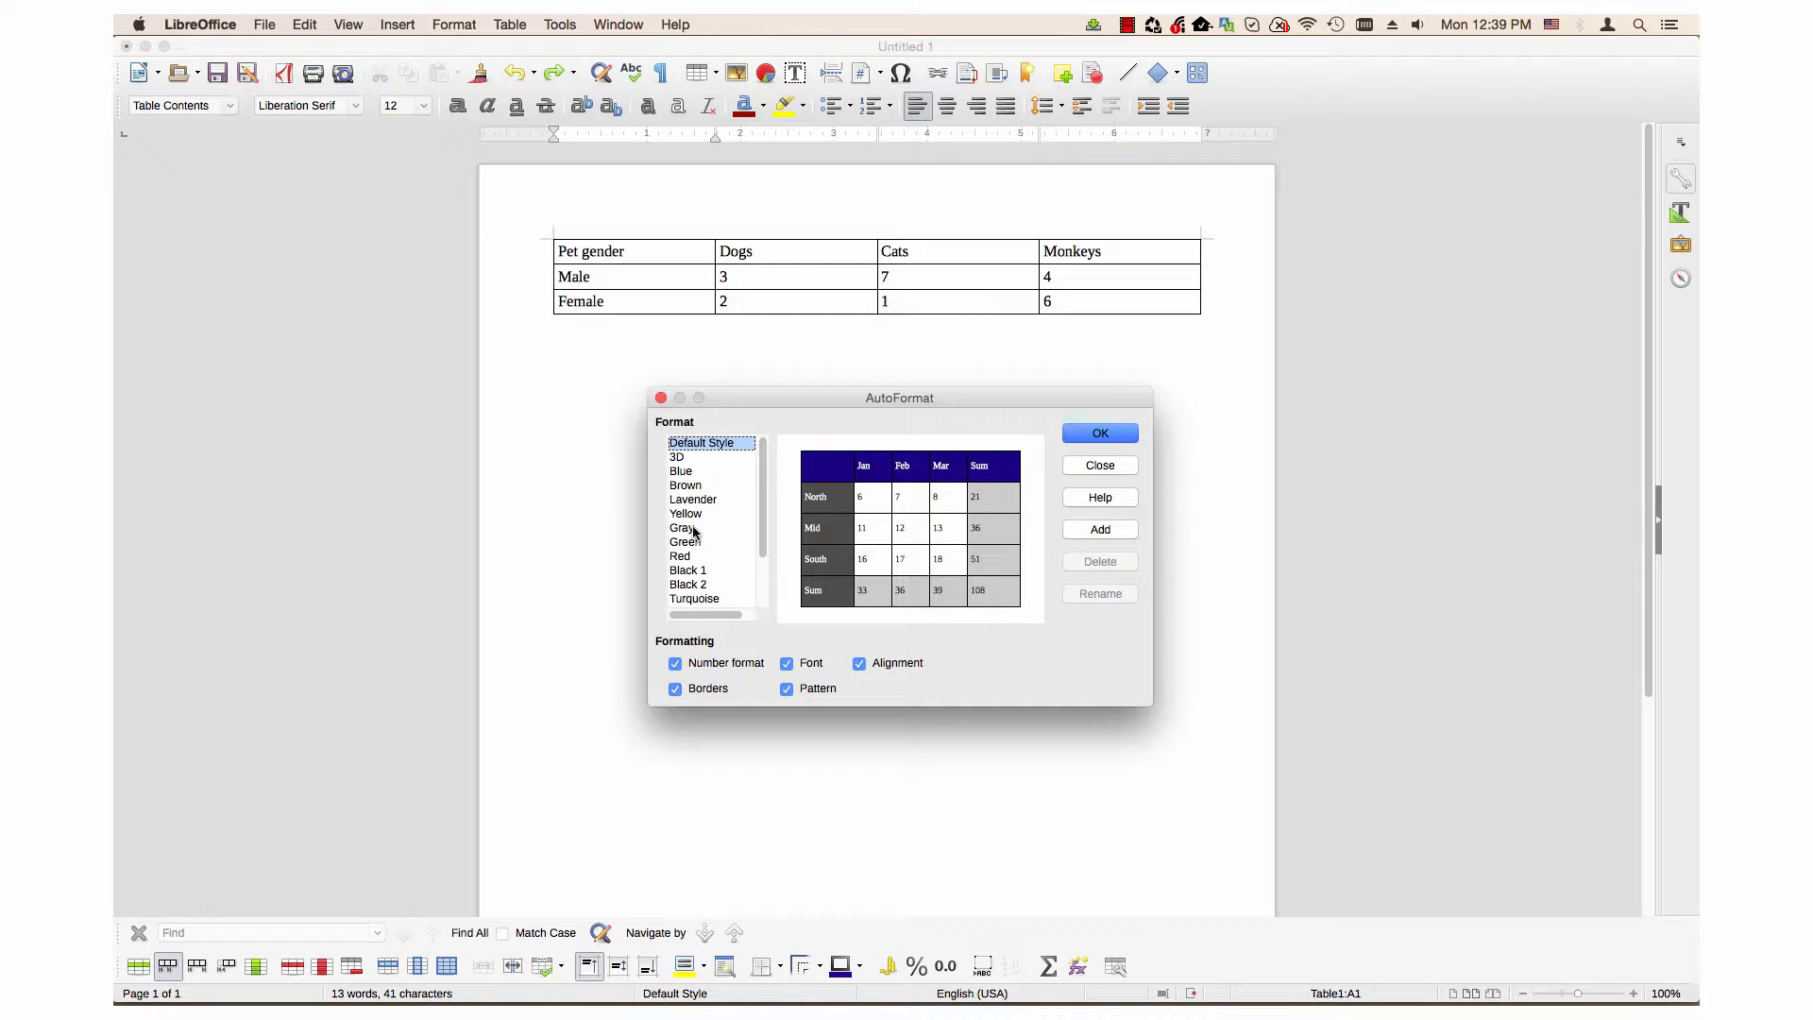
Choose the Red style with Font unchecked, keeping Alignment and the other options included.
left_click(680, 555)
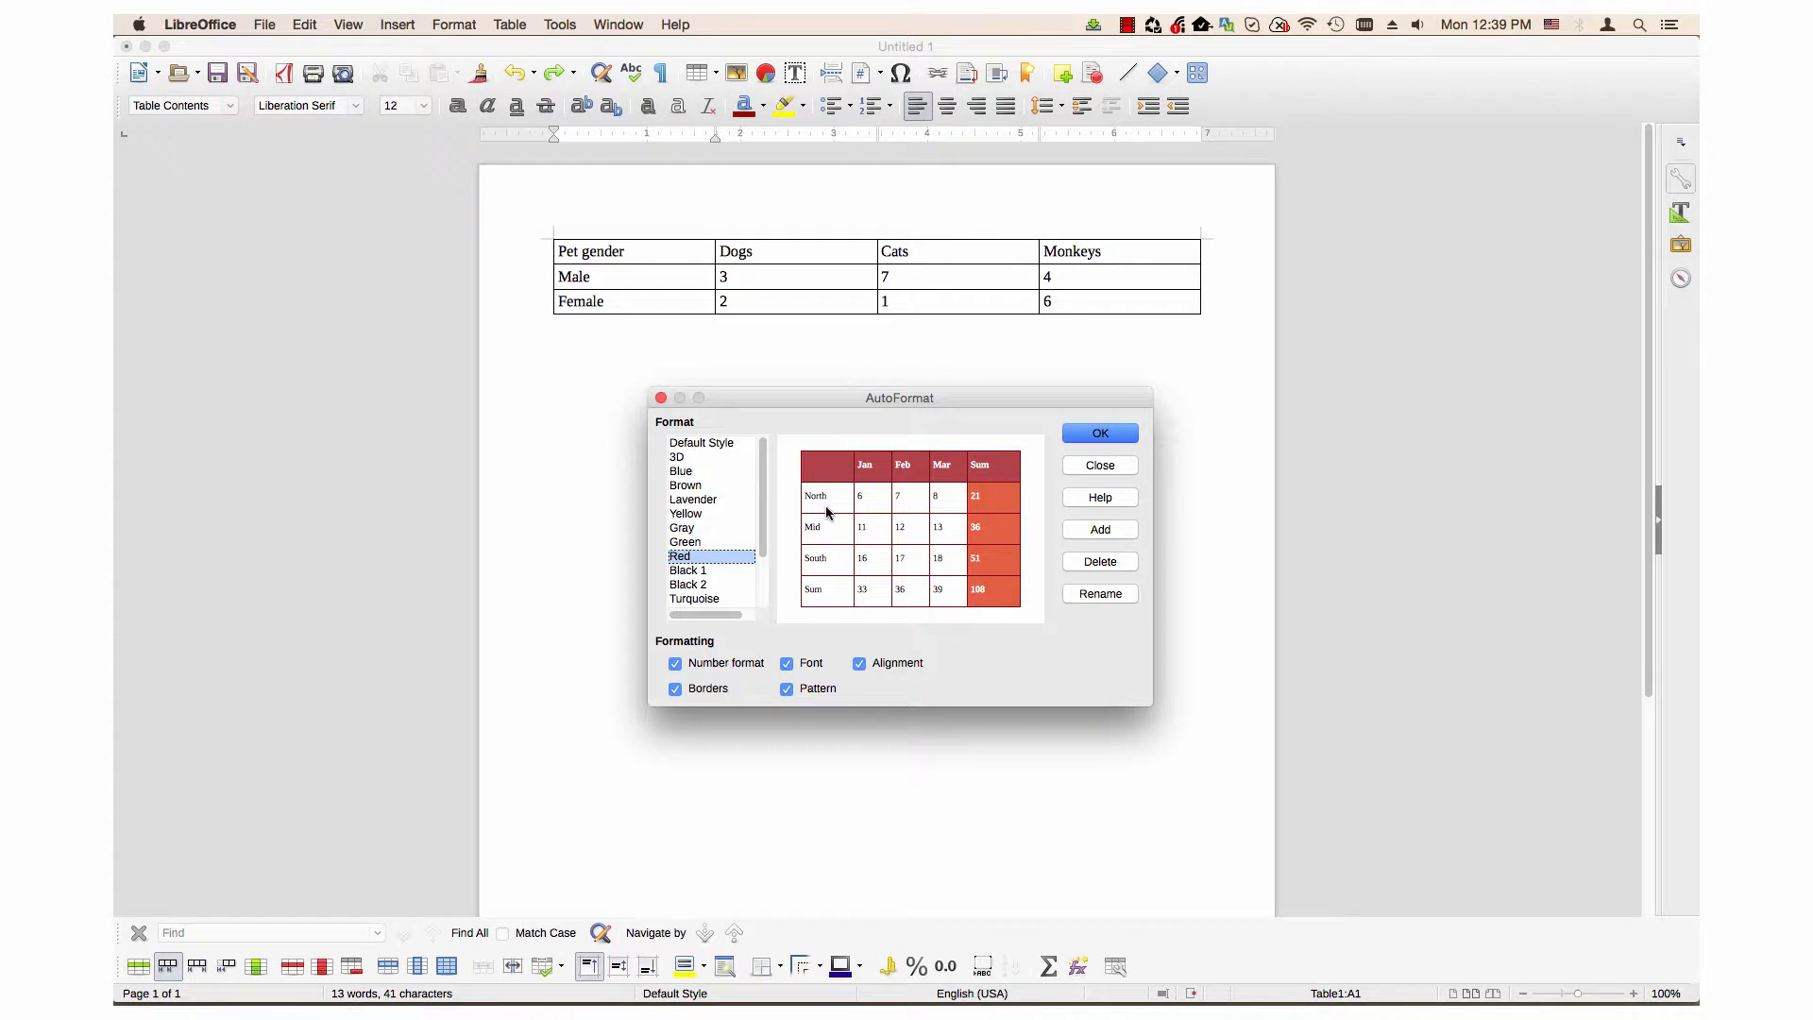
mouse_move(884, 561)
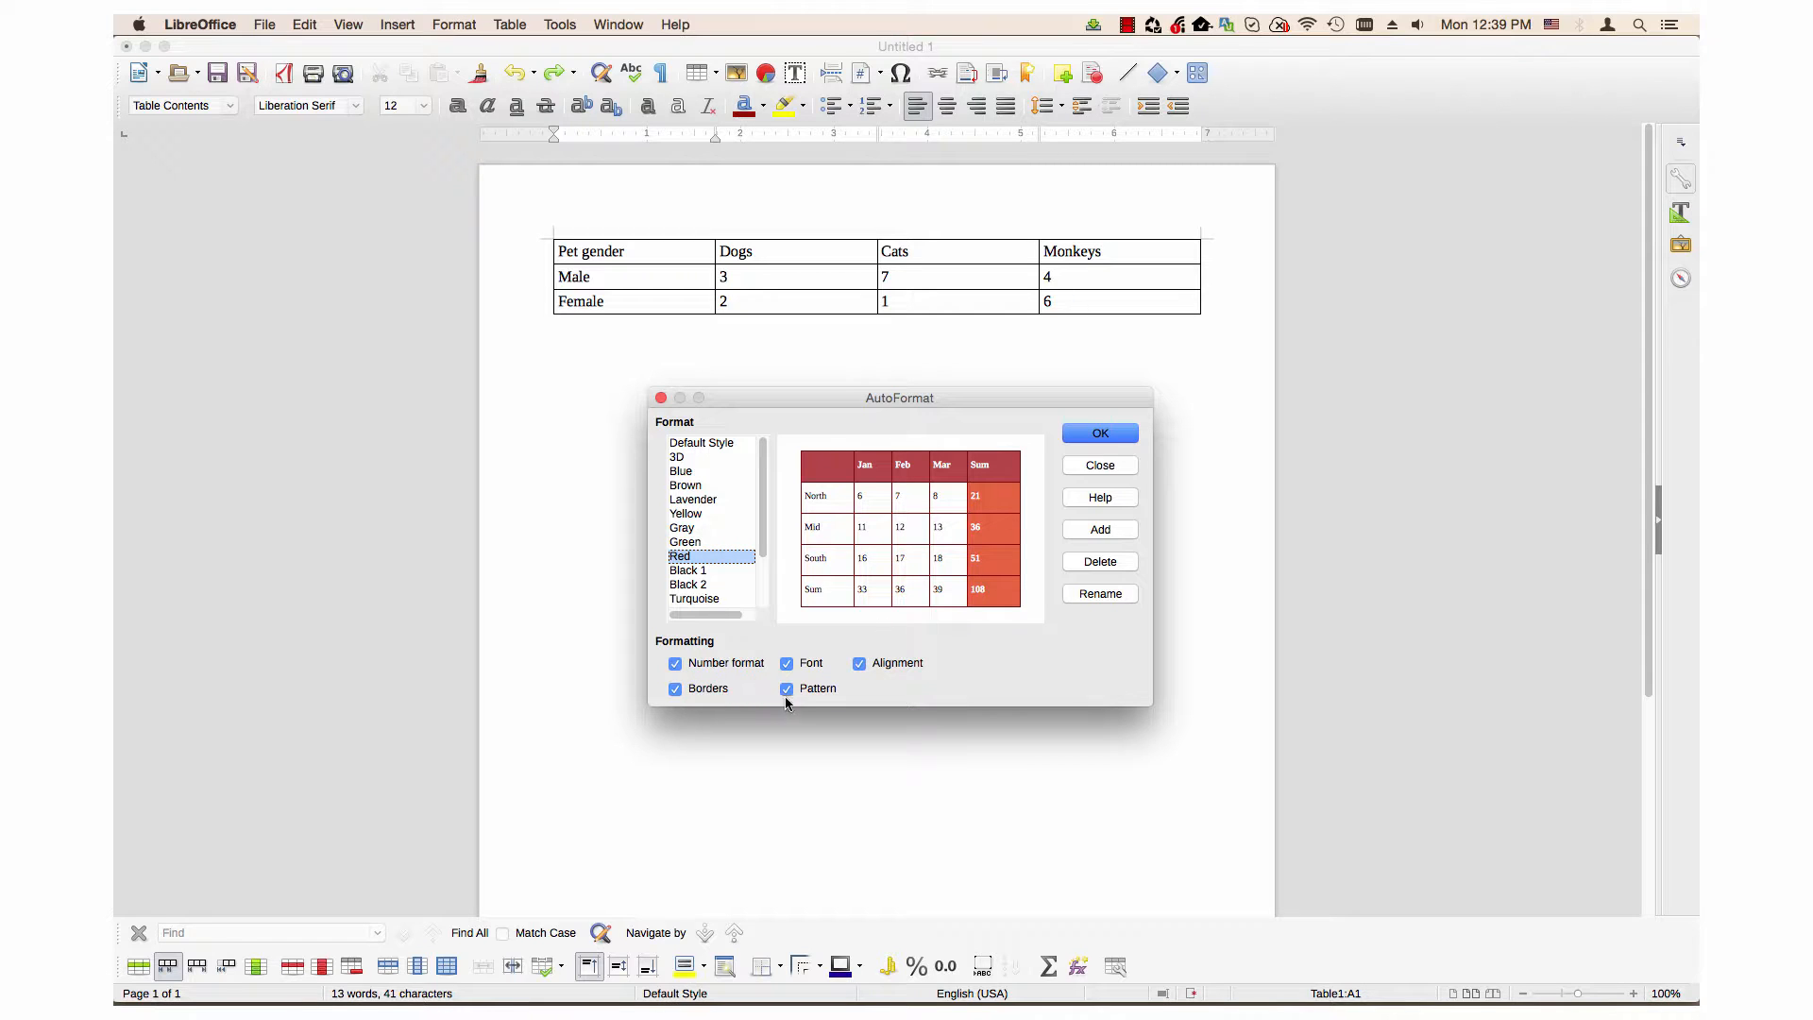
mouse_move(699, 693)
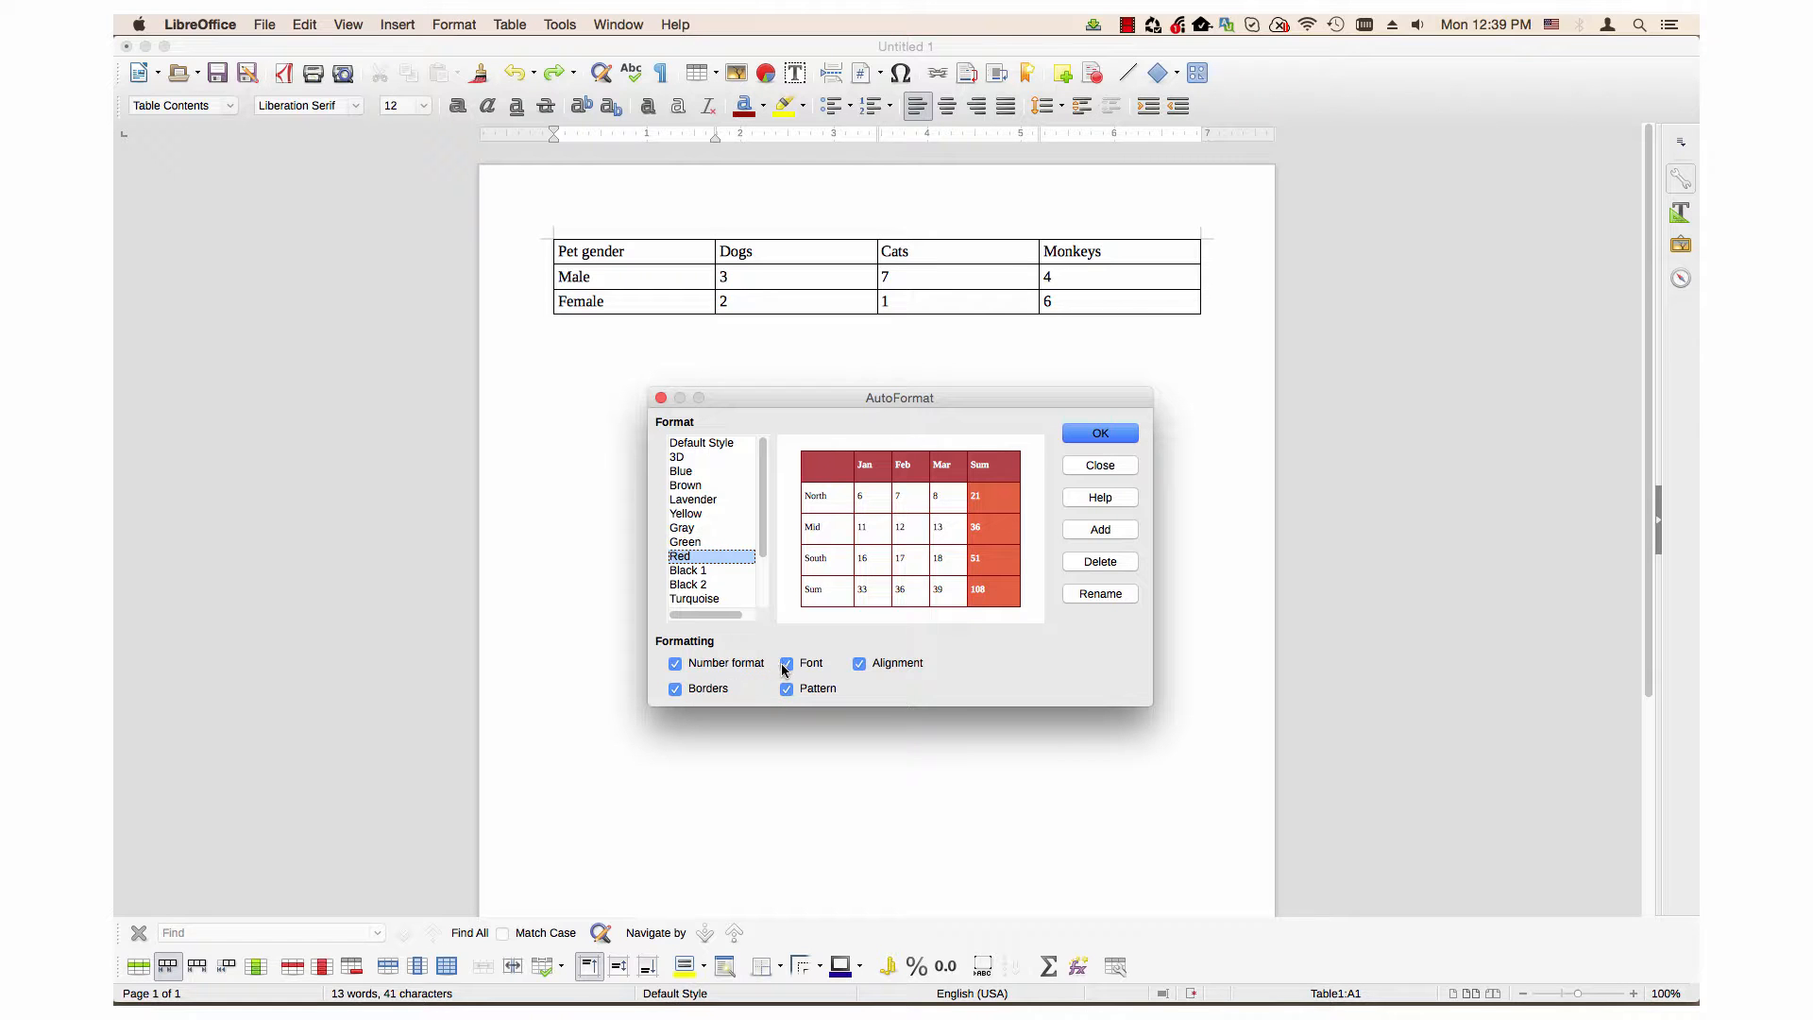
left_click(786, 663)
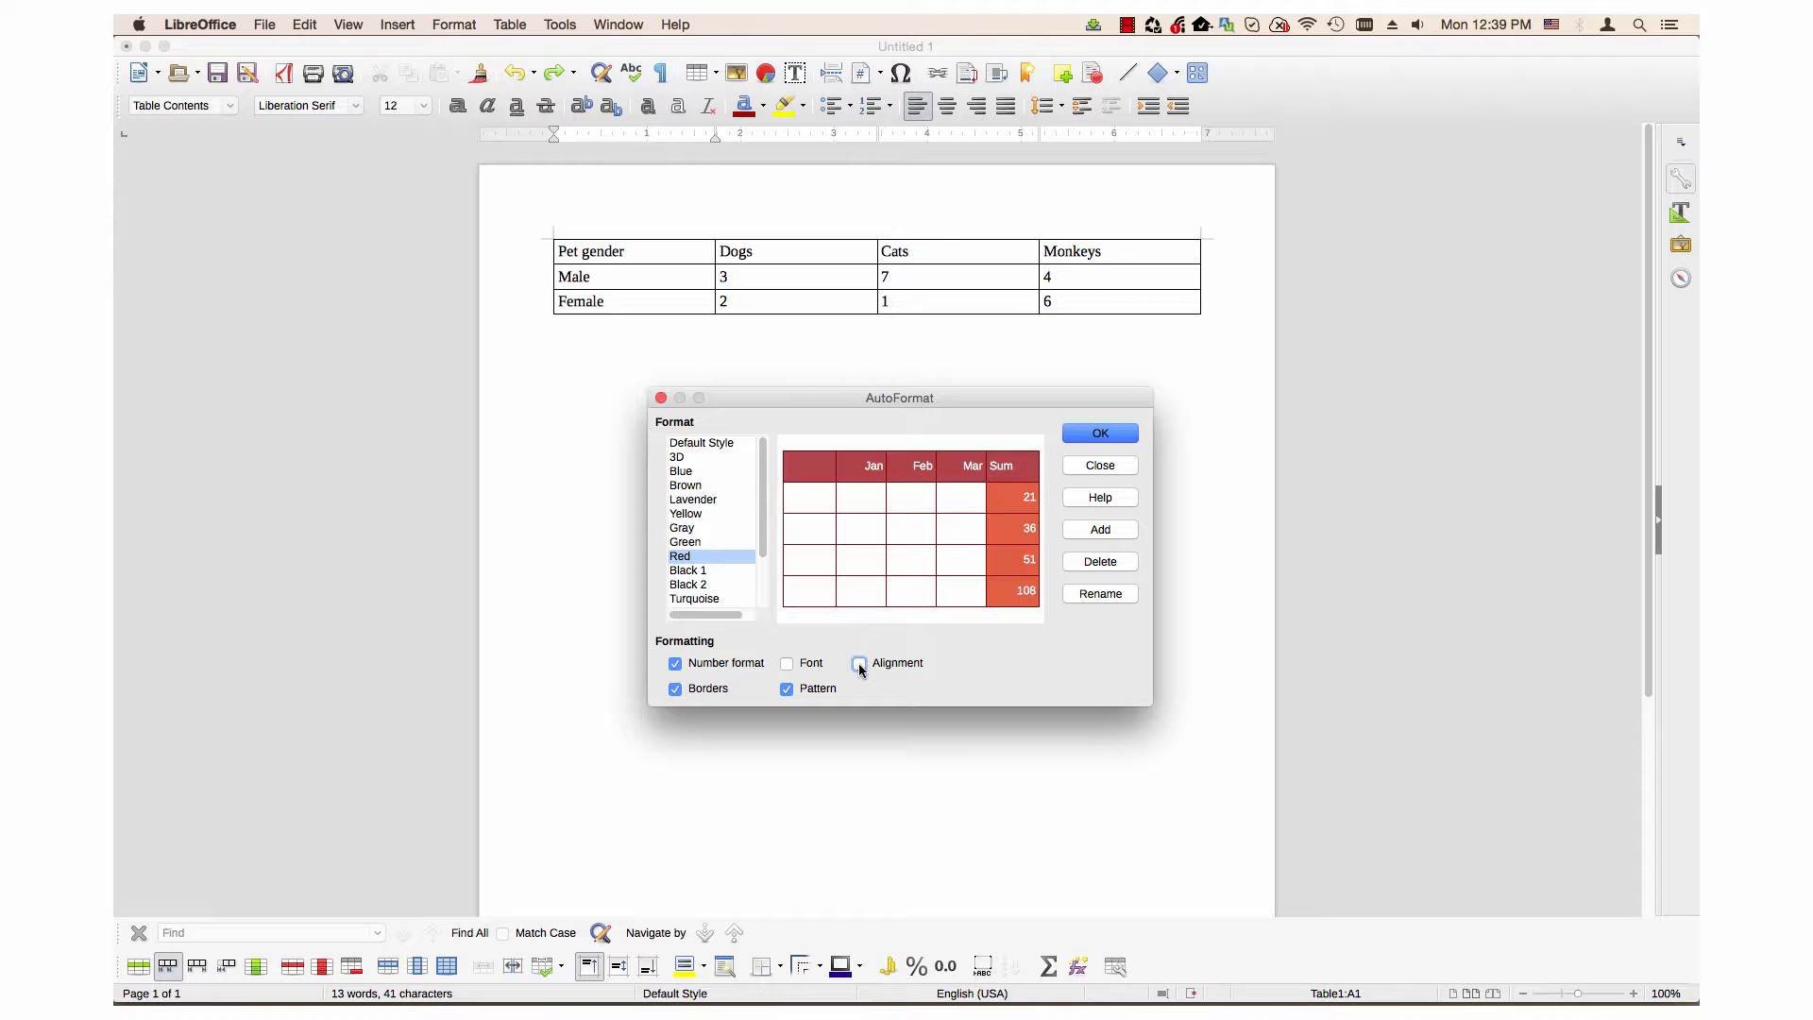
left_click(859, 663)
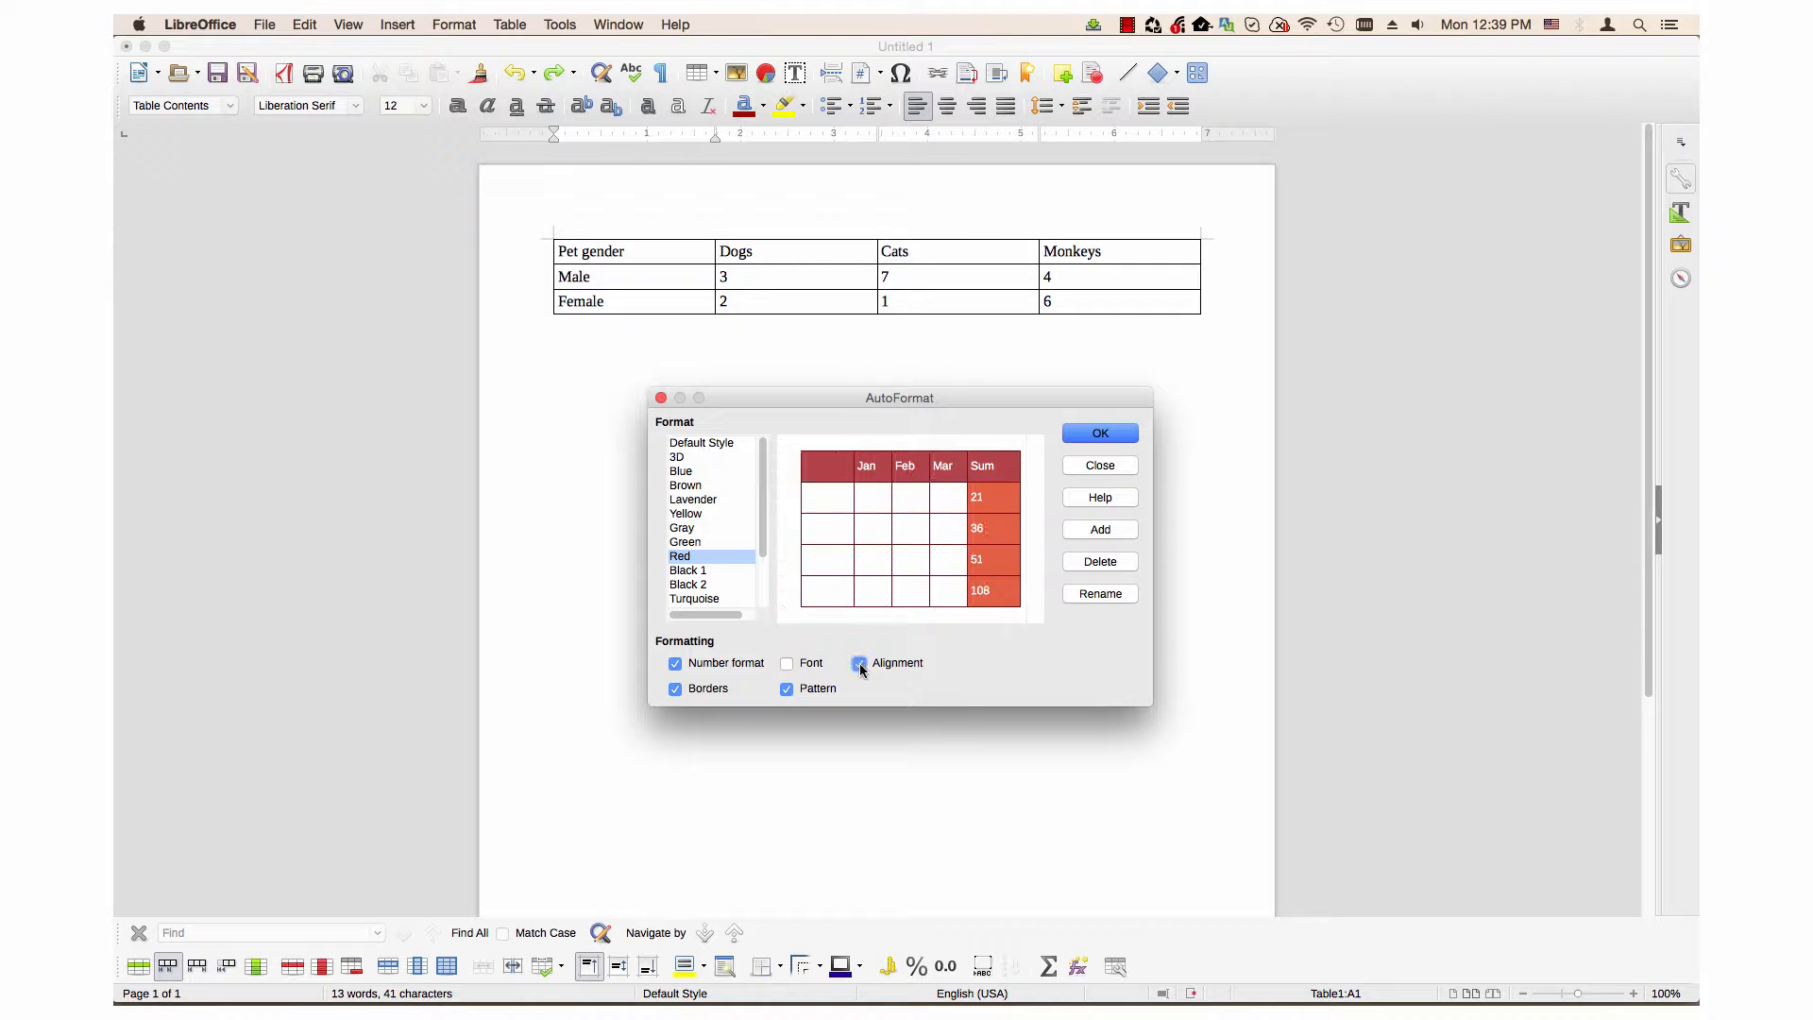
left_click(787, 663)
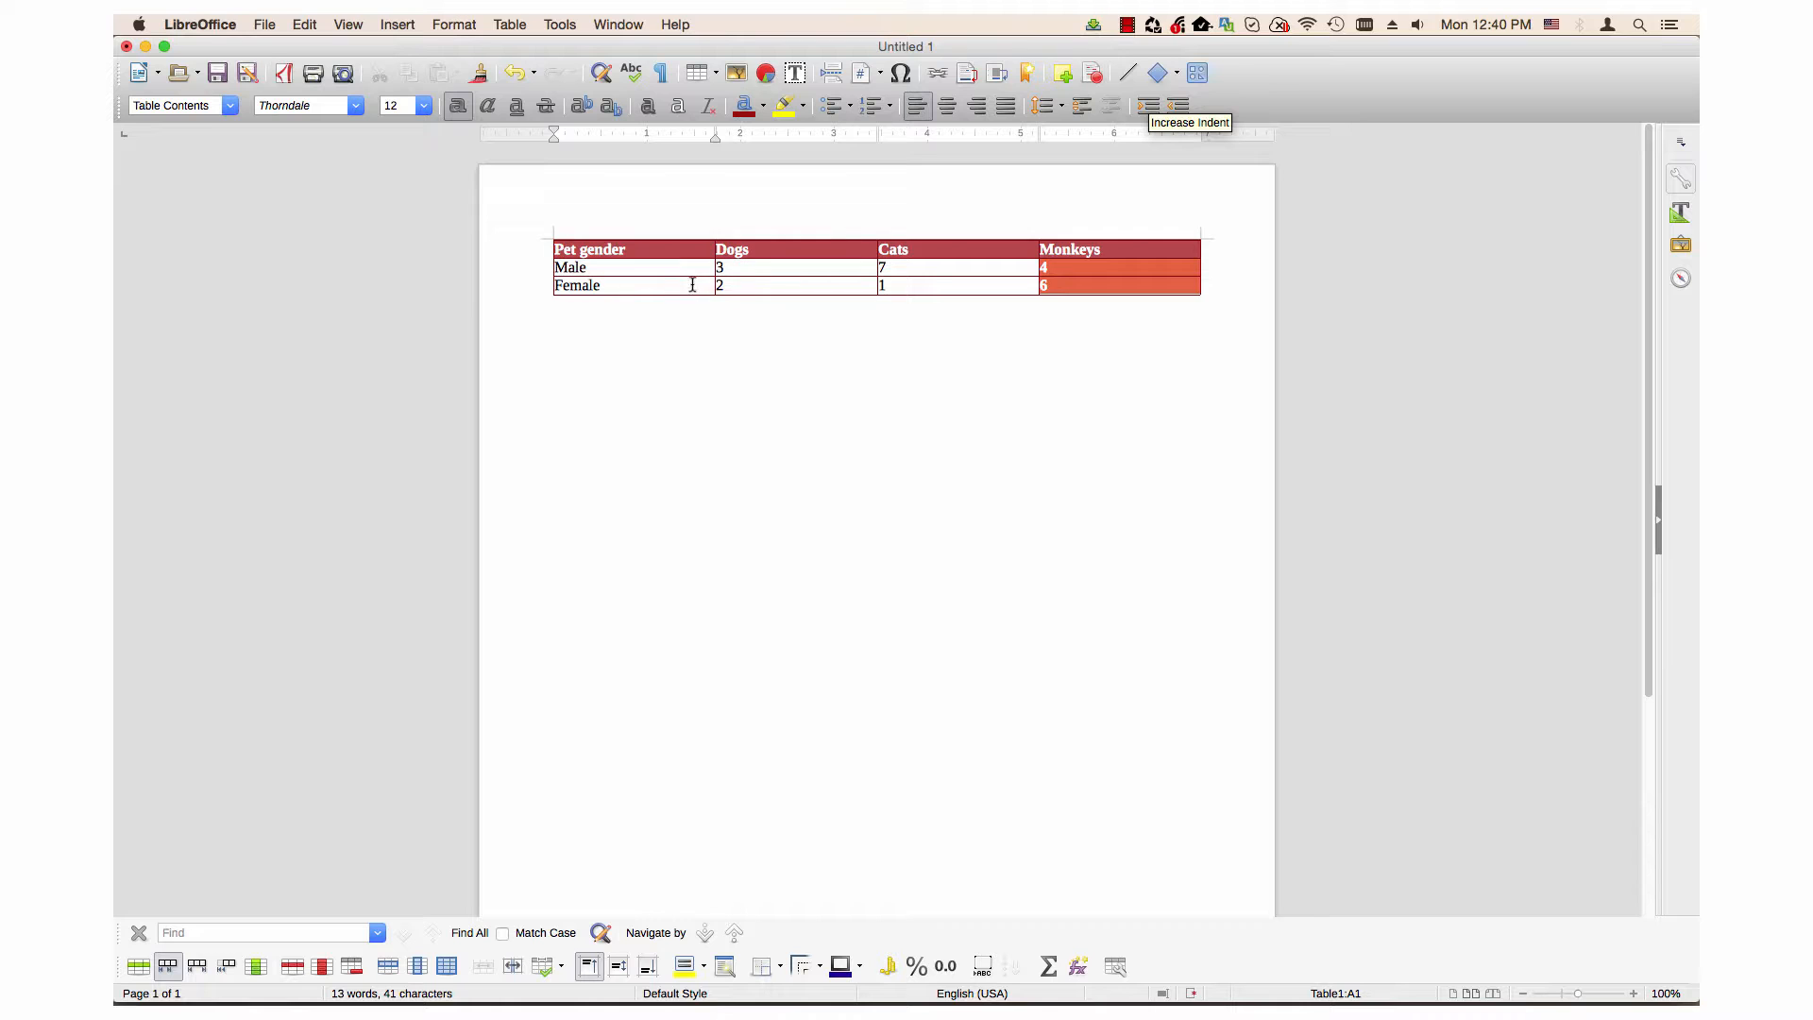
mouse_move(1061, 285)
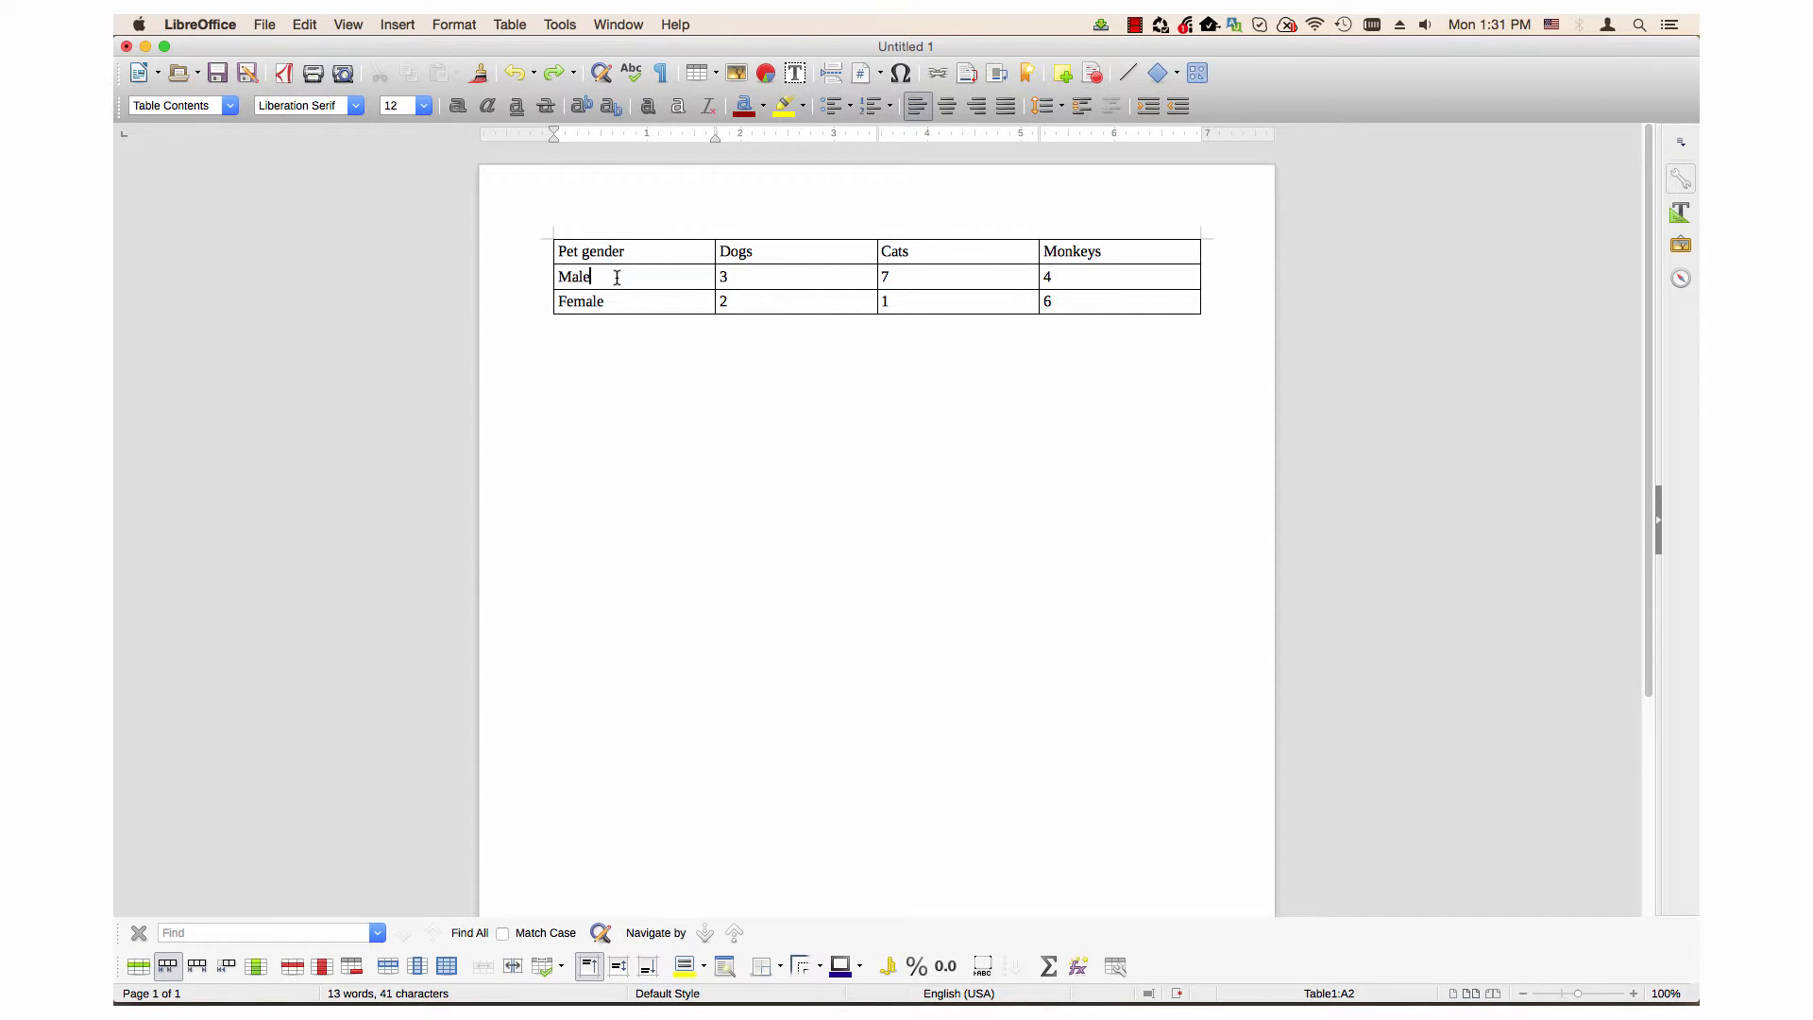
mouse_move(603, 267)
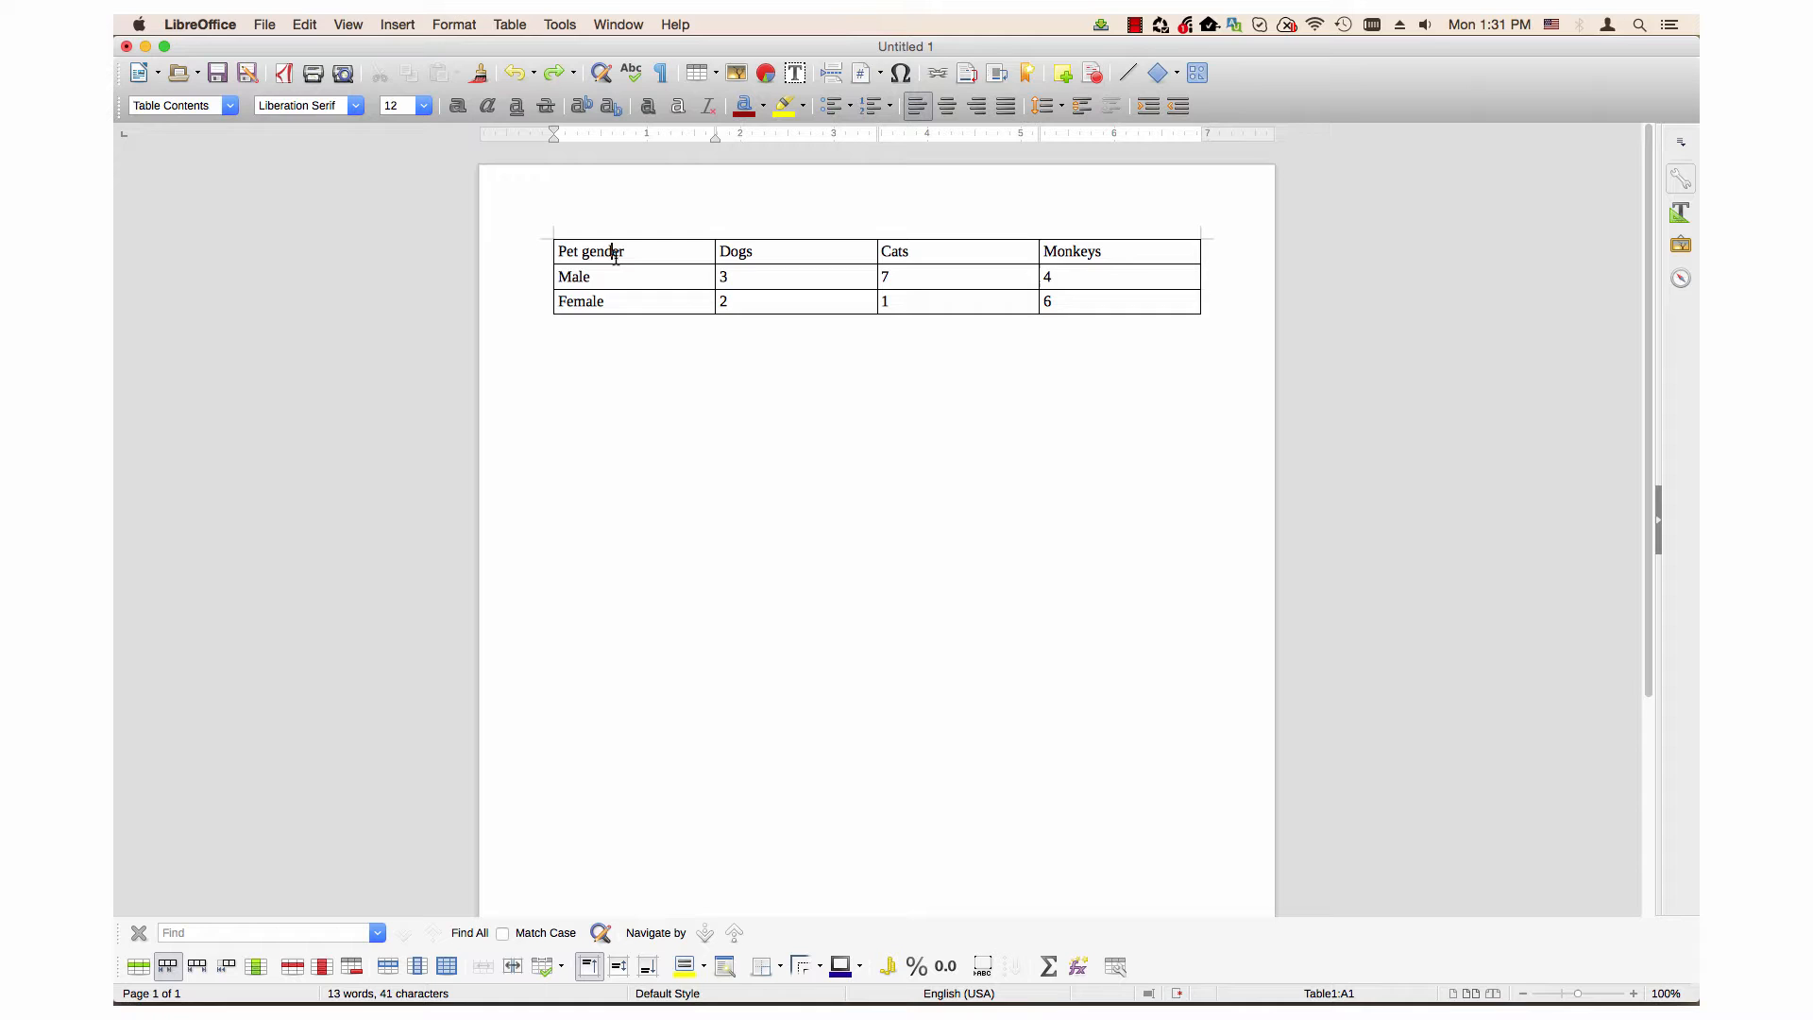
Bring up the Table menu from the Pet gender header cell.
left_click(510, 25)
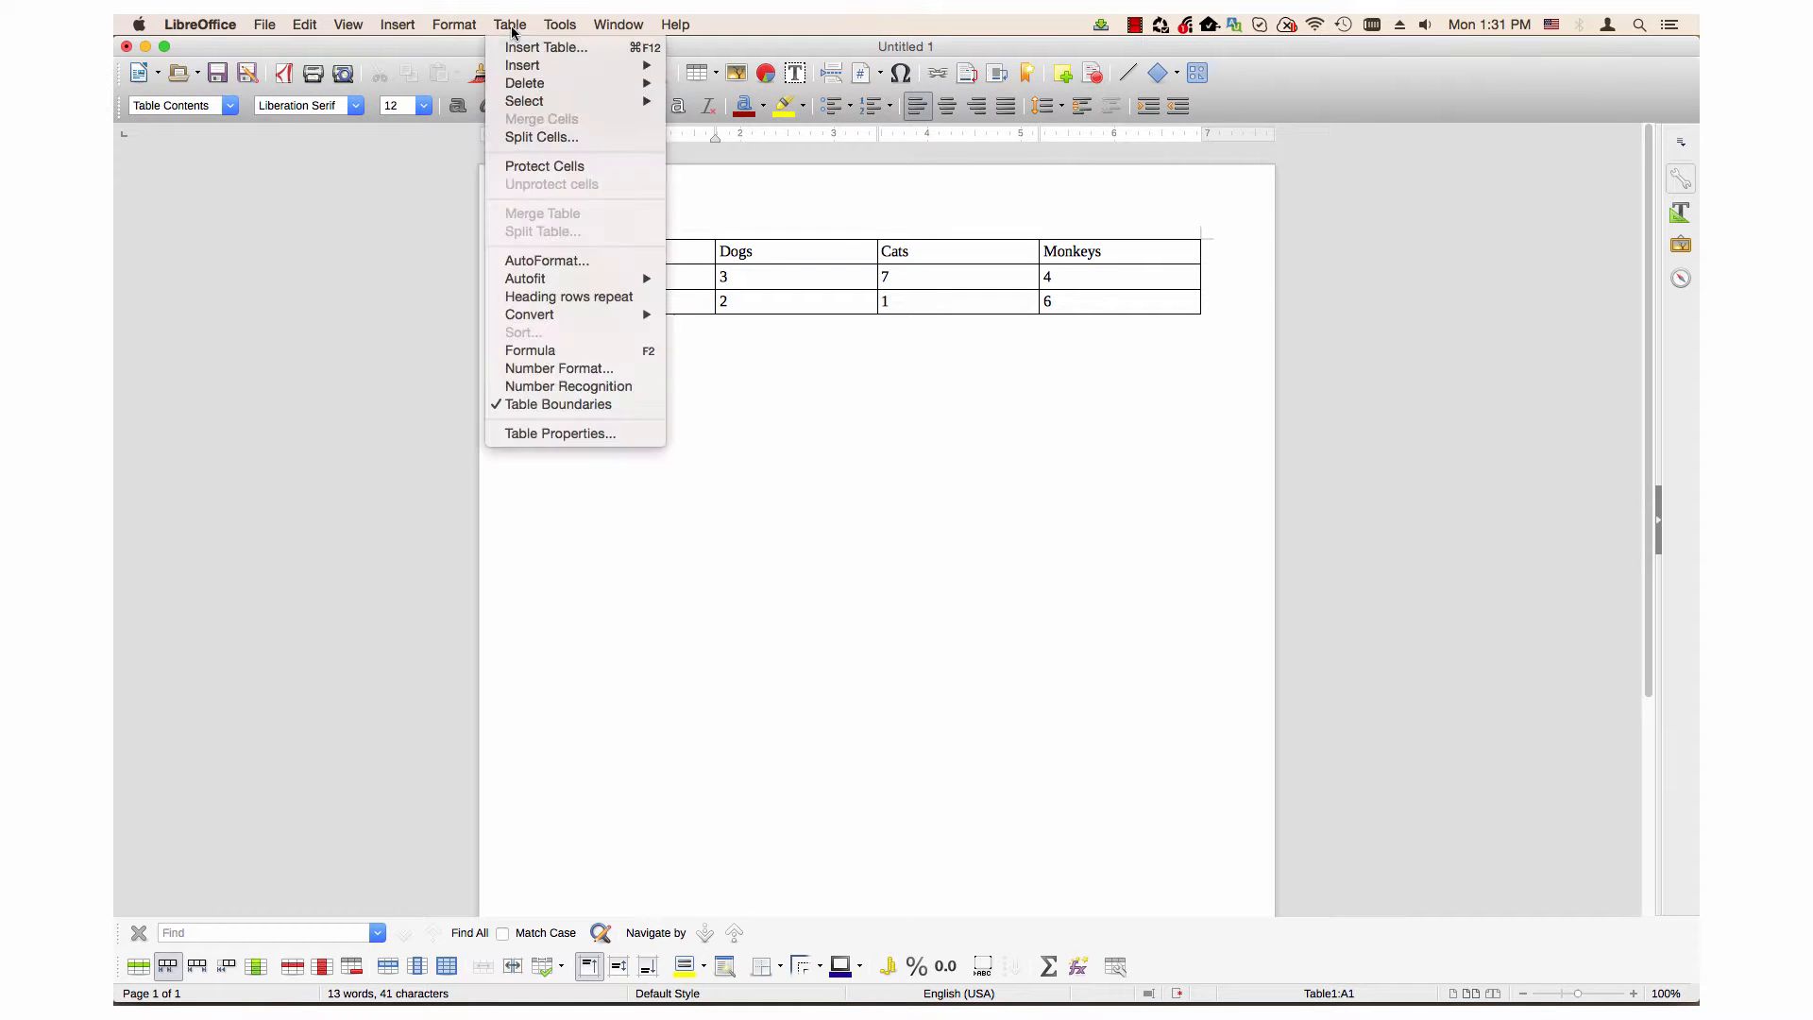
mouse_move(559, 433)
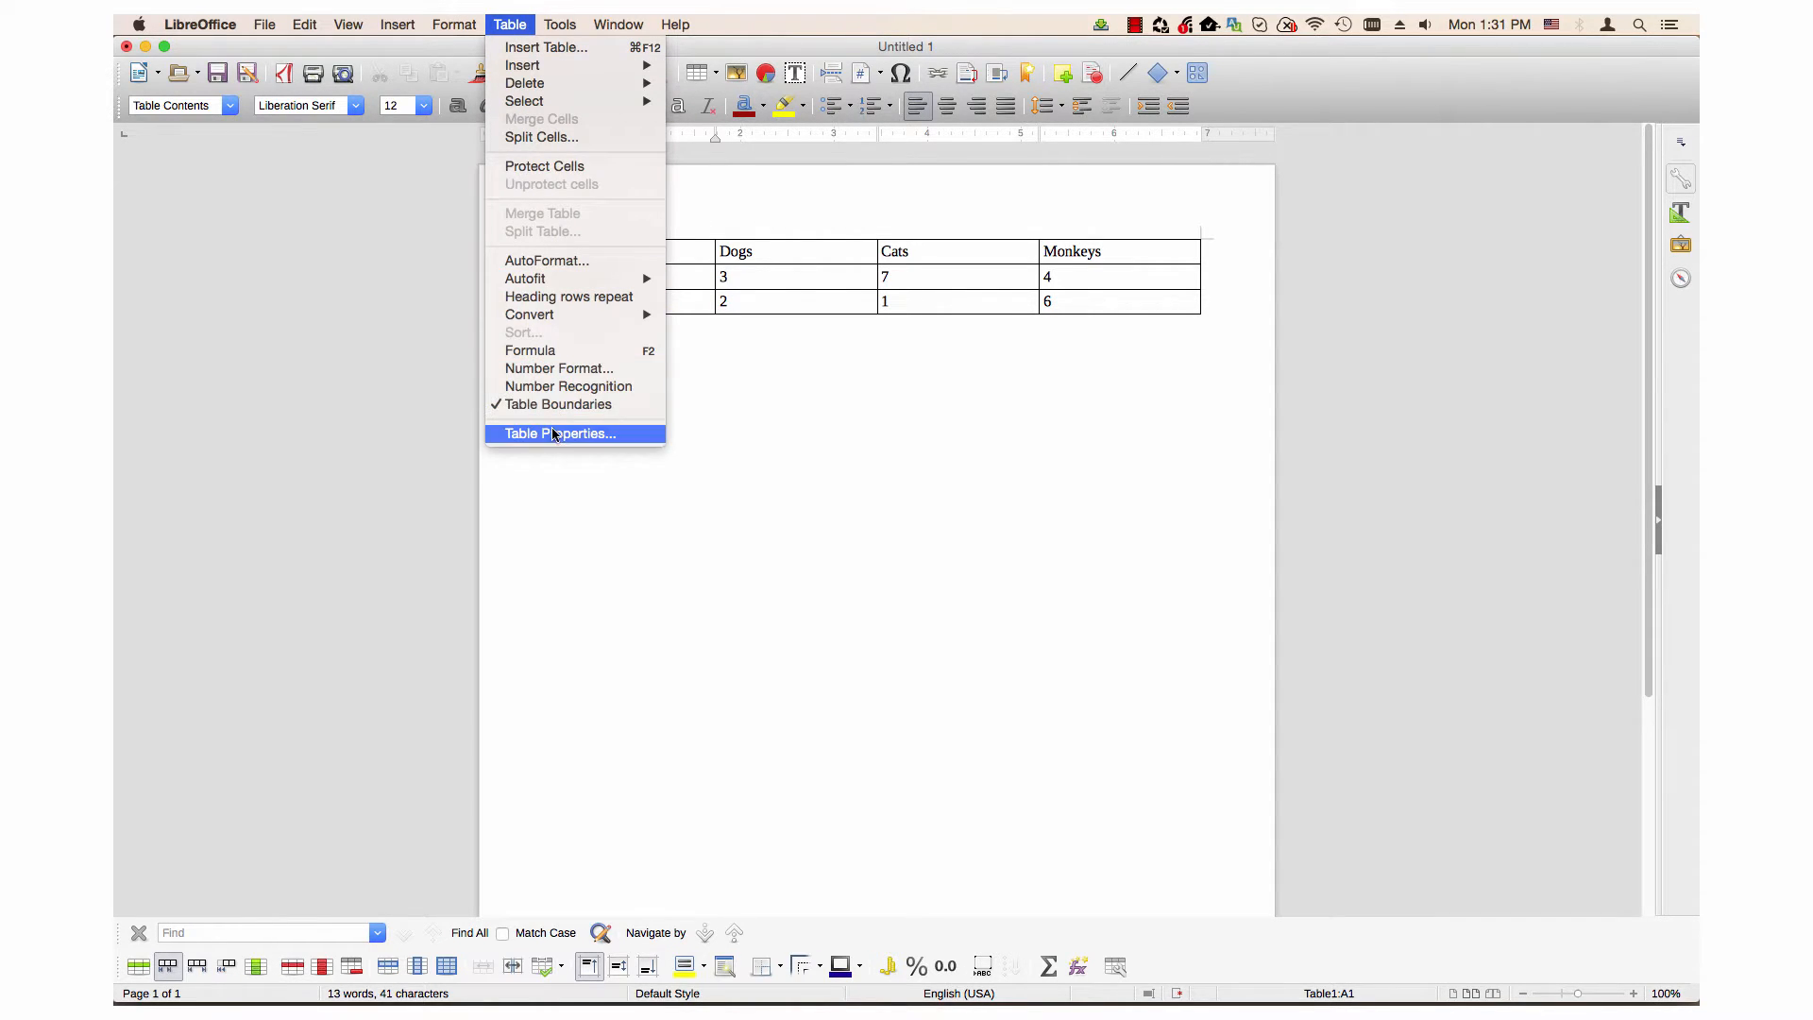
In Table Properties, set the header row background to Orange 2 and move to Borders.
left_click(559, 433)
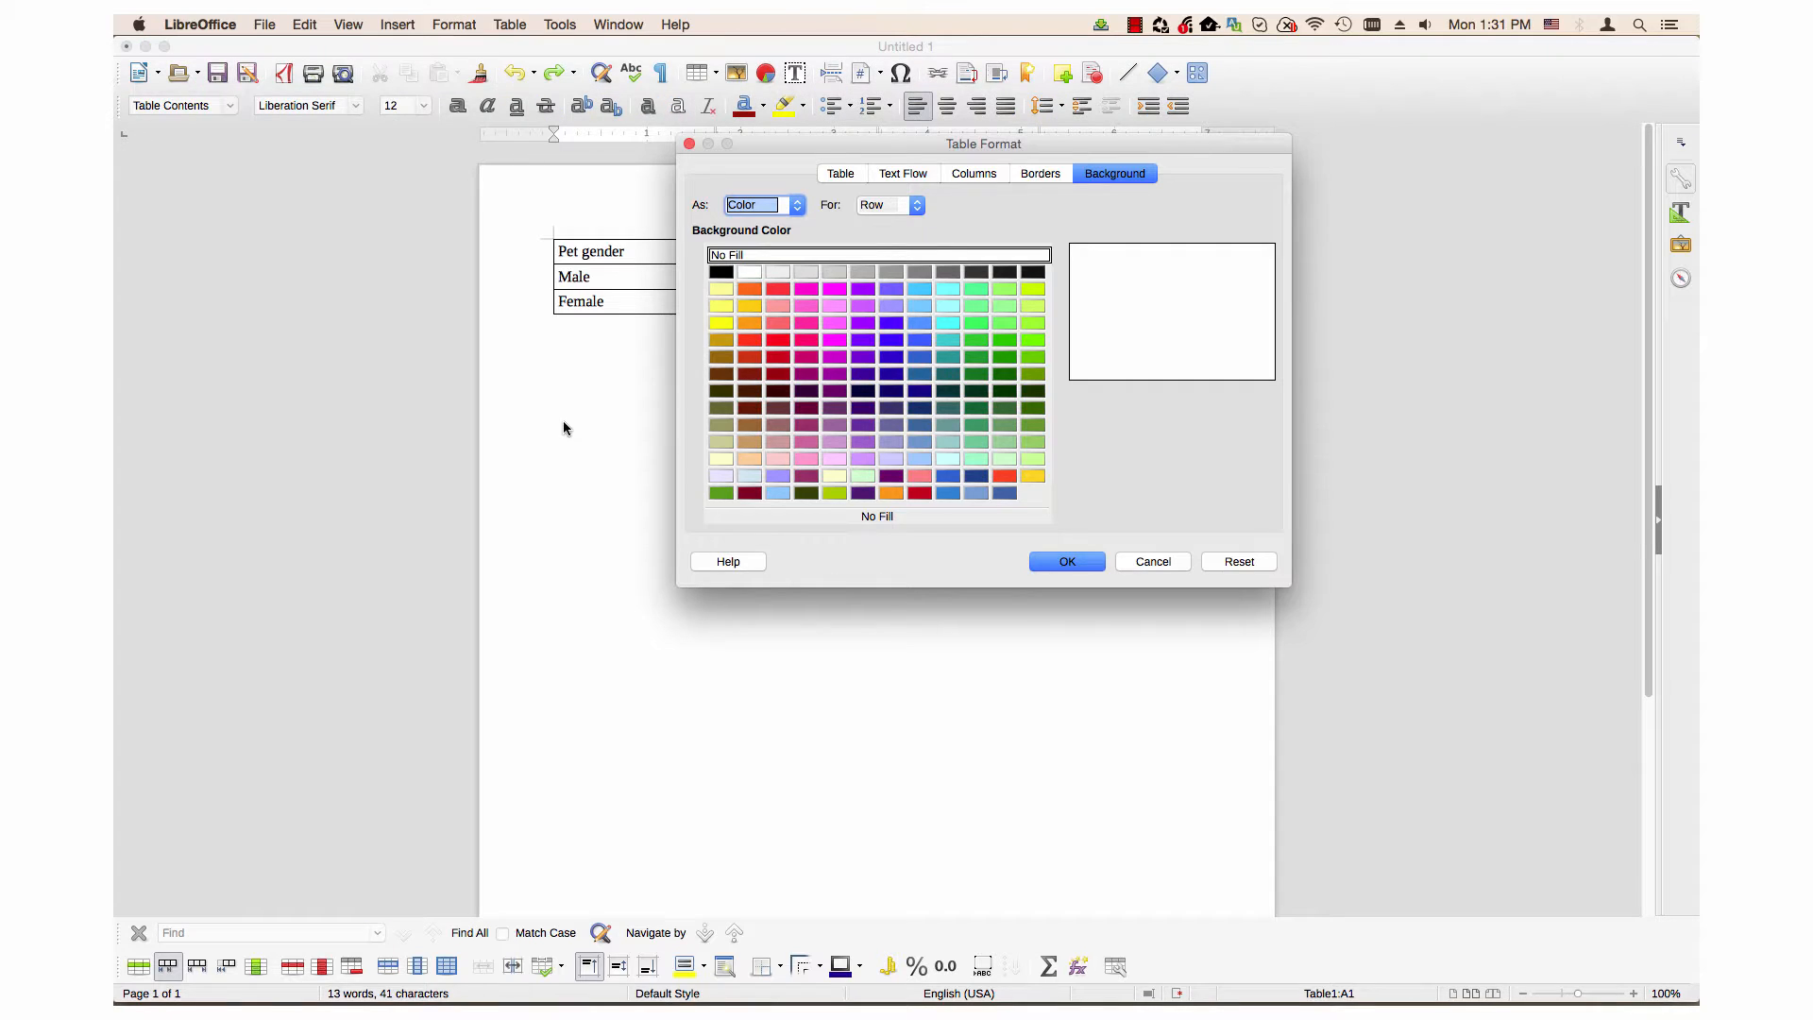
mouse_move(833, 308)
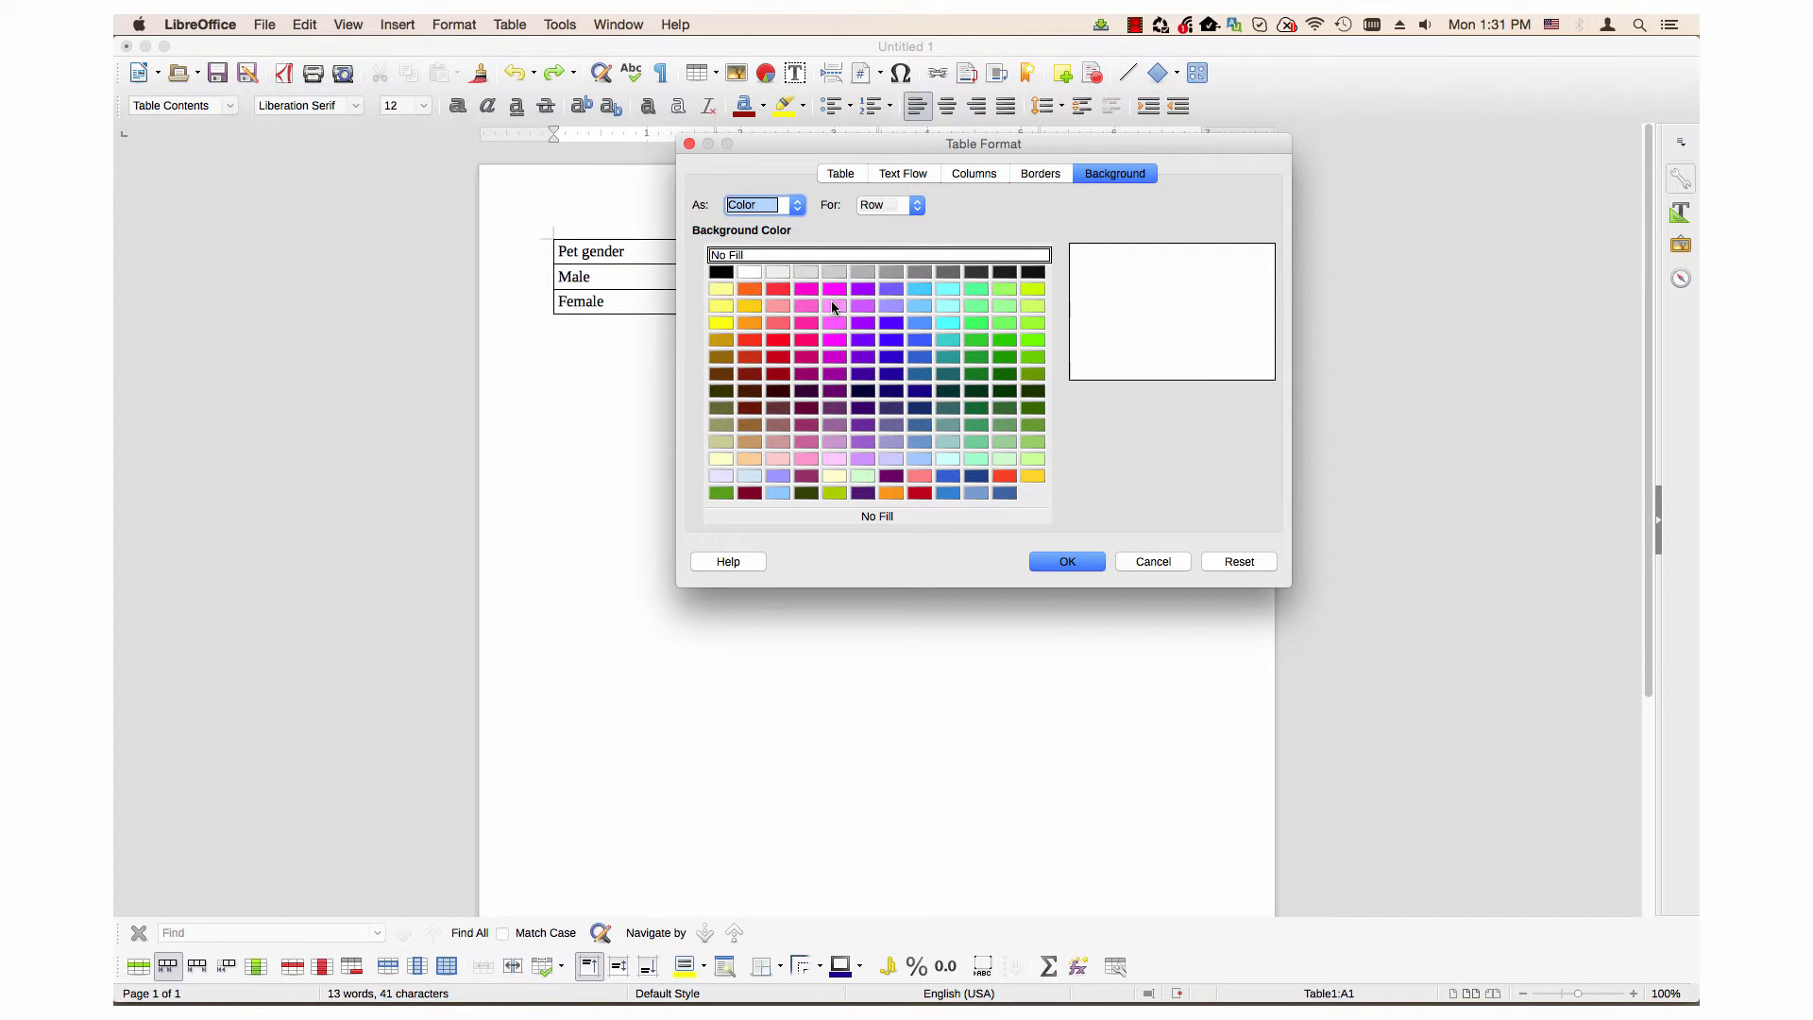
mouse_move(746, 332)
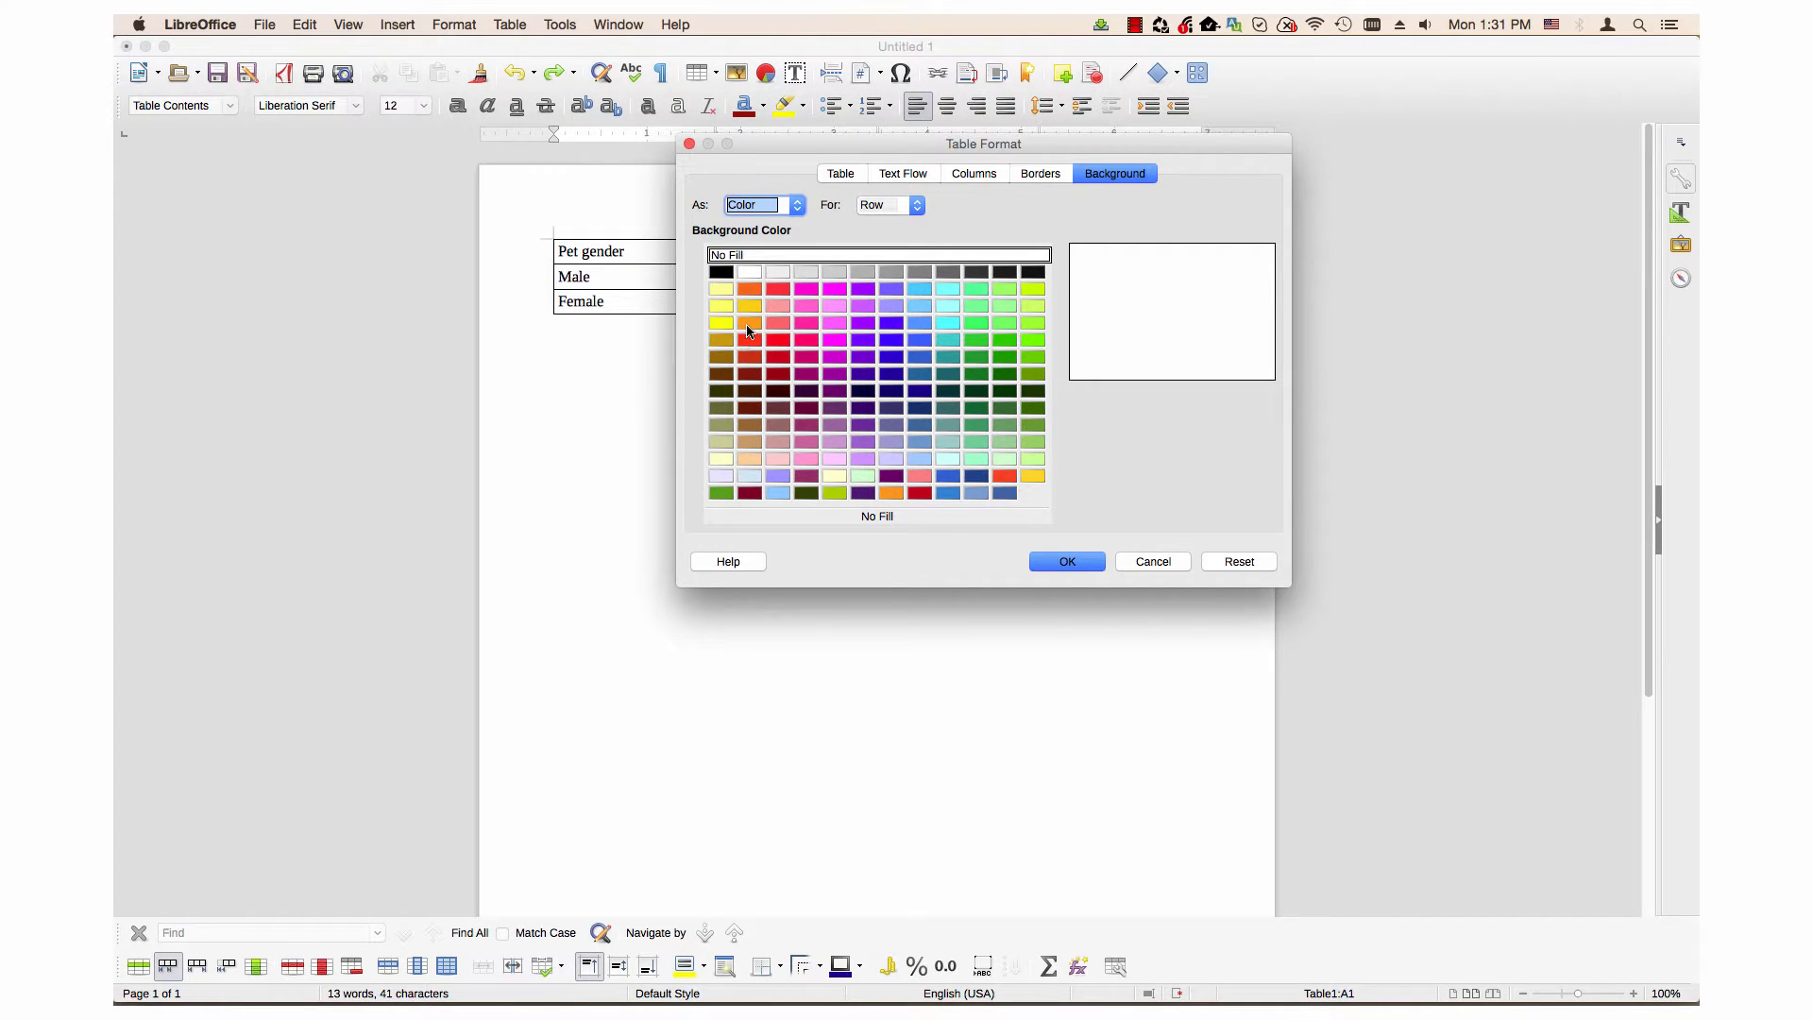
mouse_move(748, 322)
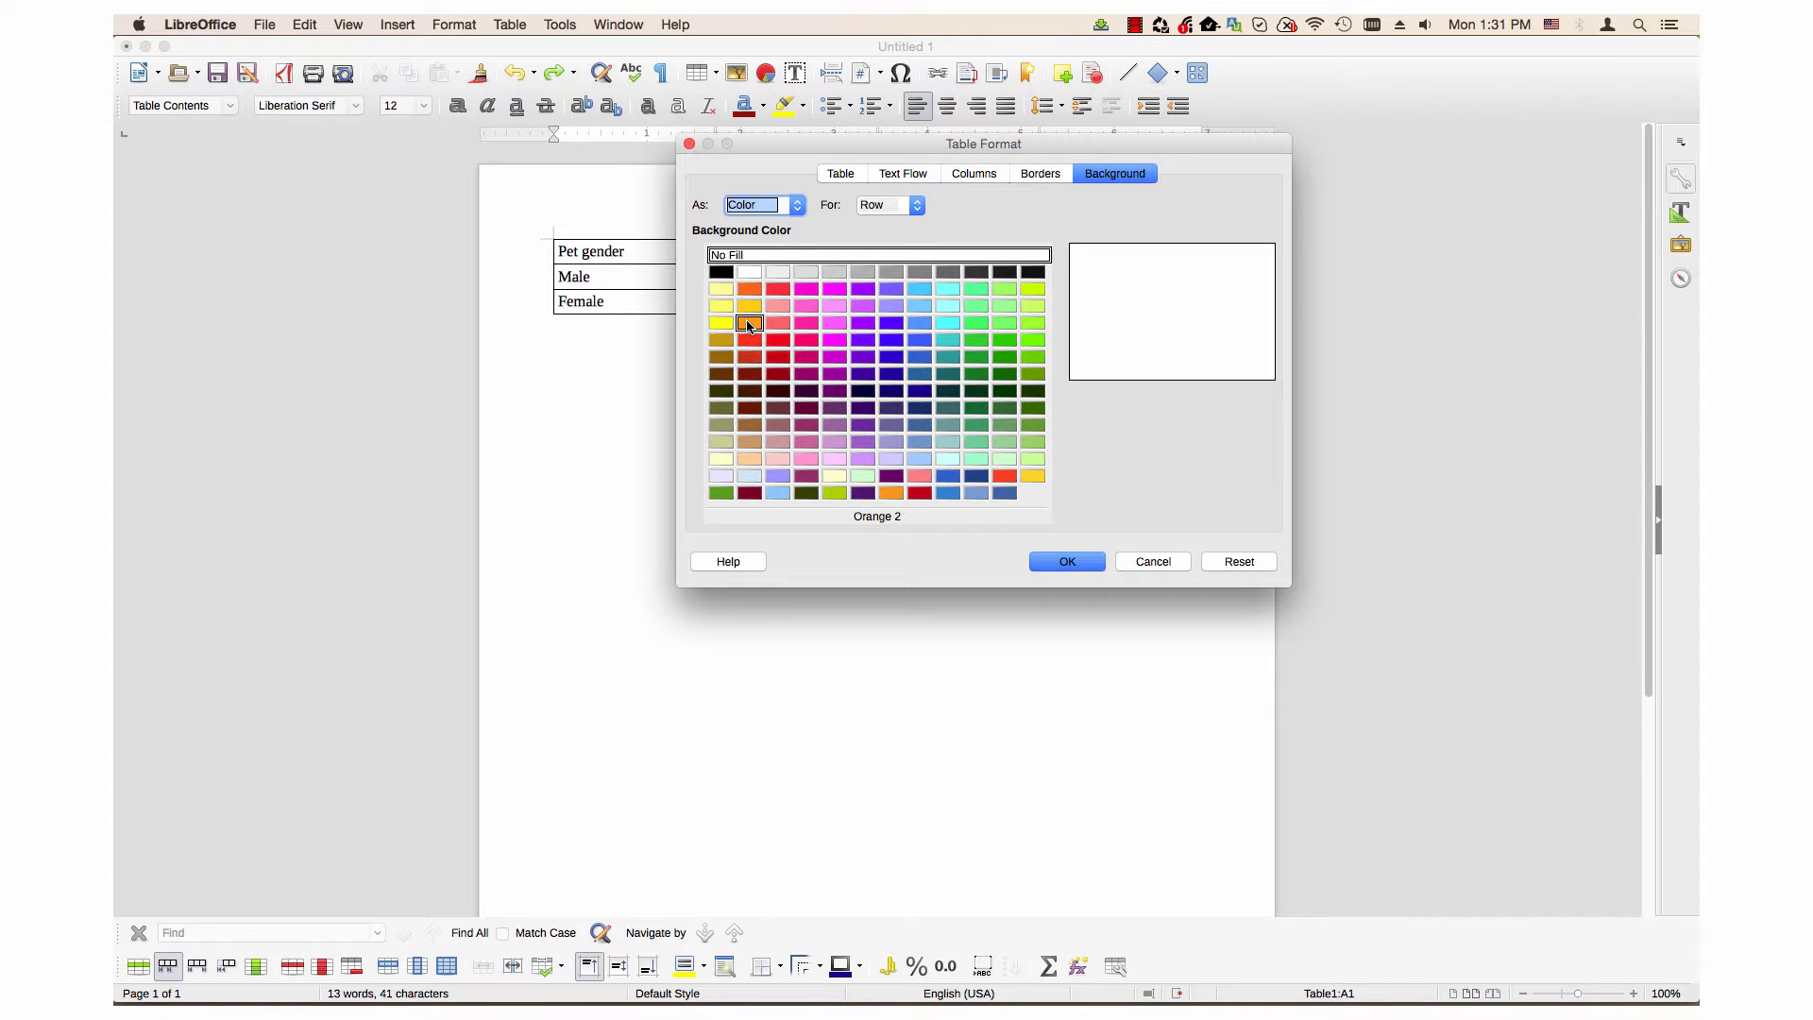
left_click(747, 322)
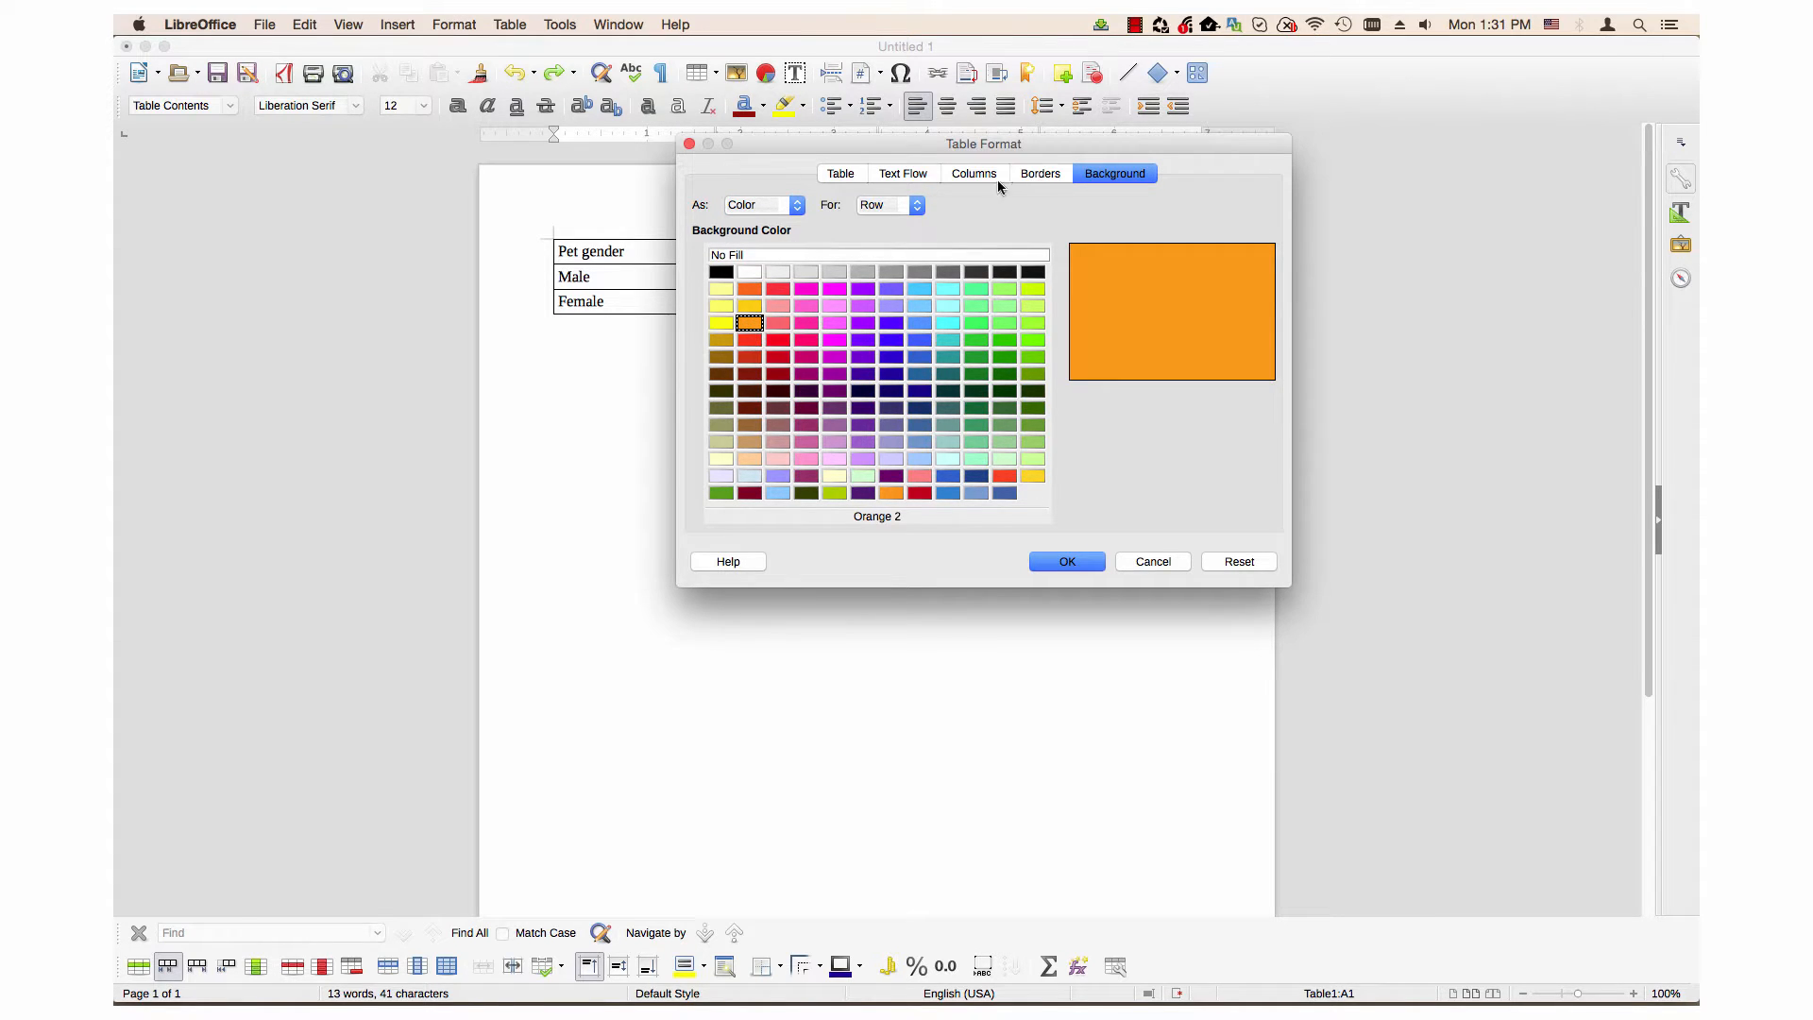
left_click(1039, 172)
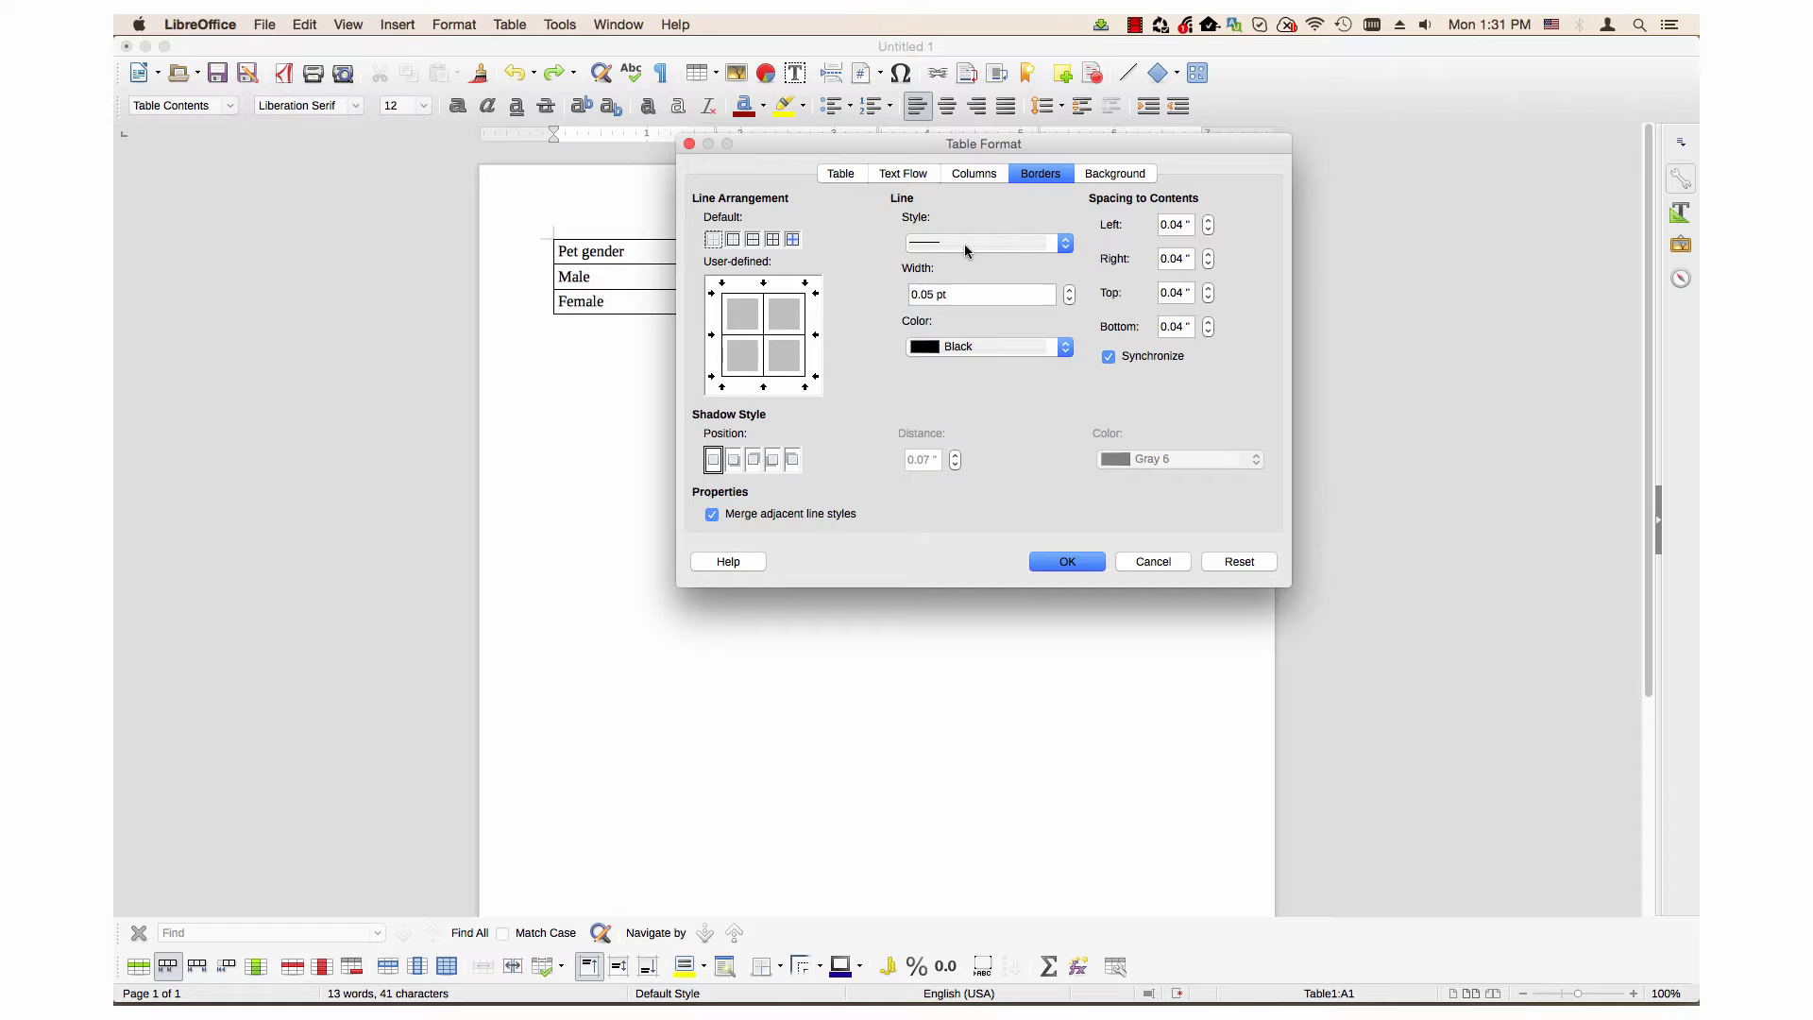
Give the table solid 0.75 pt borders and apply the background and border changes.
left_click(982, 244)
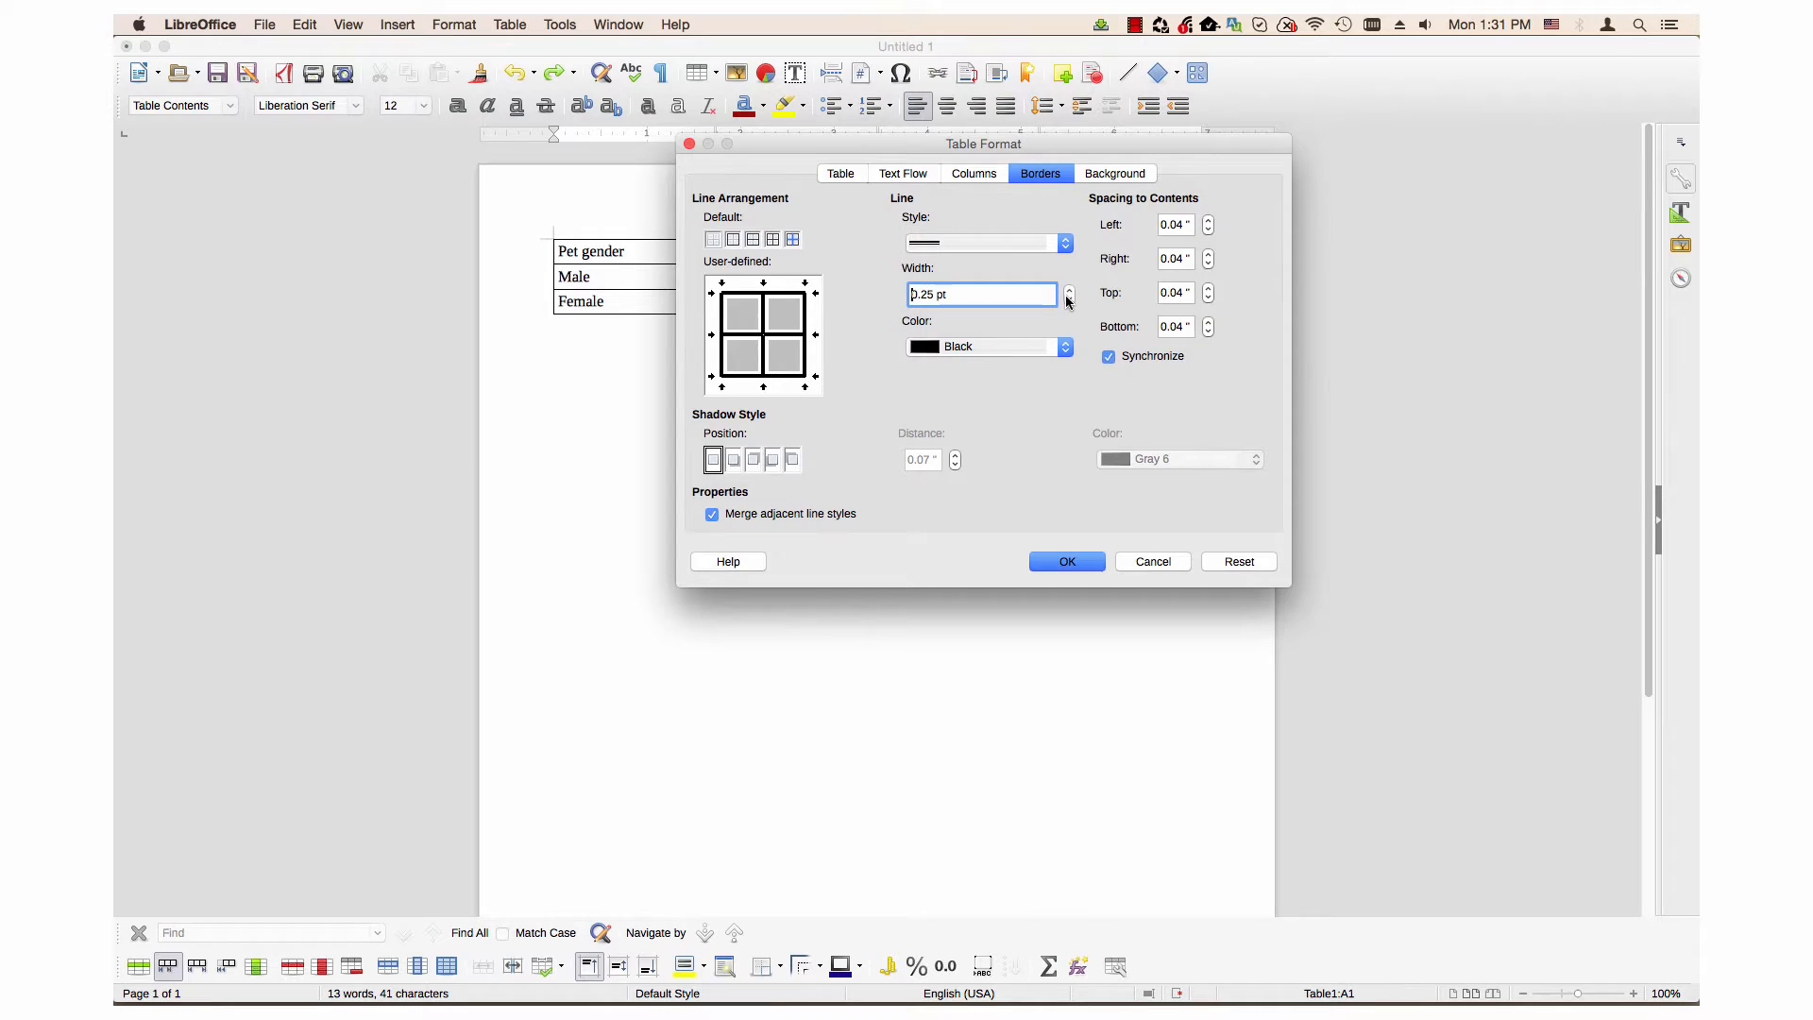
left_click(1069, 287)
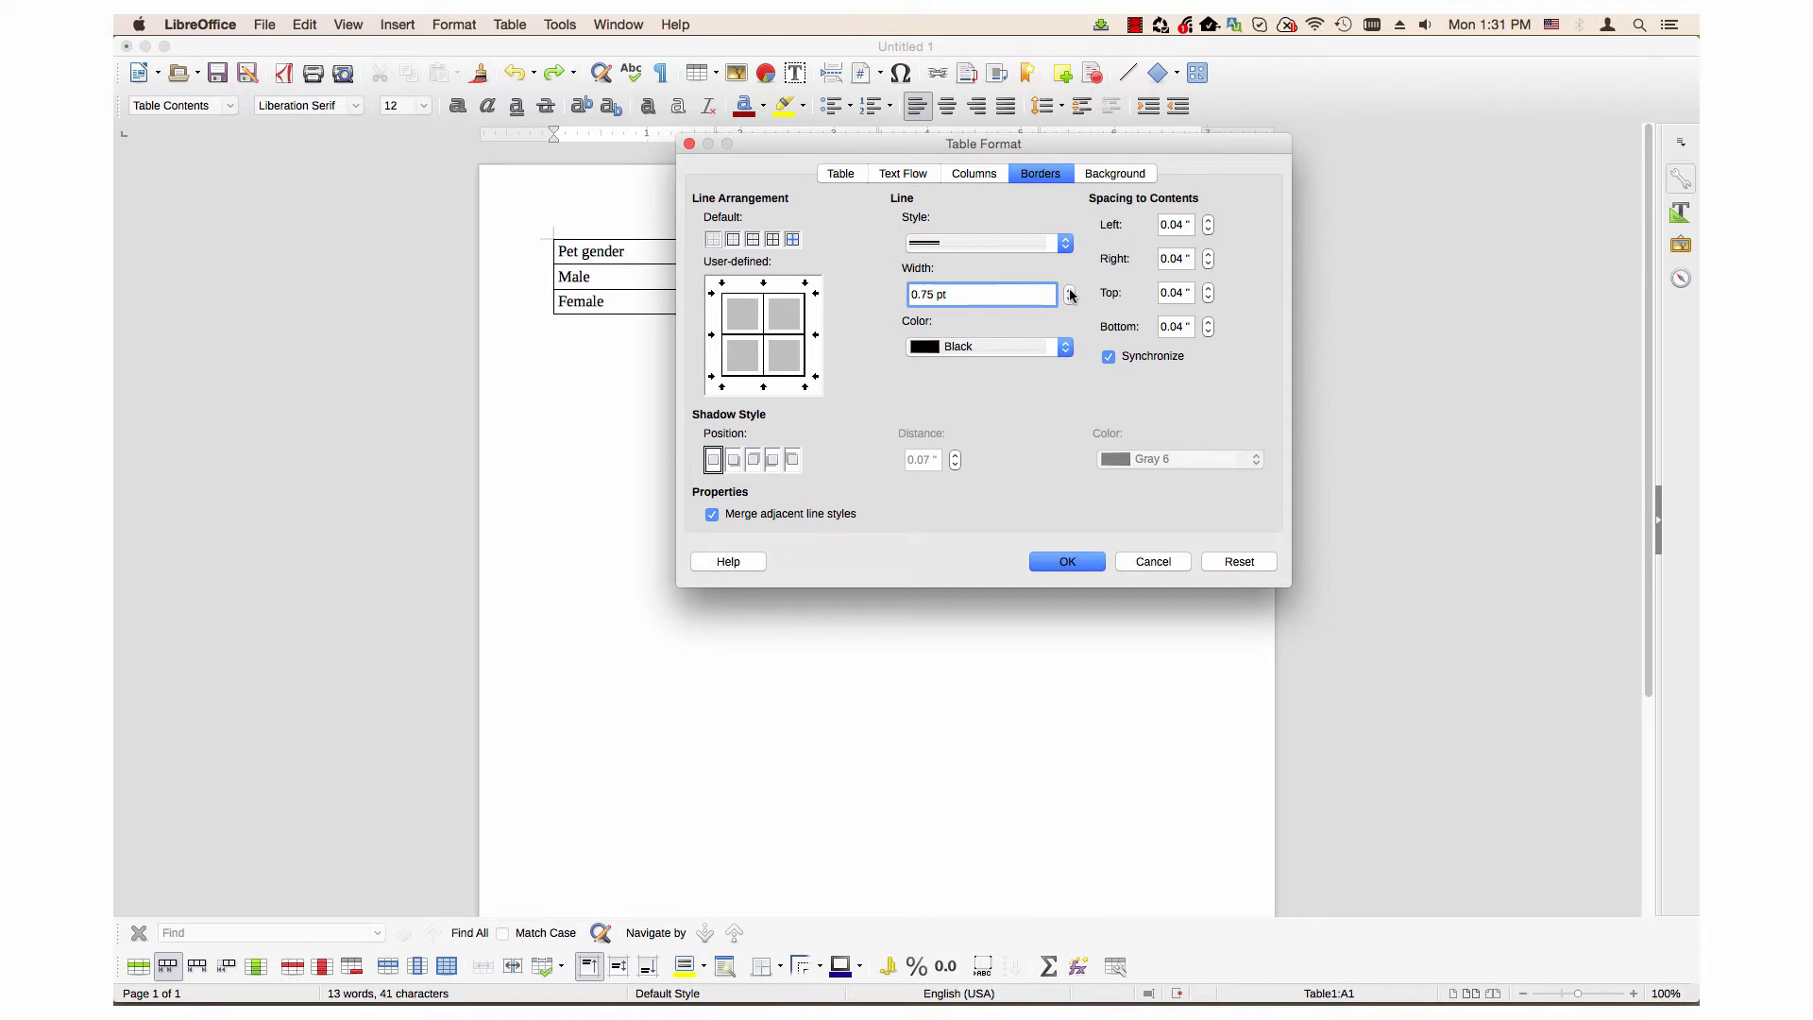
mouse_move(1065, 561)
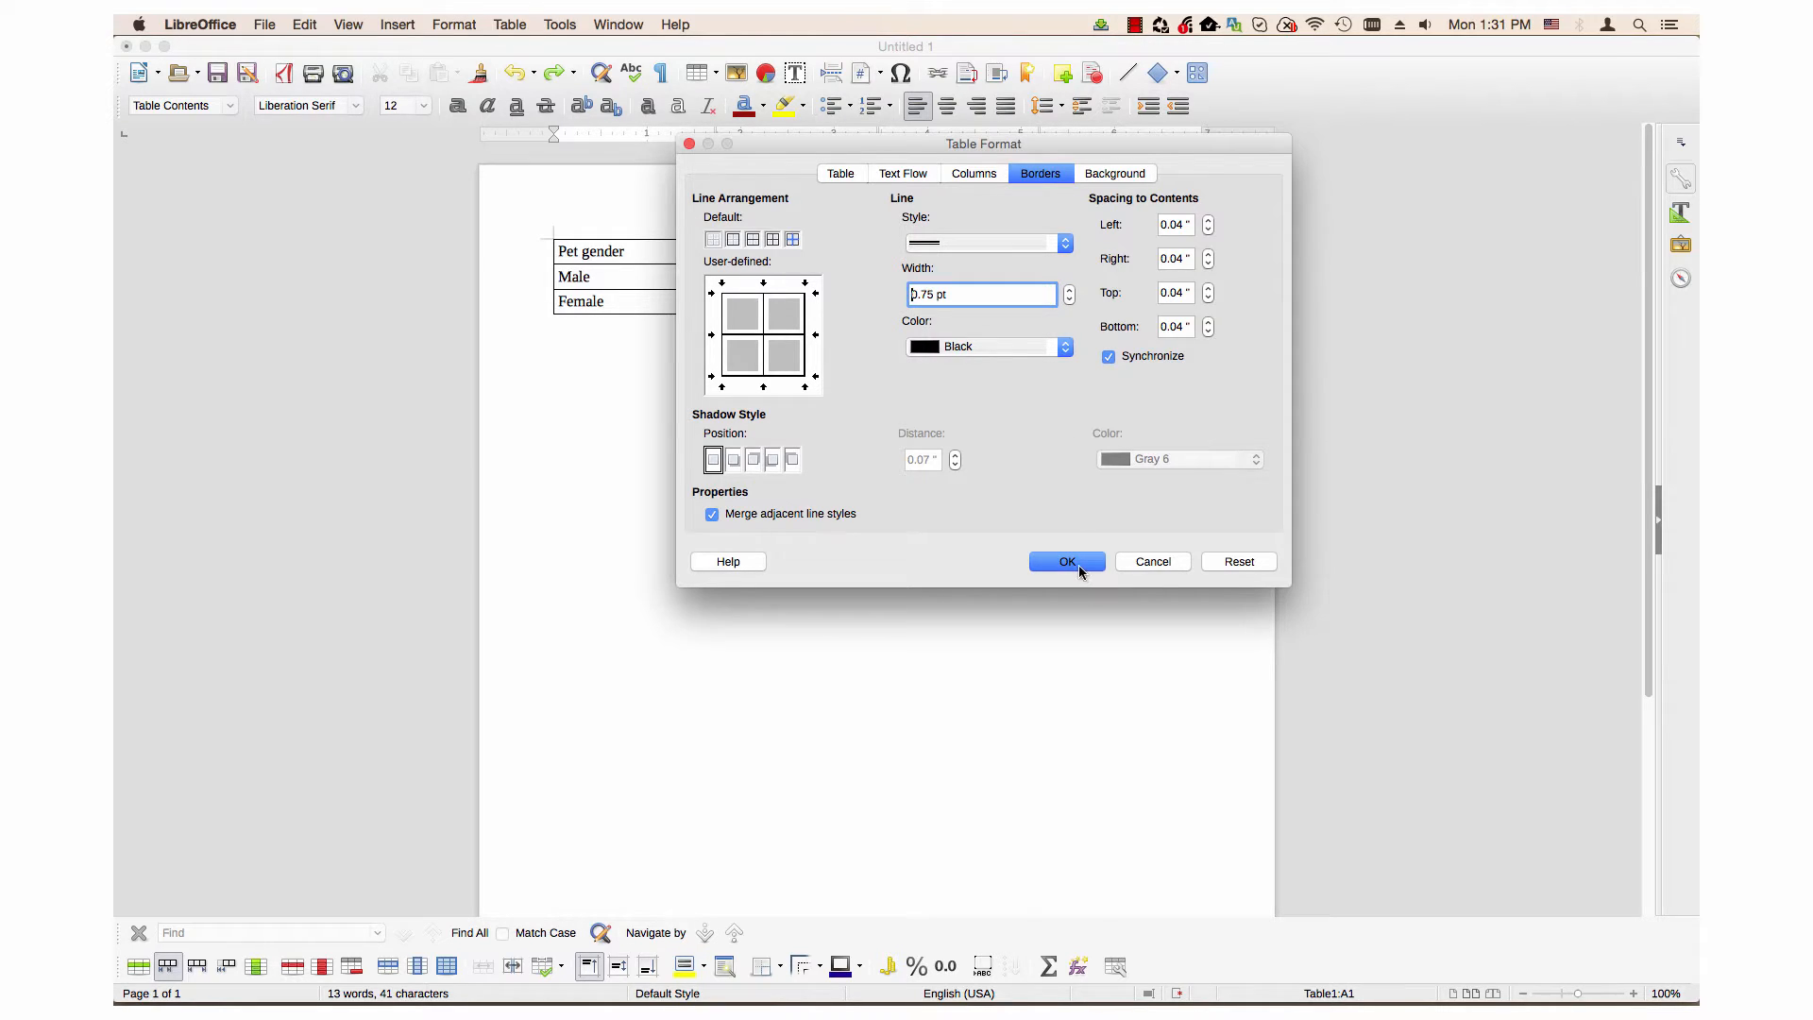
left_click(1065, 561)
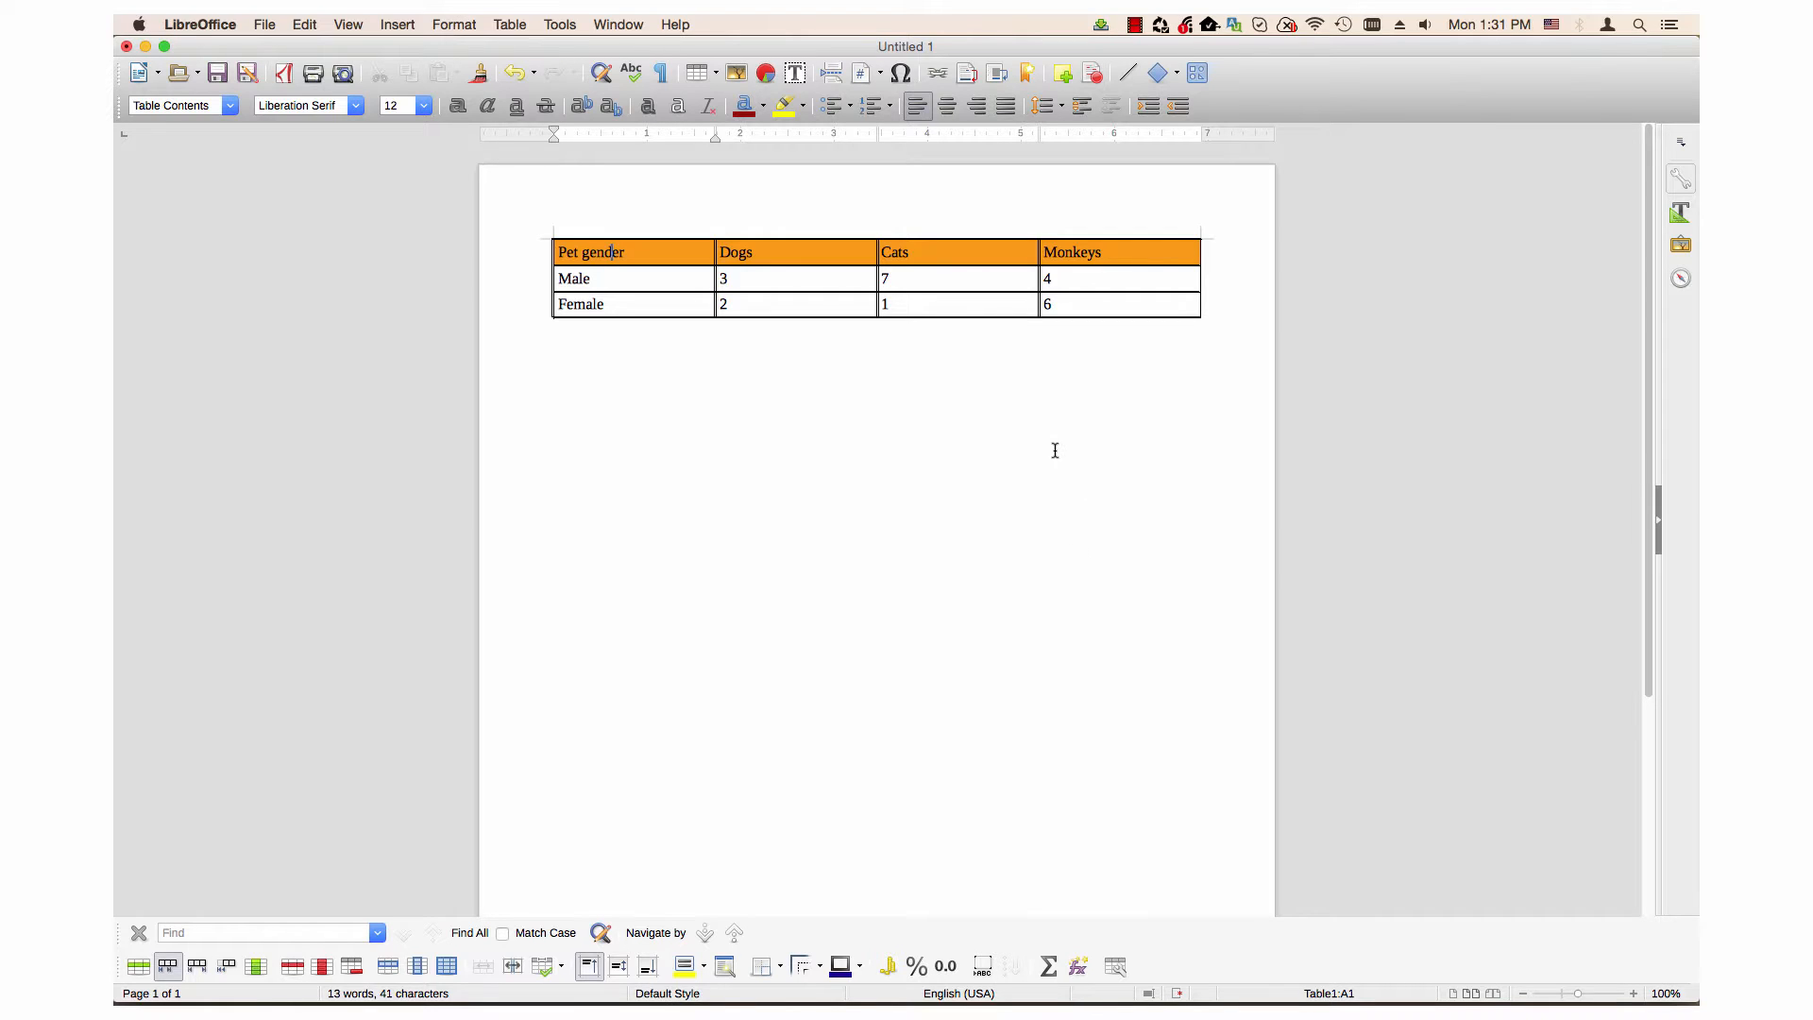
mouse_move(789, 347)
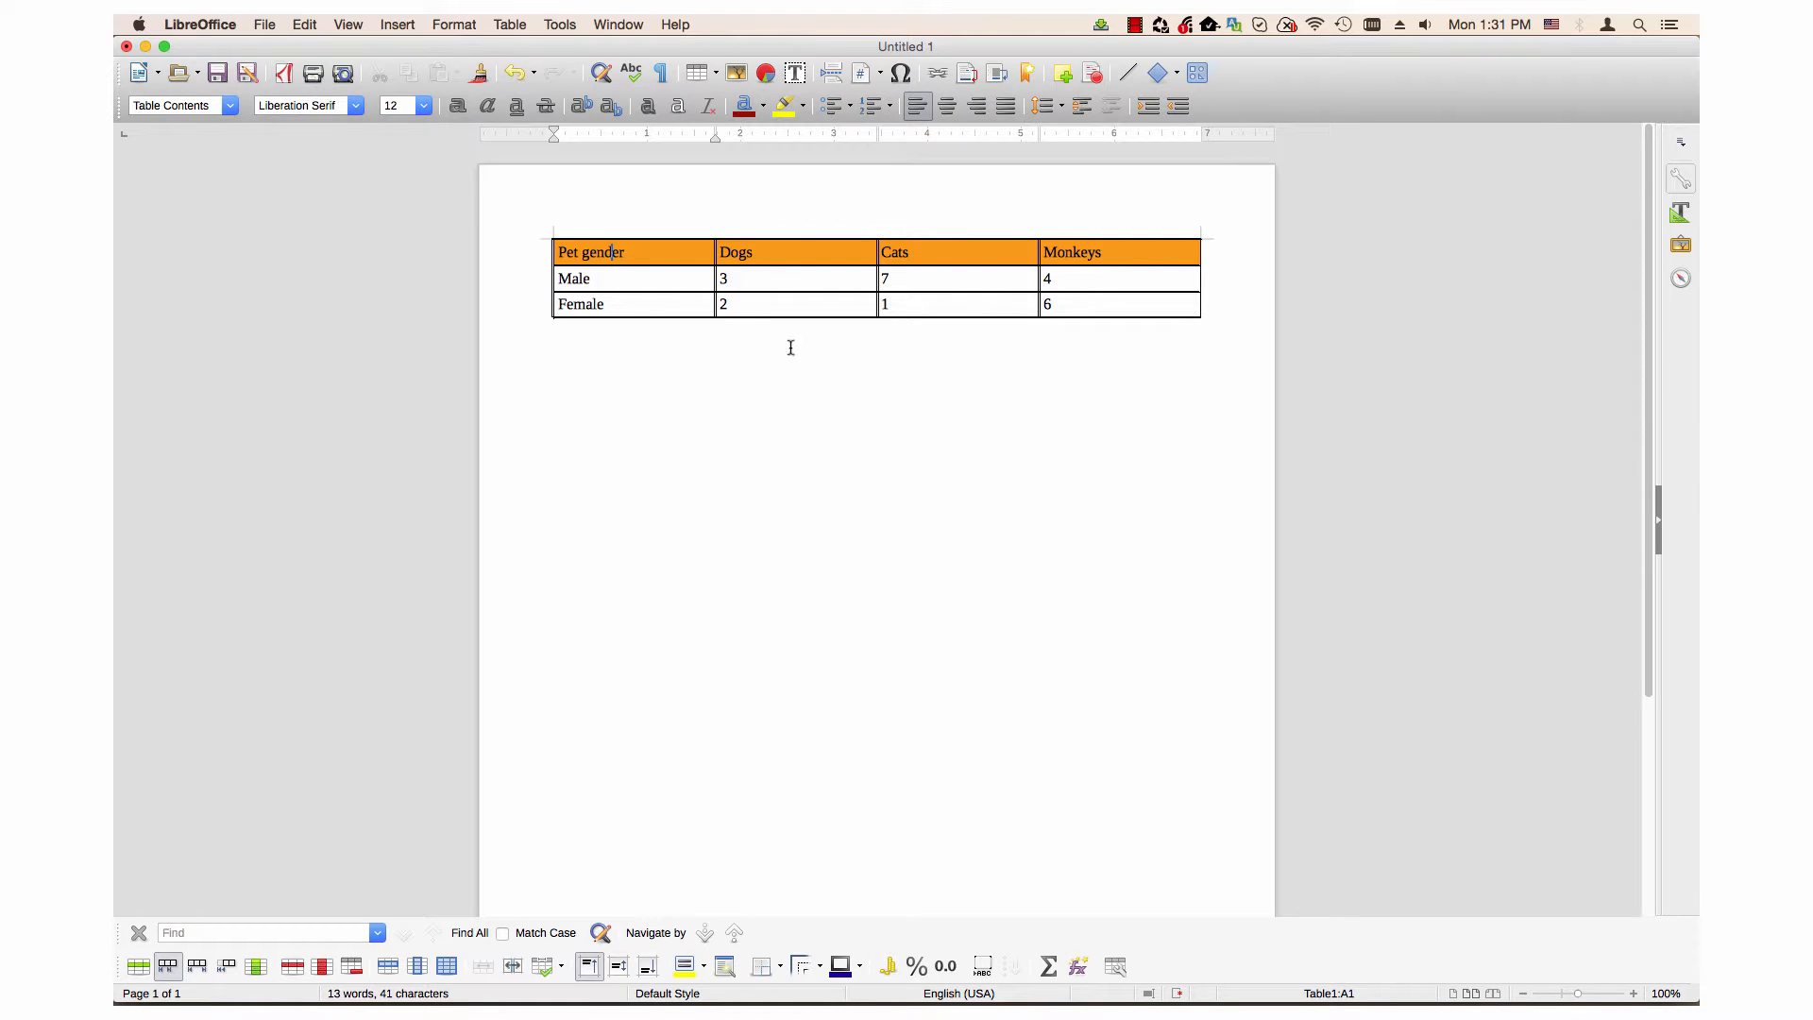
mouse_move(572, 276)
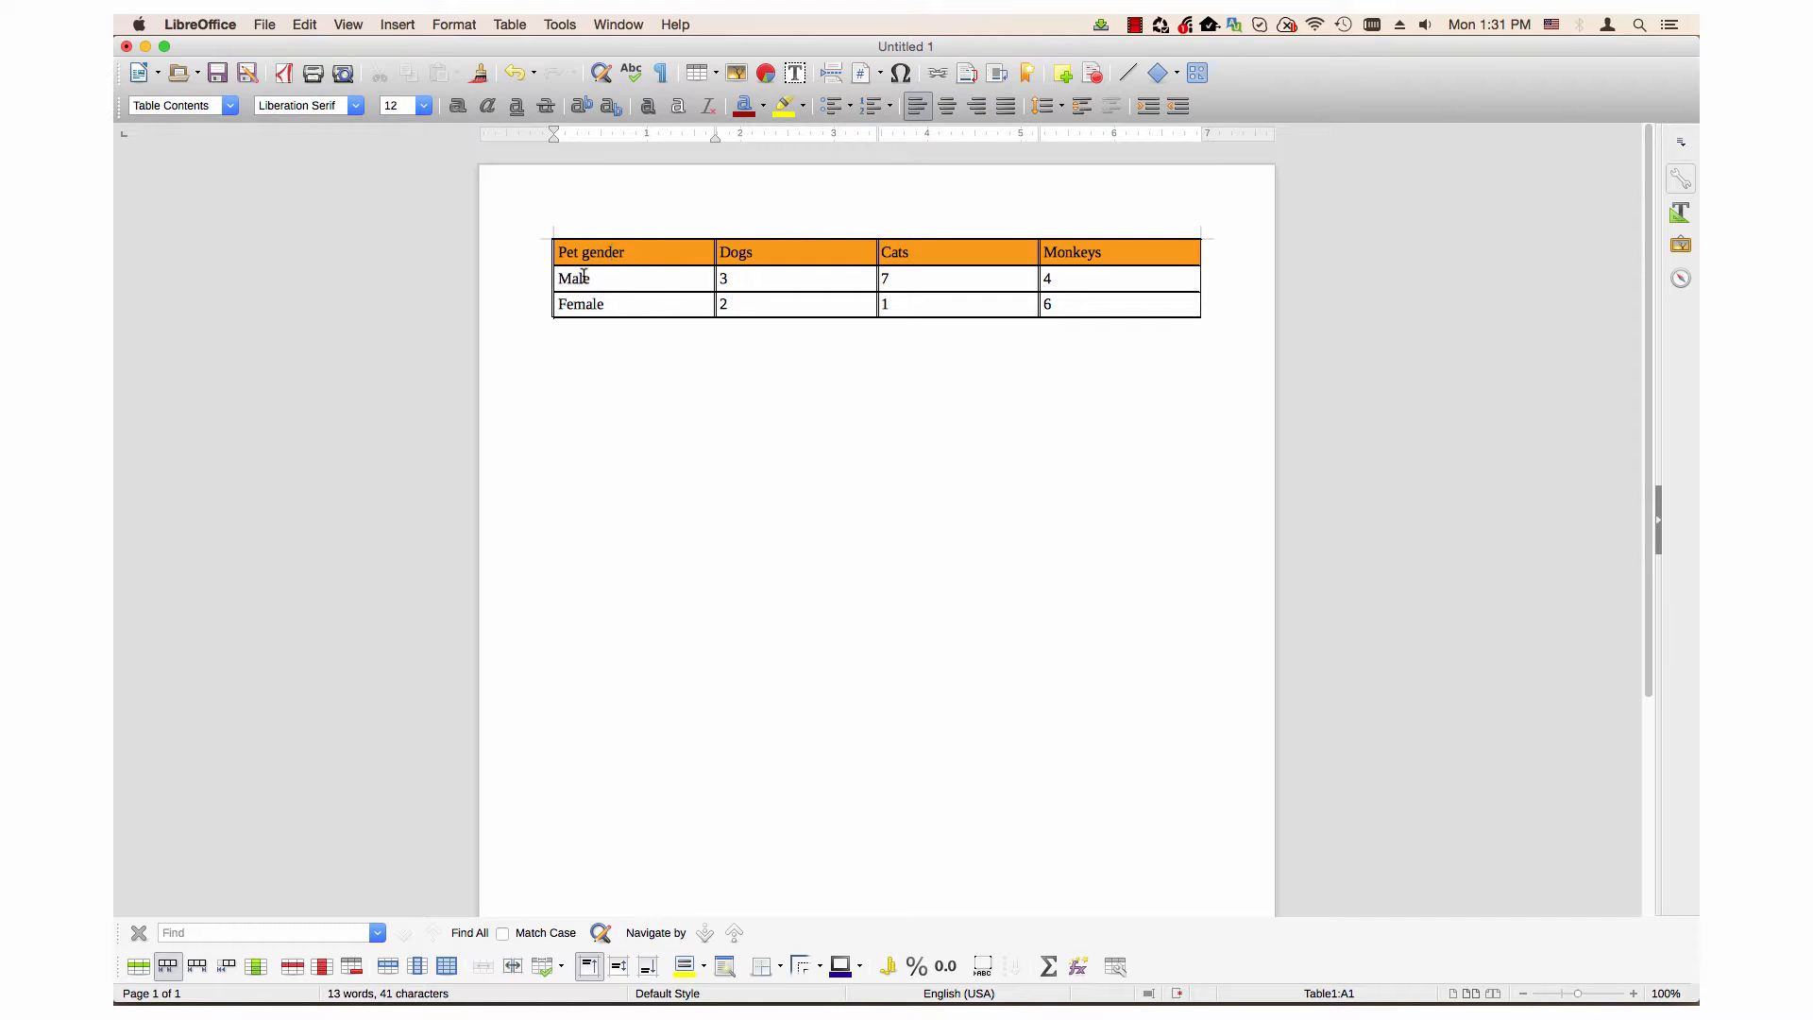
mouse_move(584, 285)
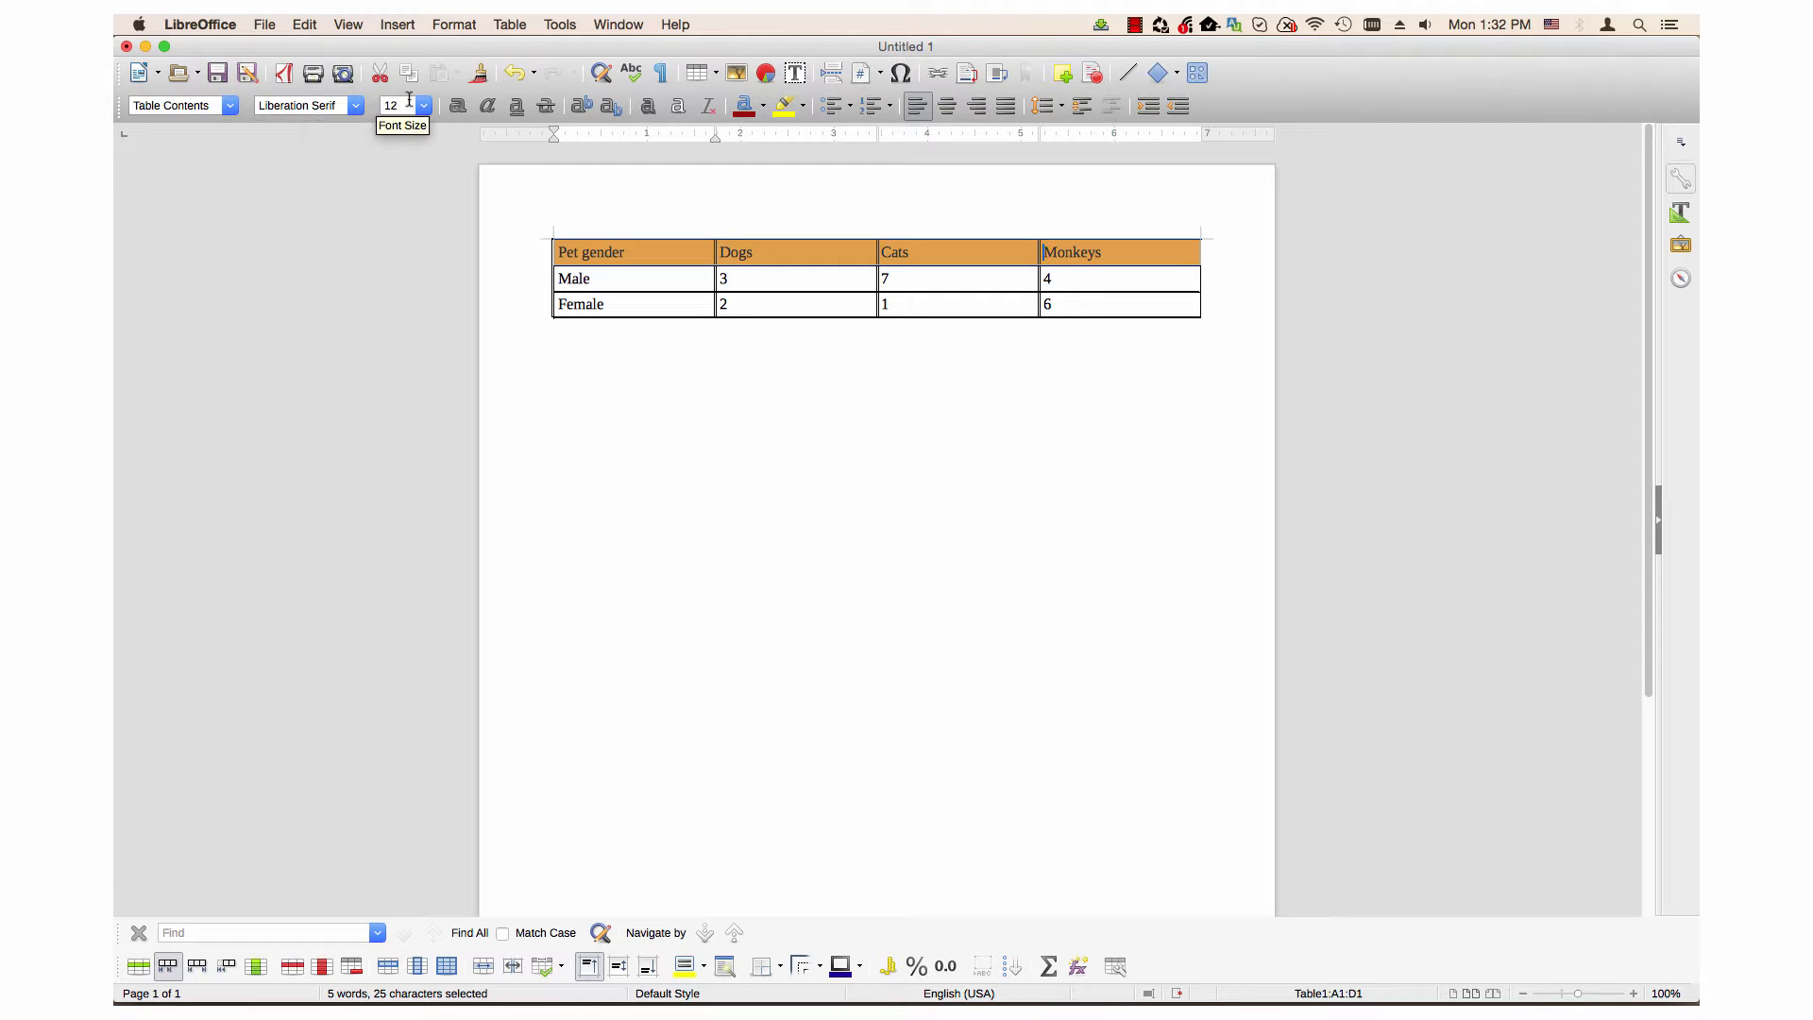
mouse_move(486, 127)
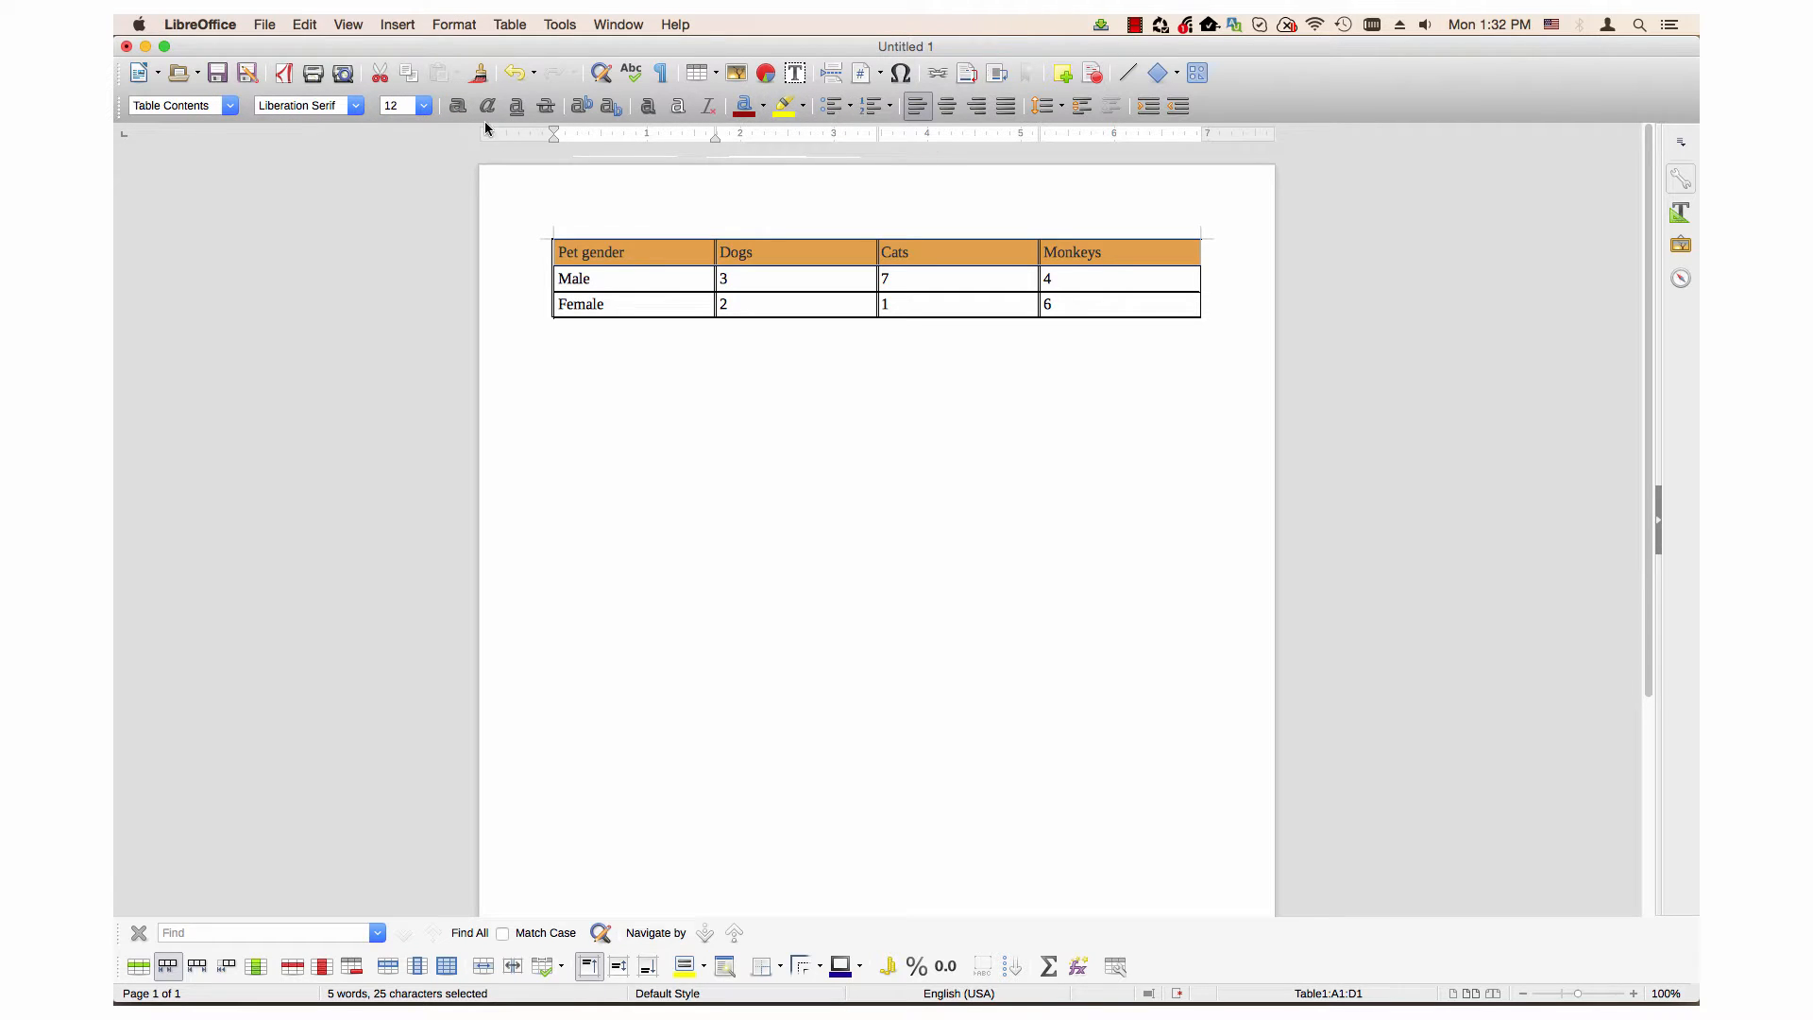
Give the selected header row text a larger font size from the Formatting toolbar.
left_click(355, 106)
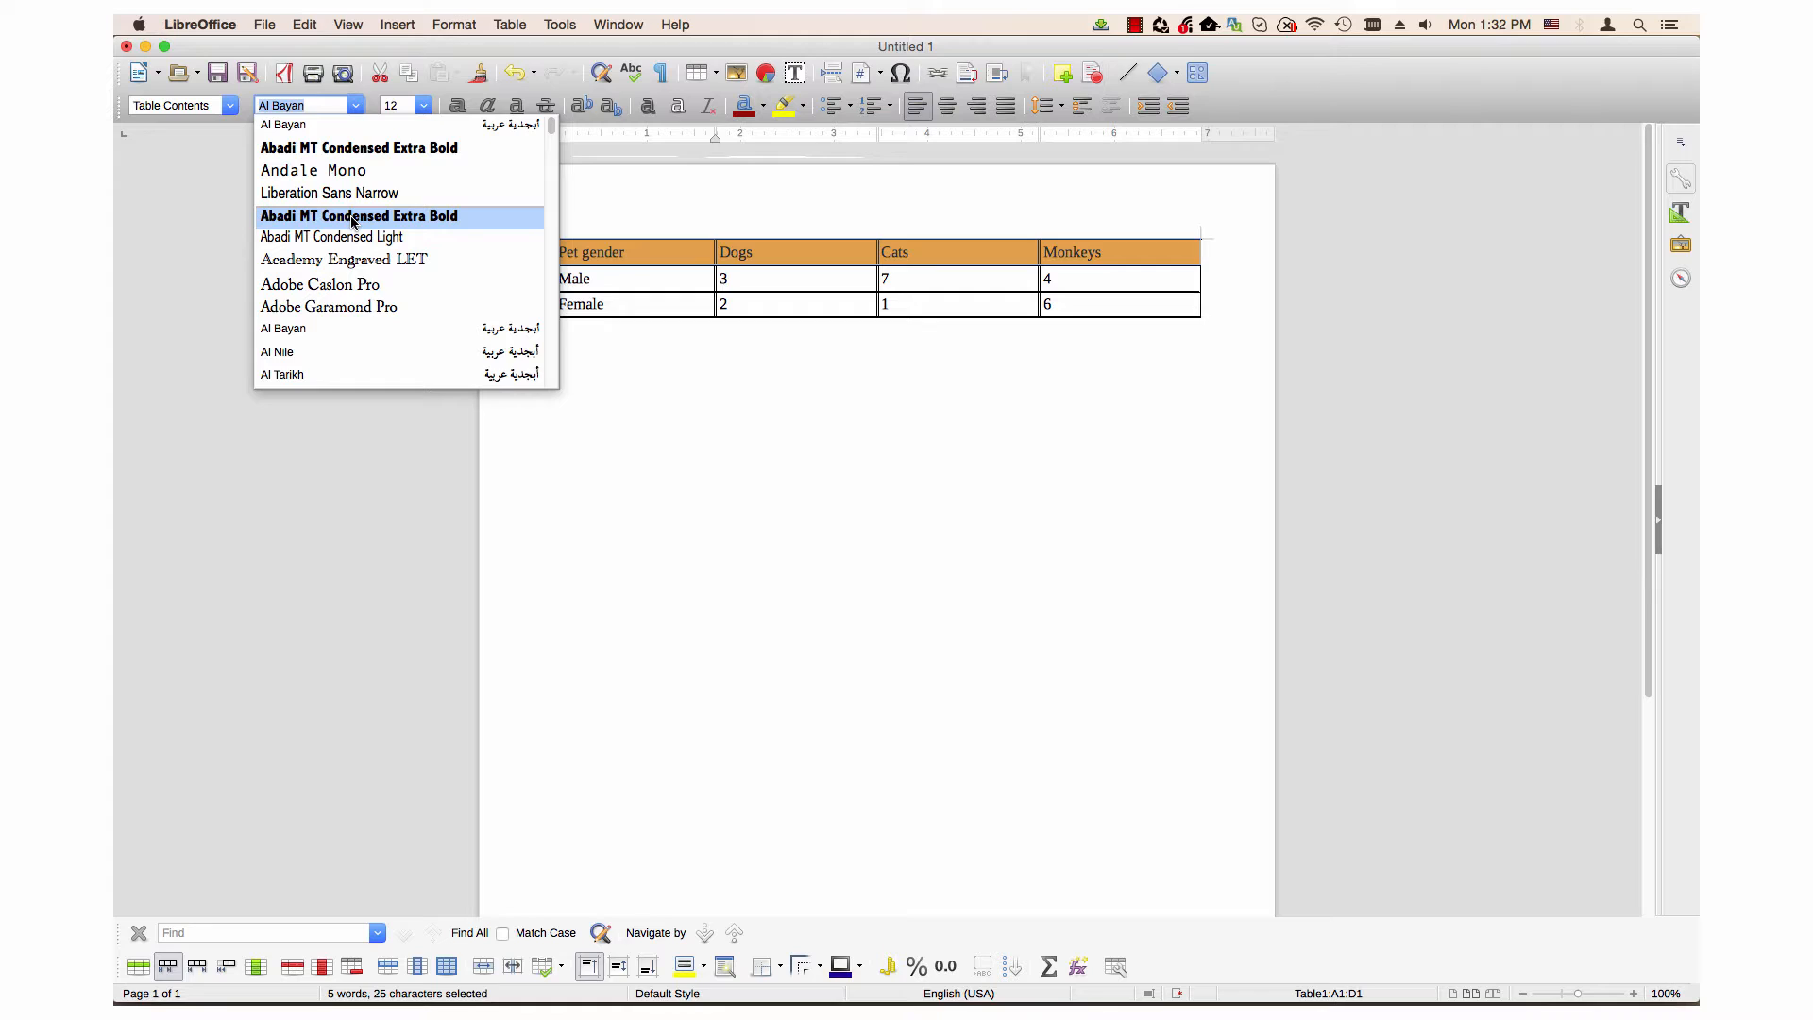
left_click(358, 215)
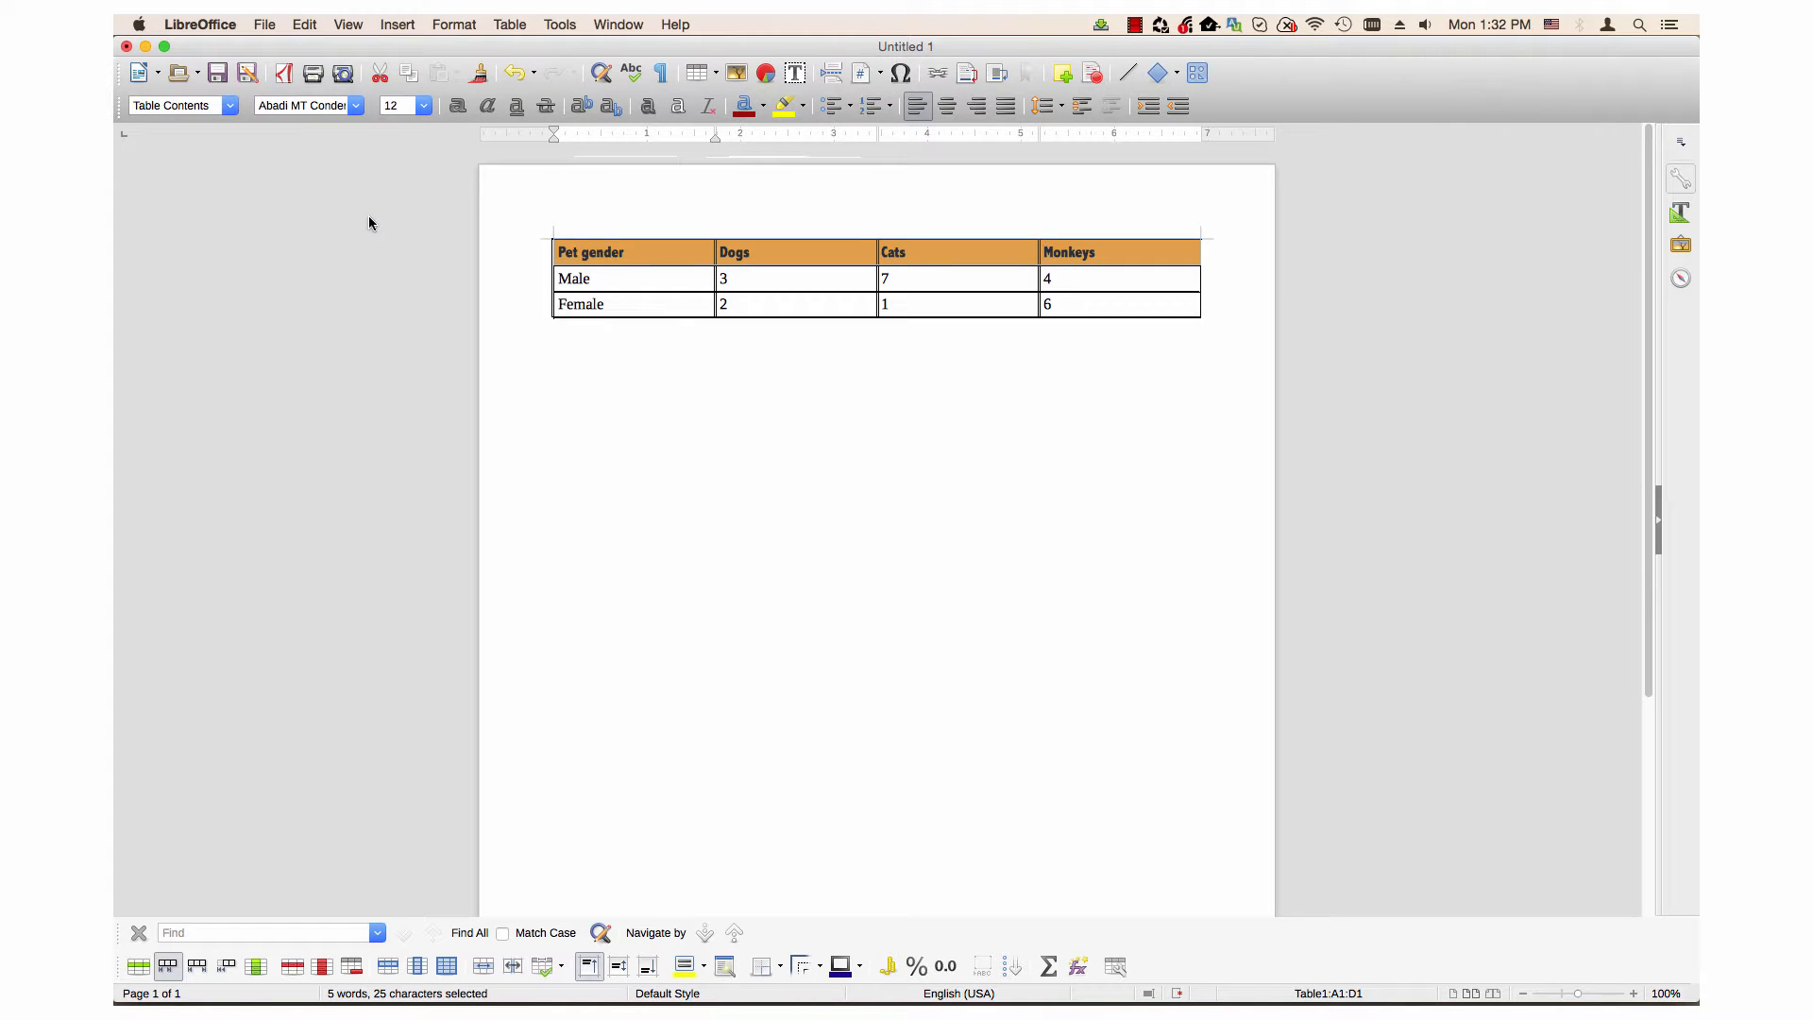
left_click(423, 106)
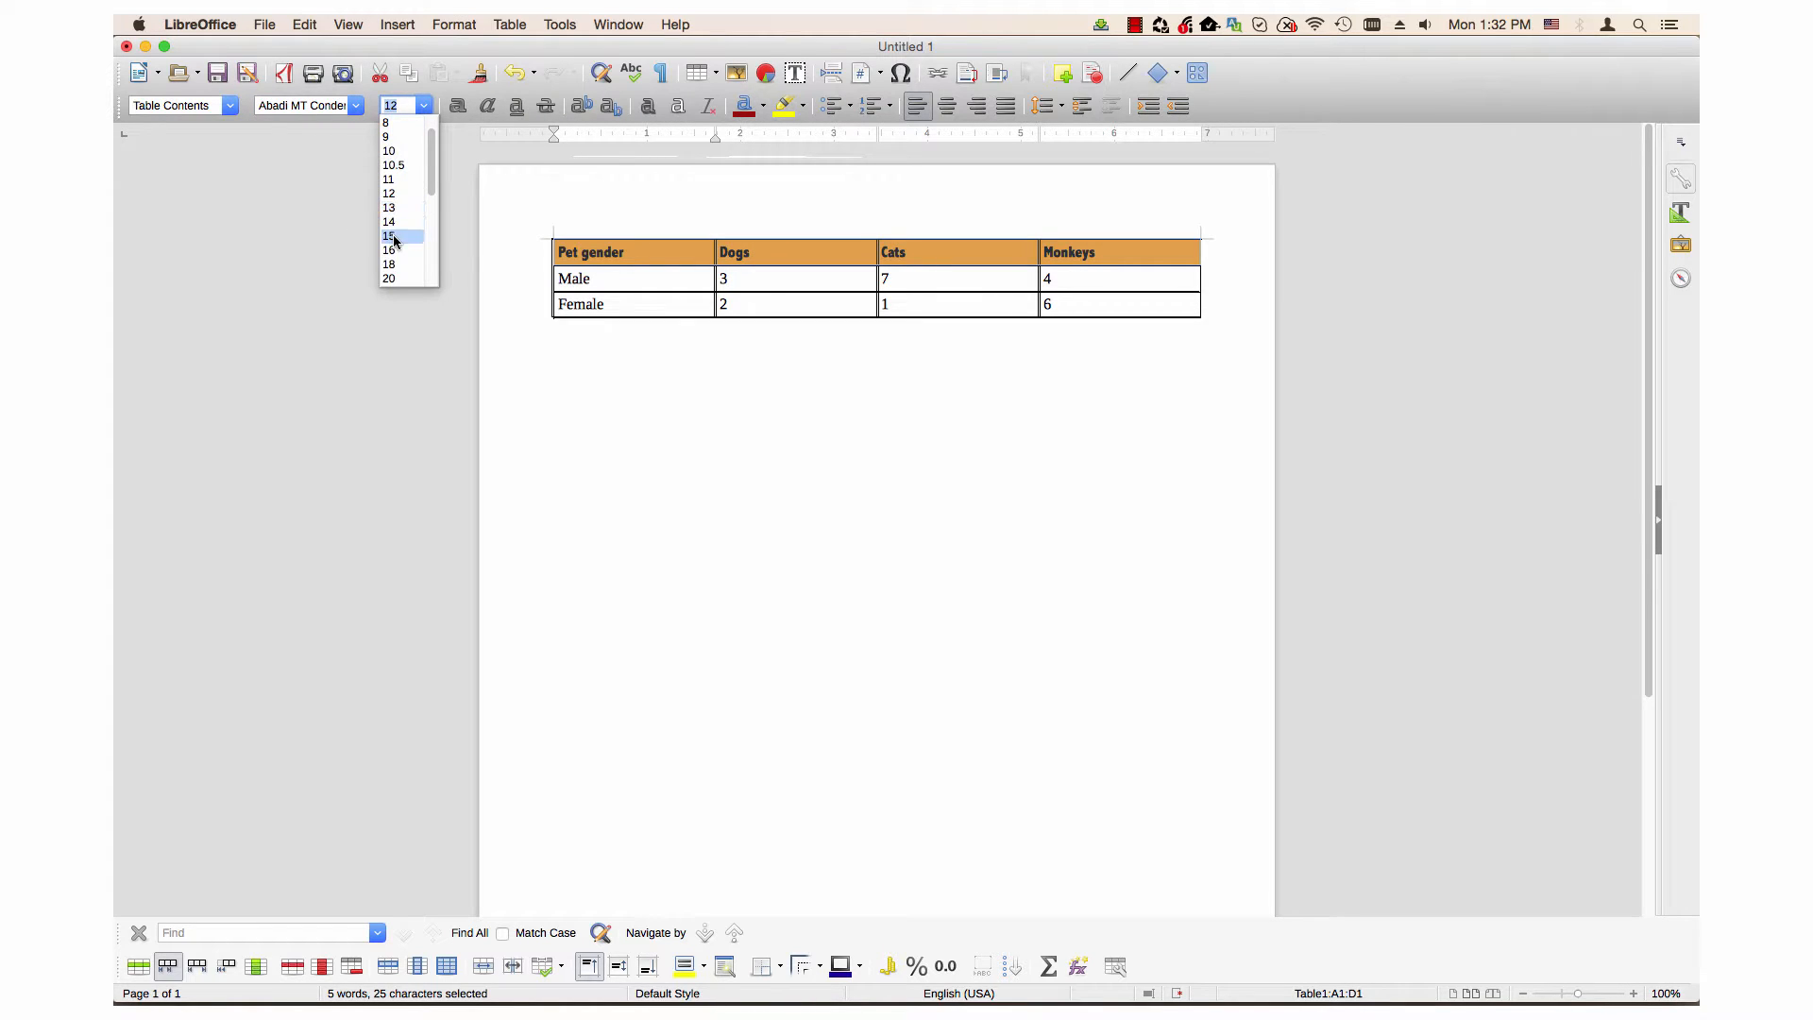
left_click(389, 223)
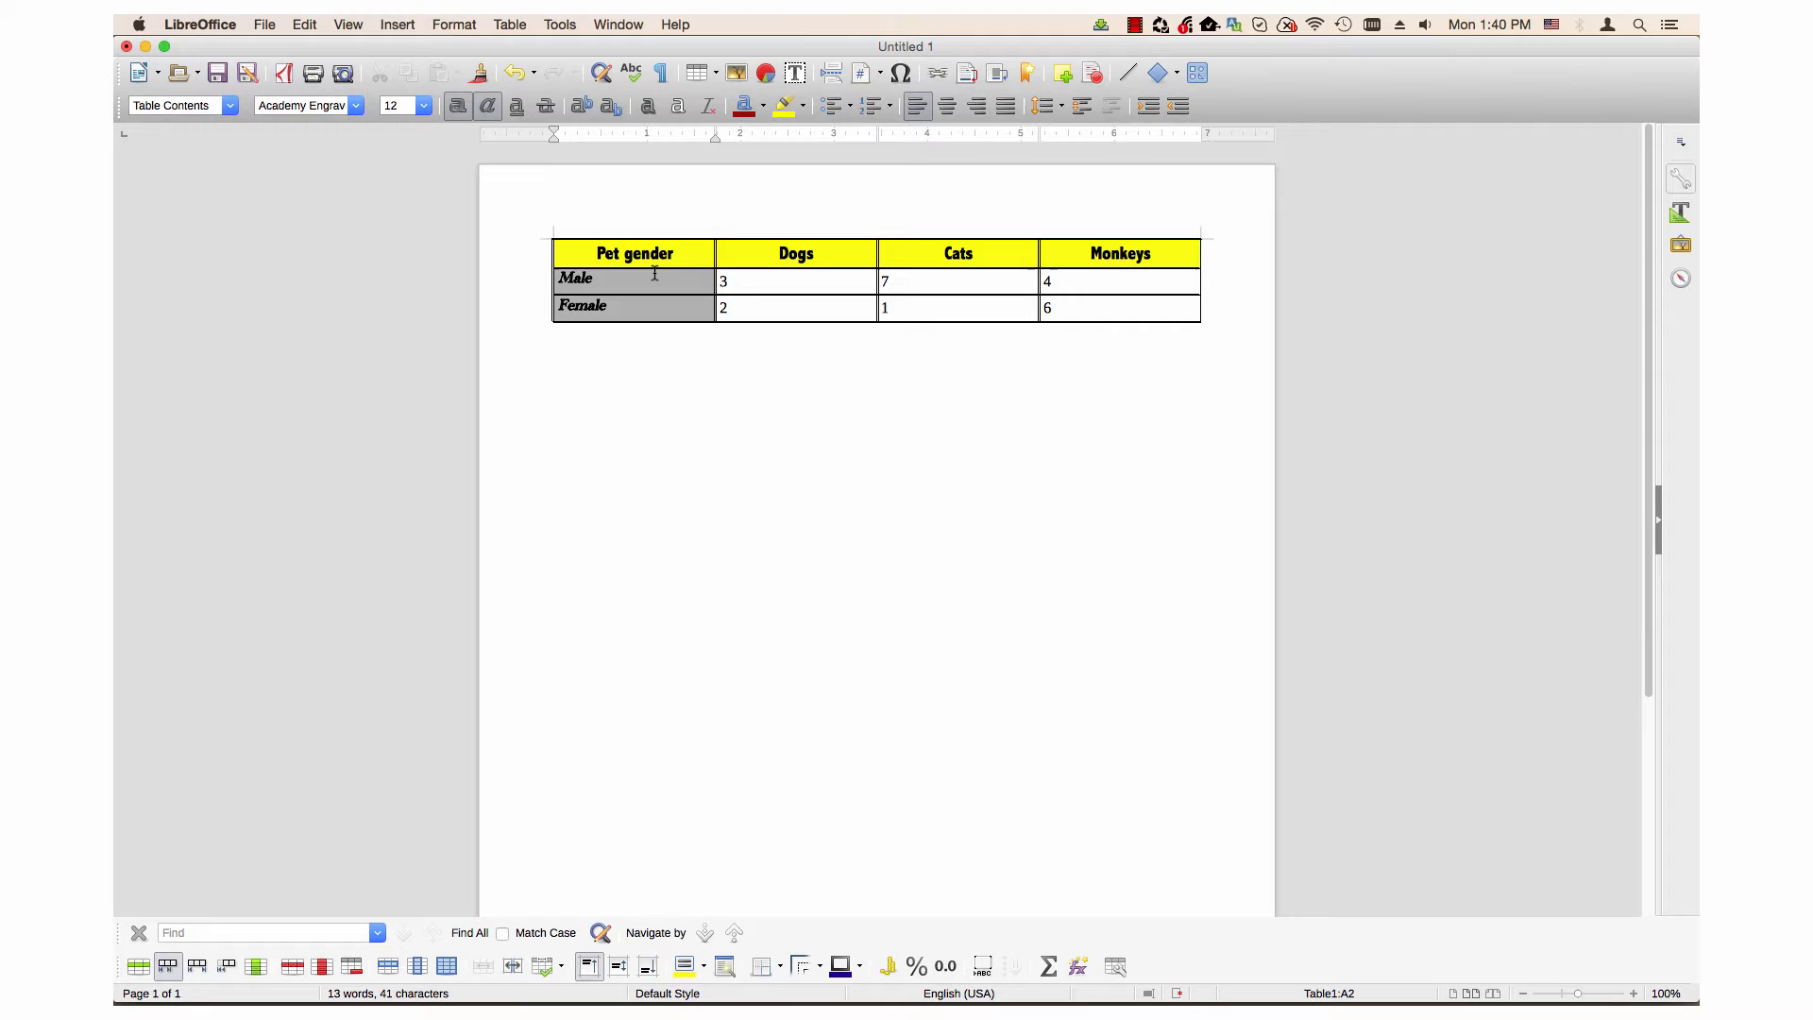
mouse_move(665, 281)
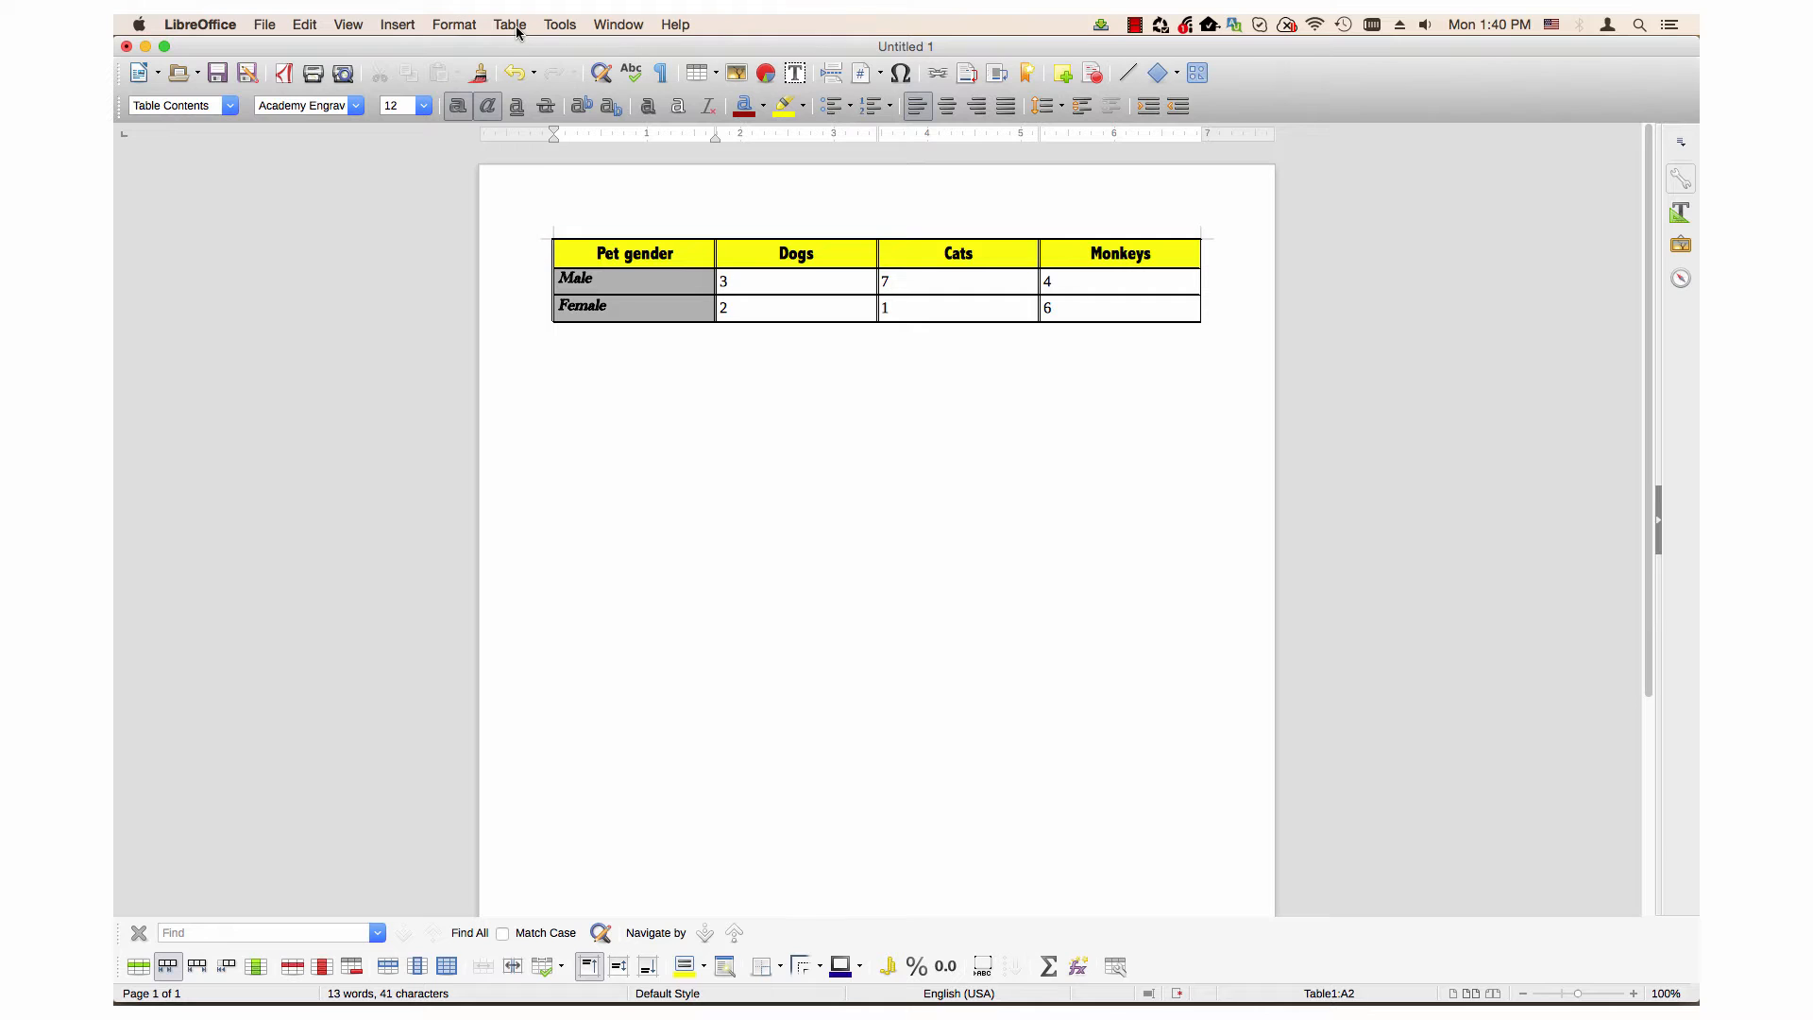
Reopen the AutoFormat dialog over the yellow-and-grey pet-gender table.
left_click(508, 24)
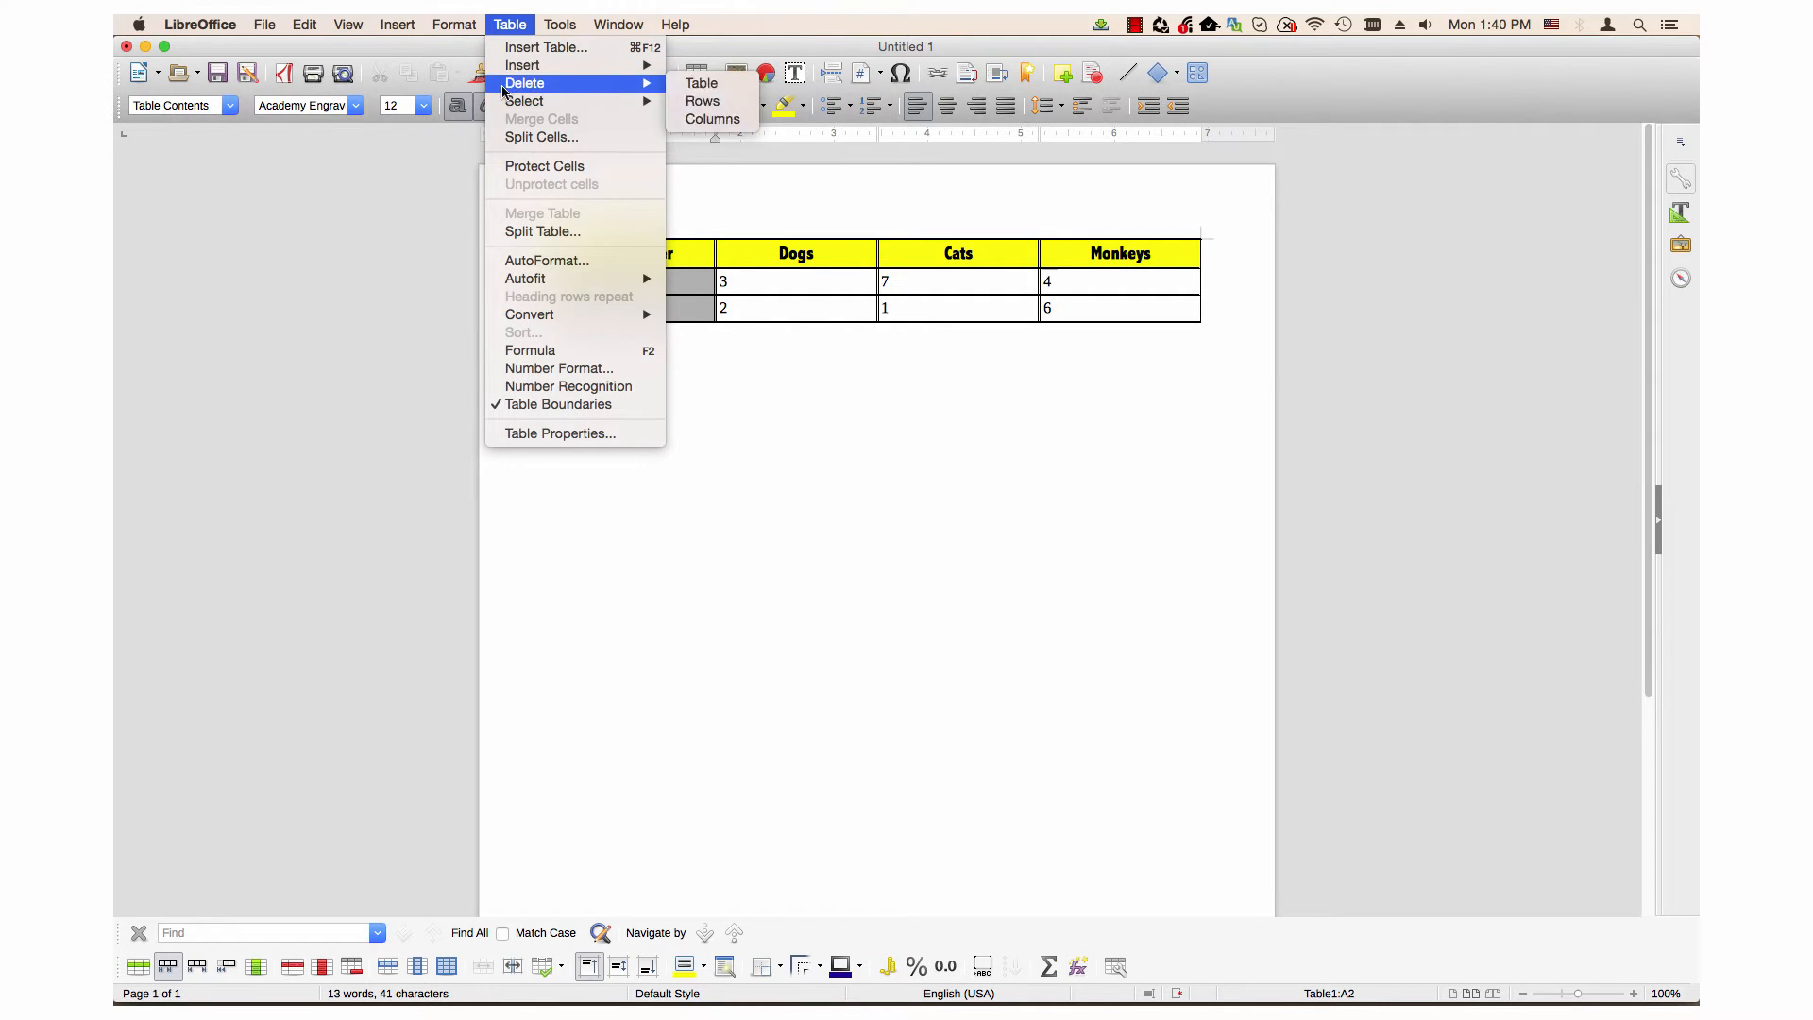
left_click(545, 260)
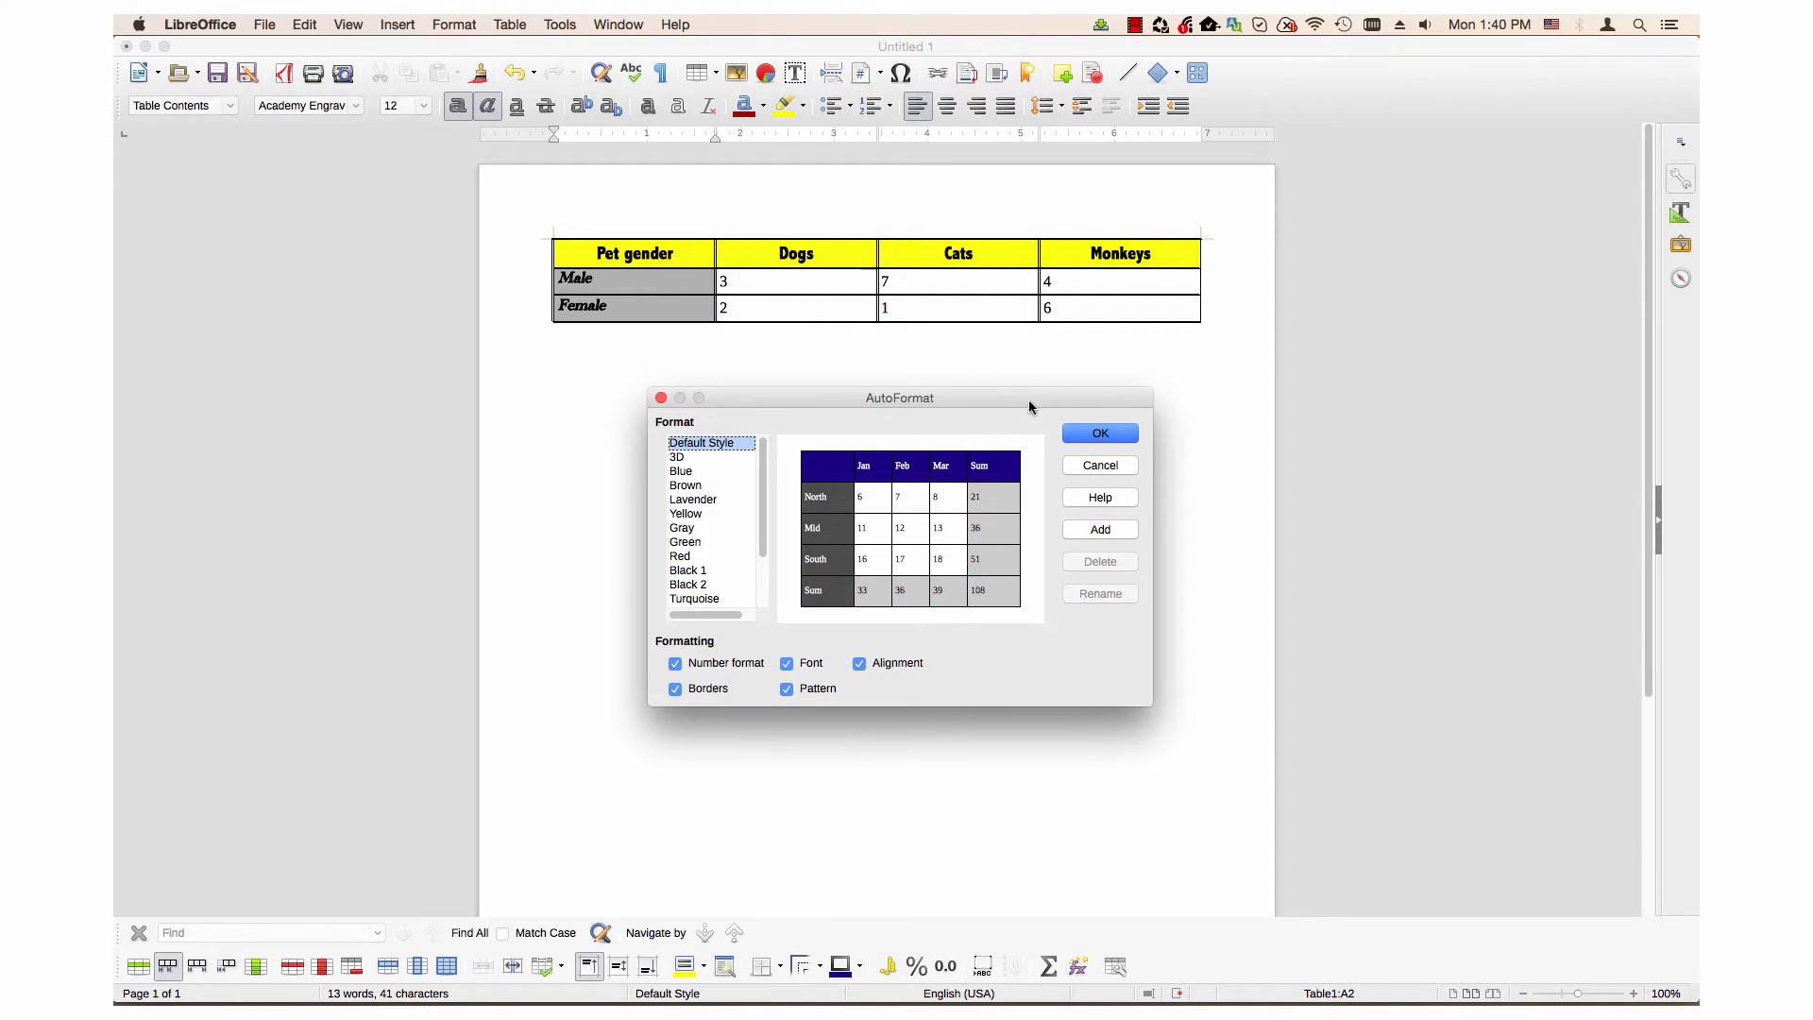
mouse_move(1099, 541)
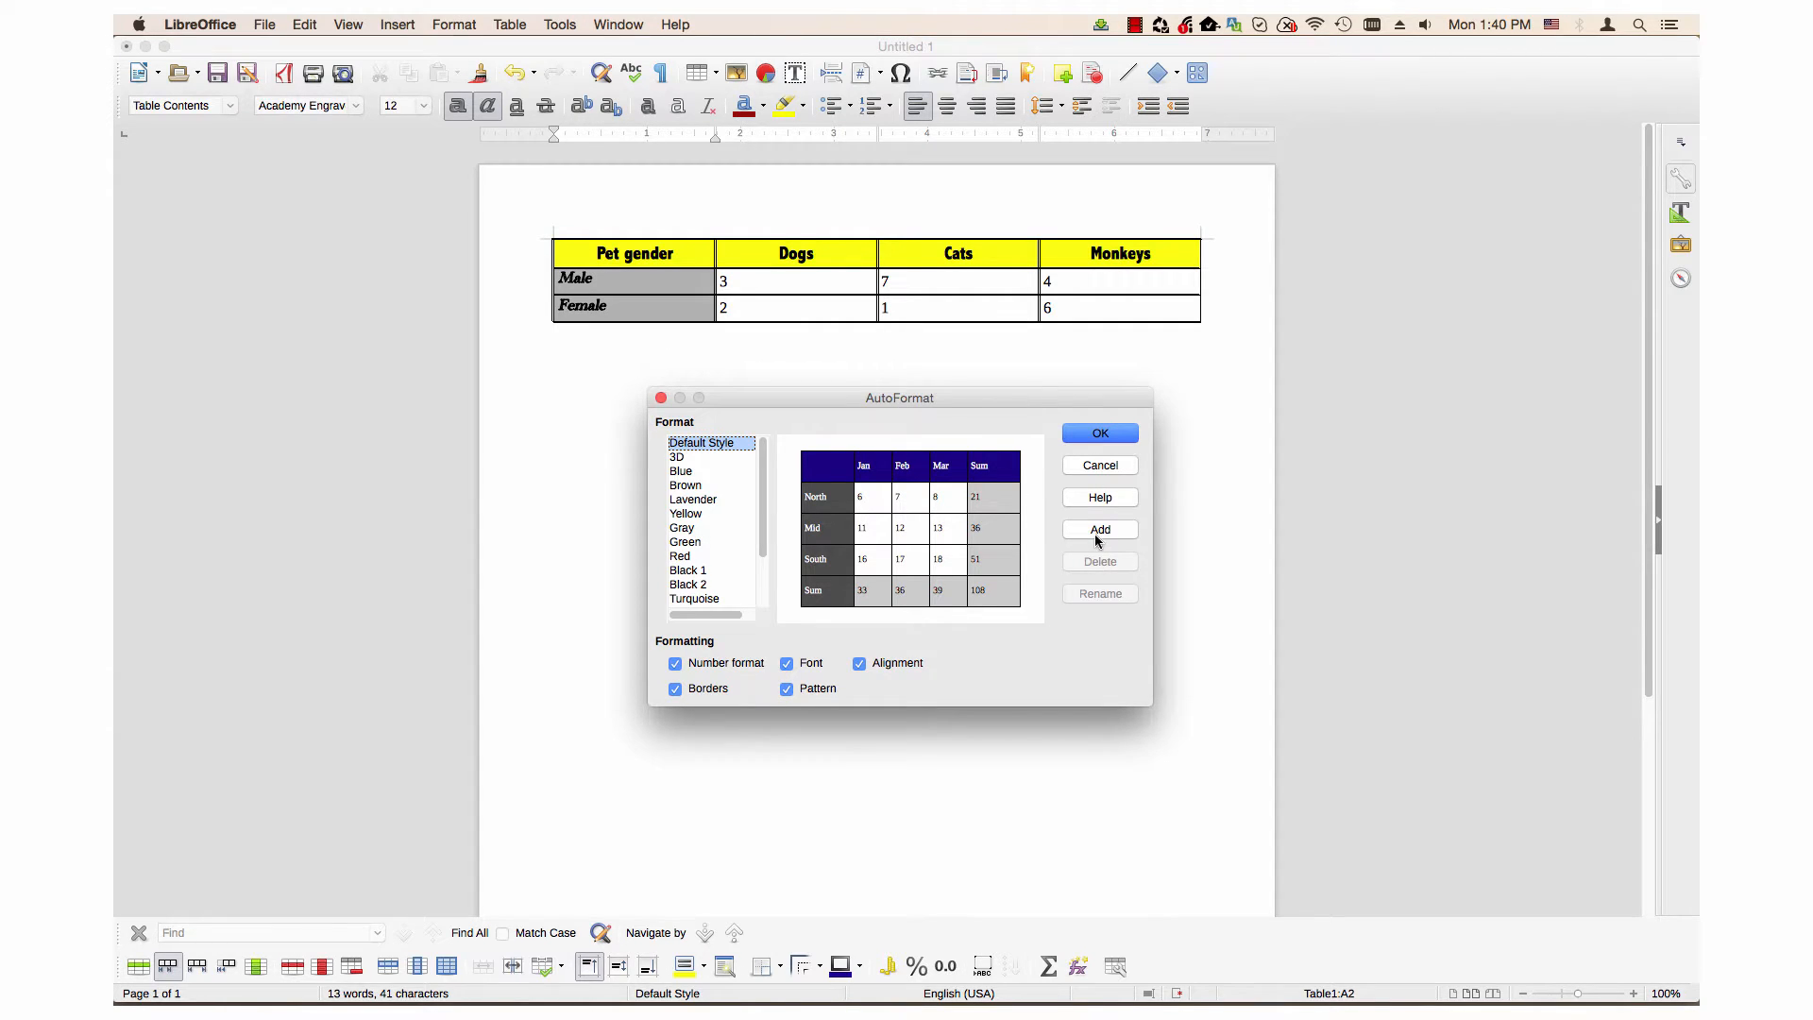
Add the table's current formatting as a new AutoFormat entry named YellowHeading.
left_click(1099, 529)
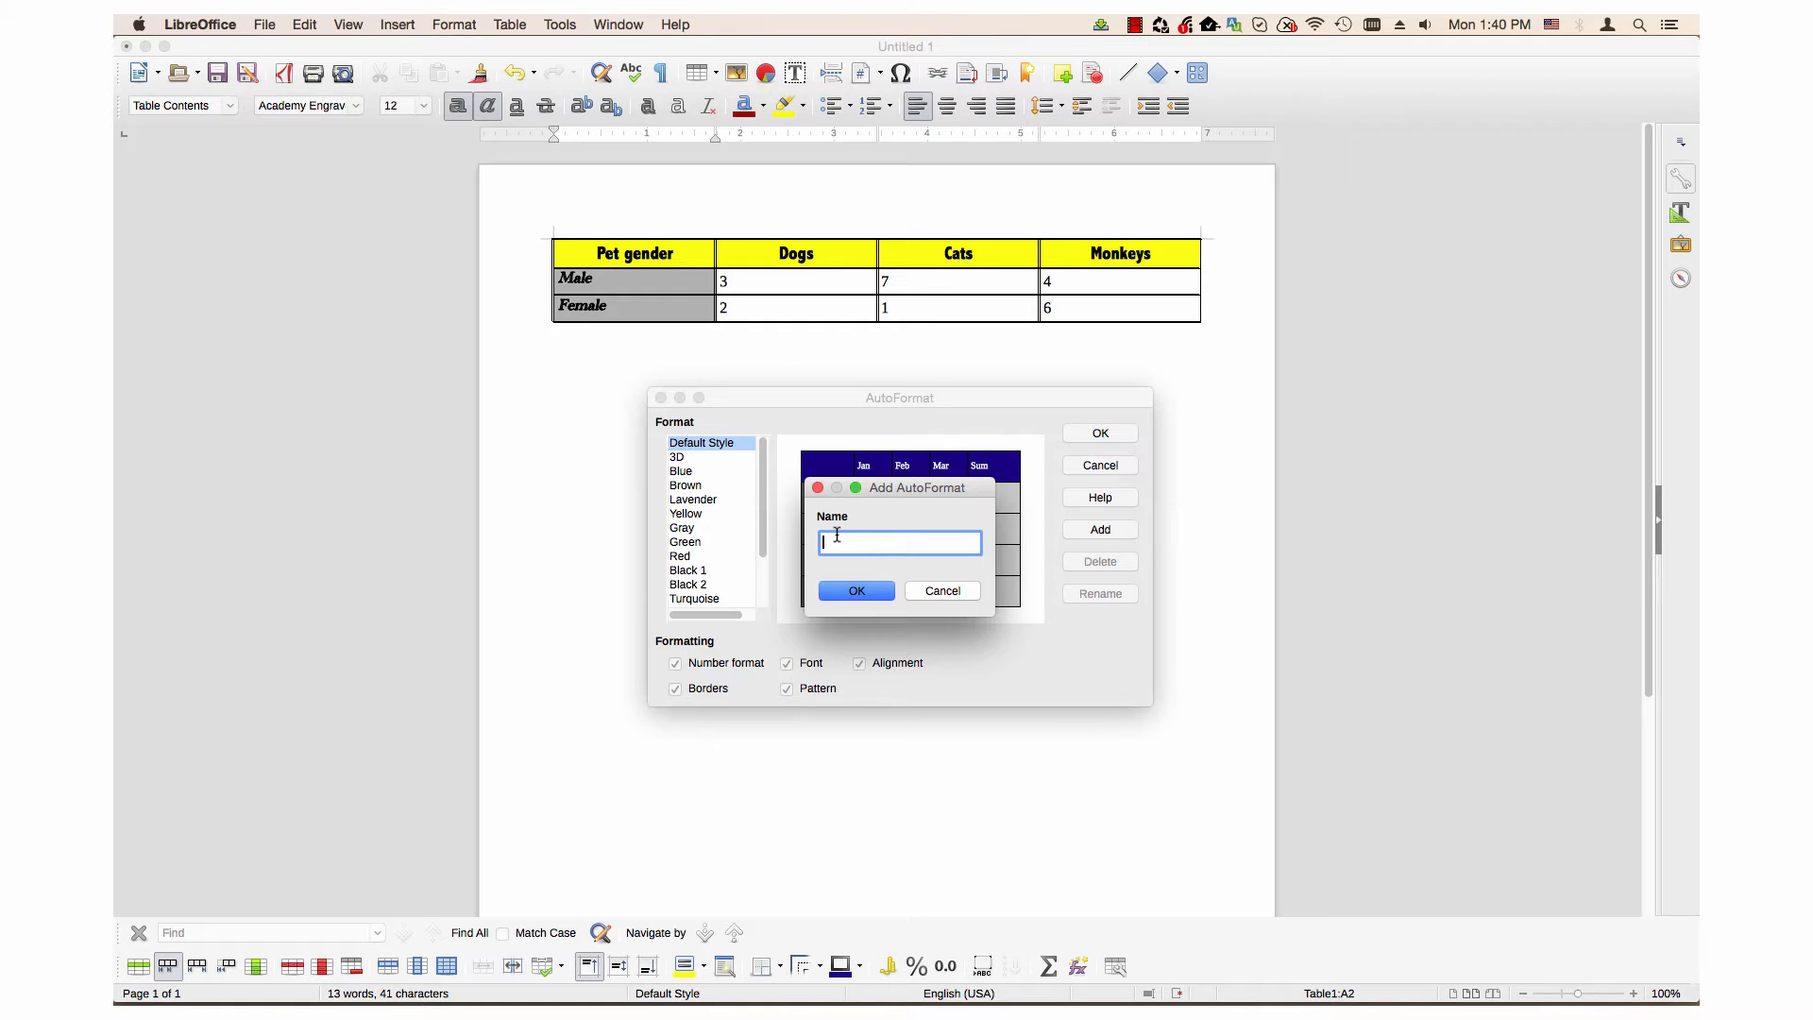
type("YellowHe")
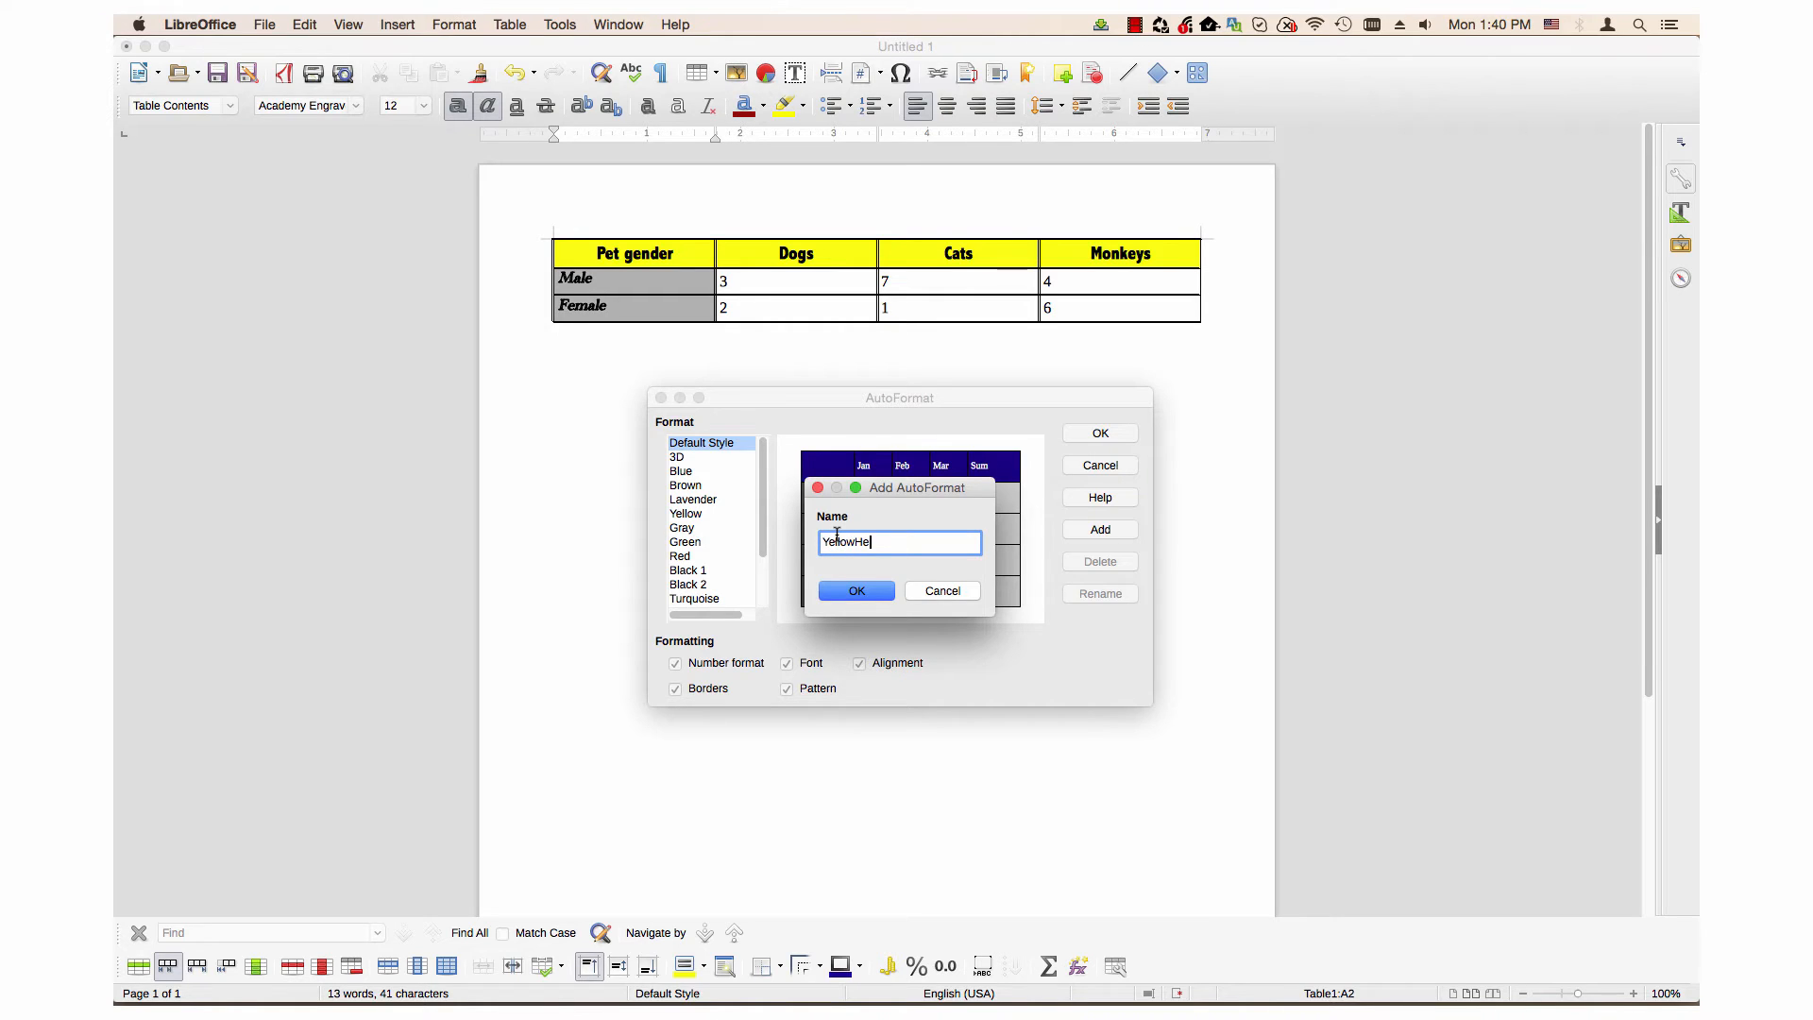
type("ading")
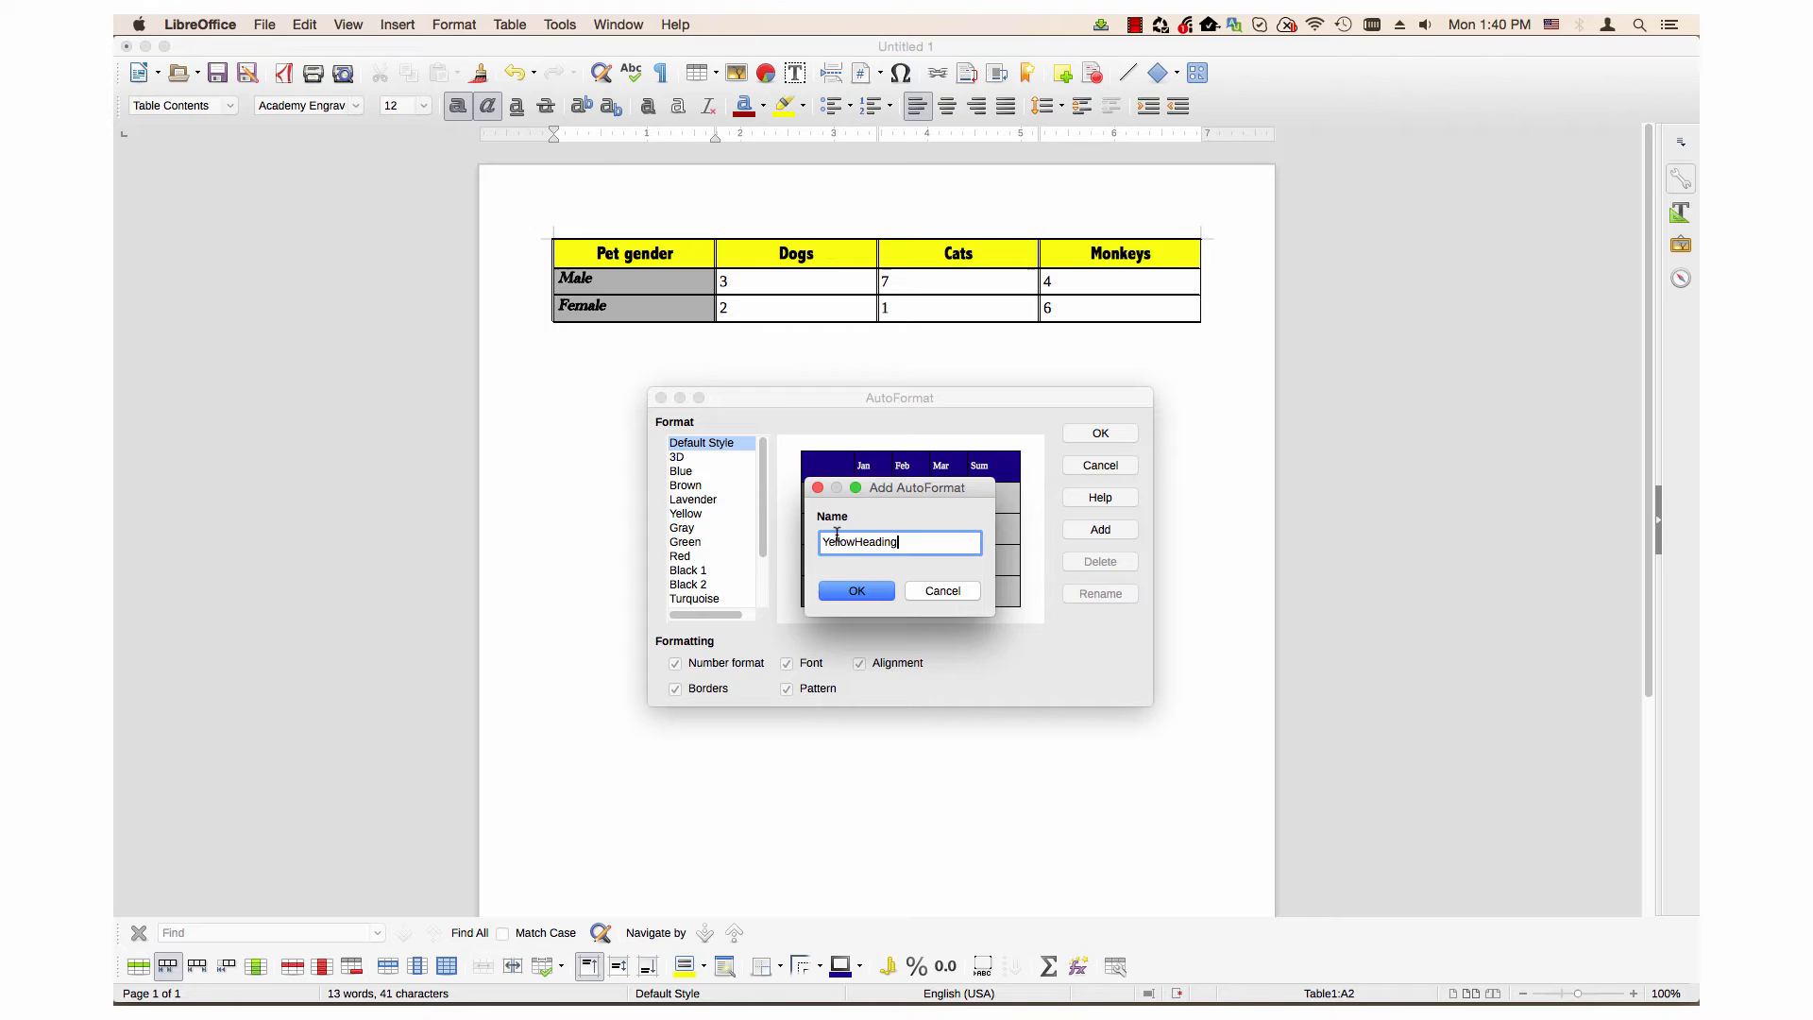
left_click(856, 589)
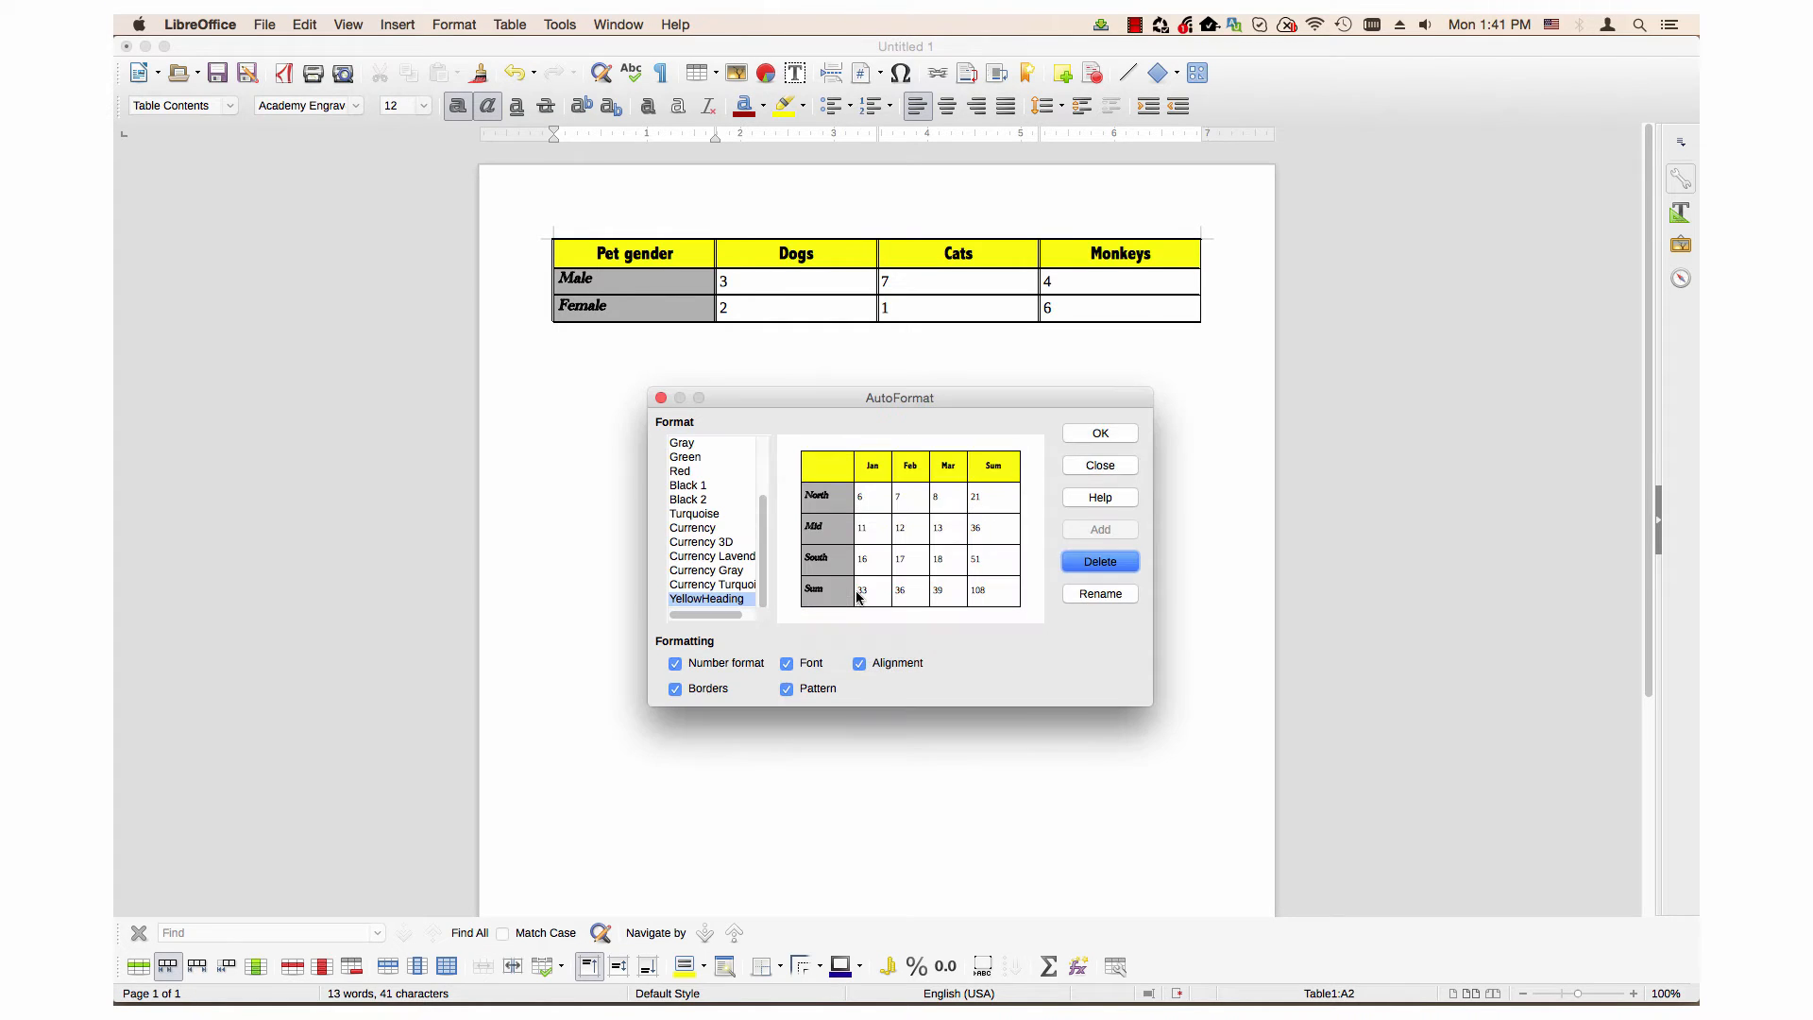
mouse_move(855, 506)
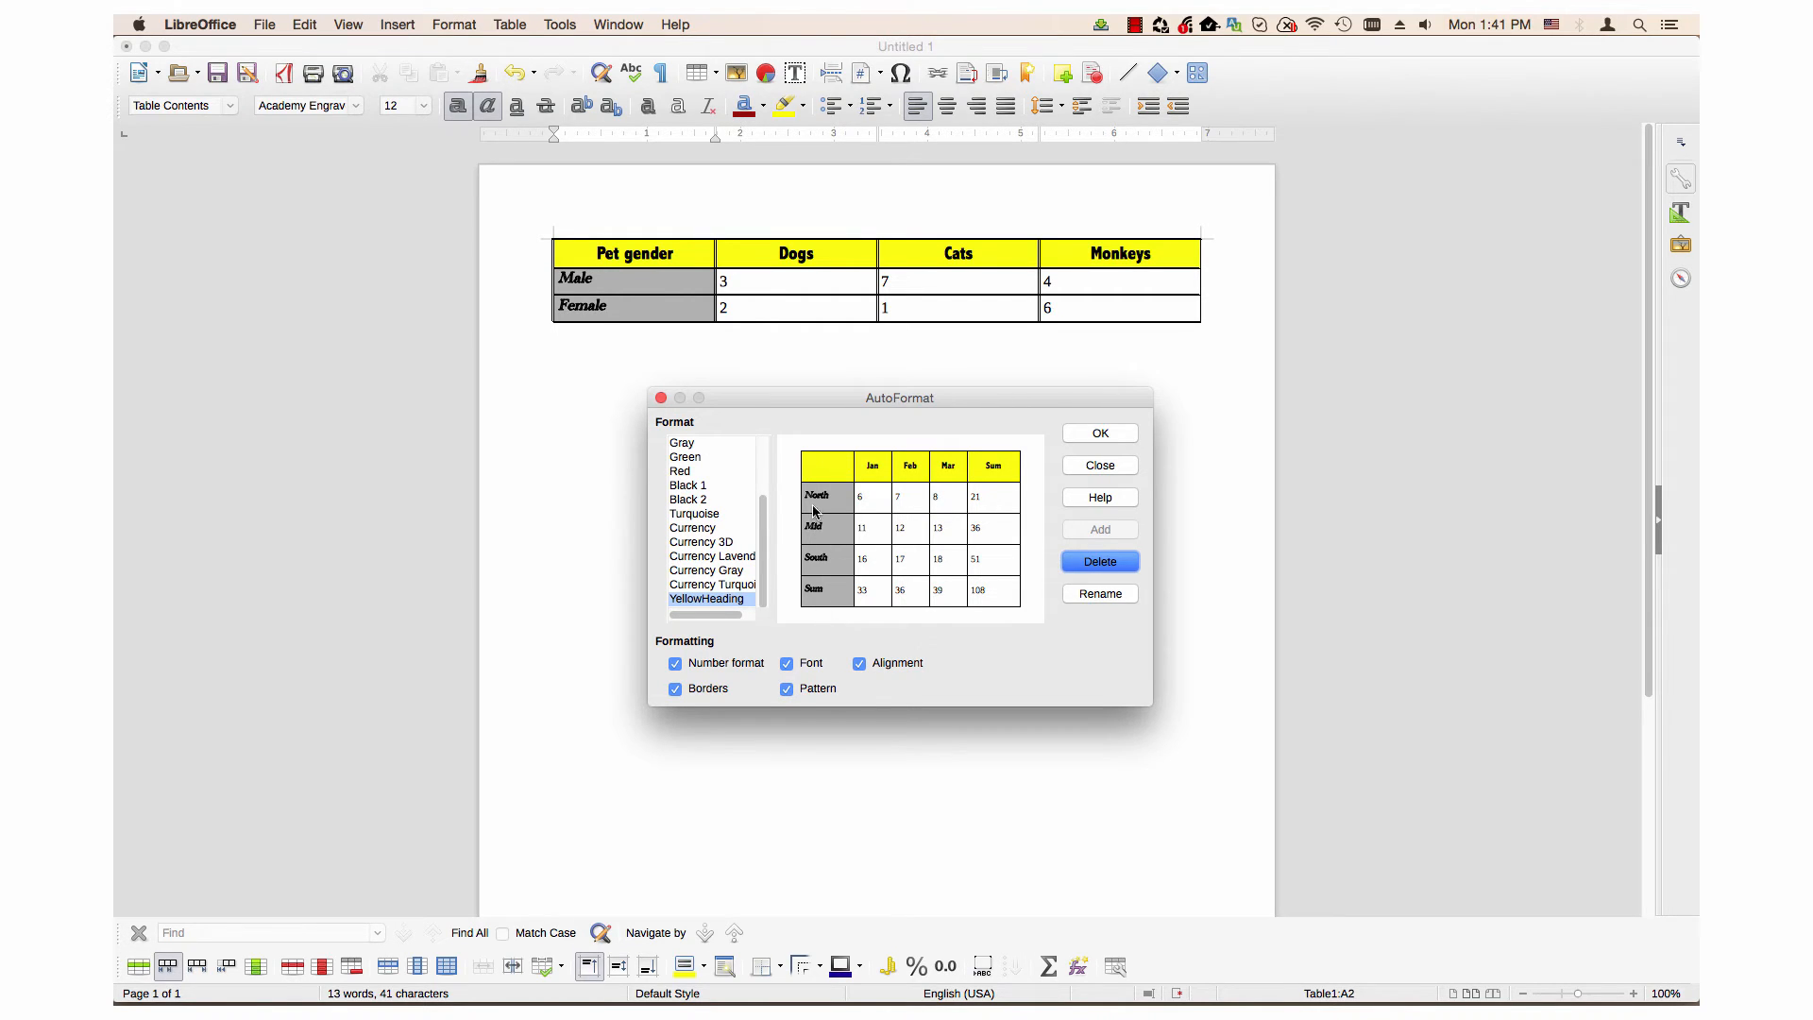
mouse_move(938, 550)
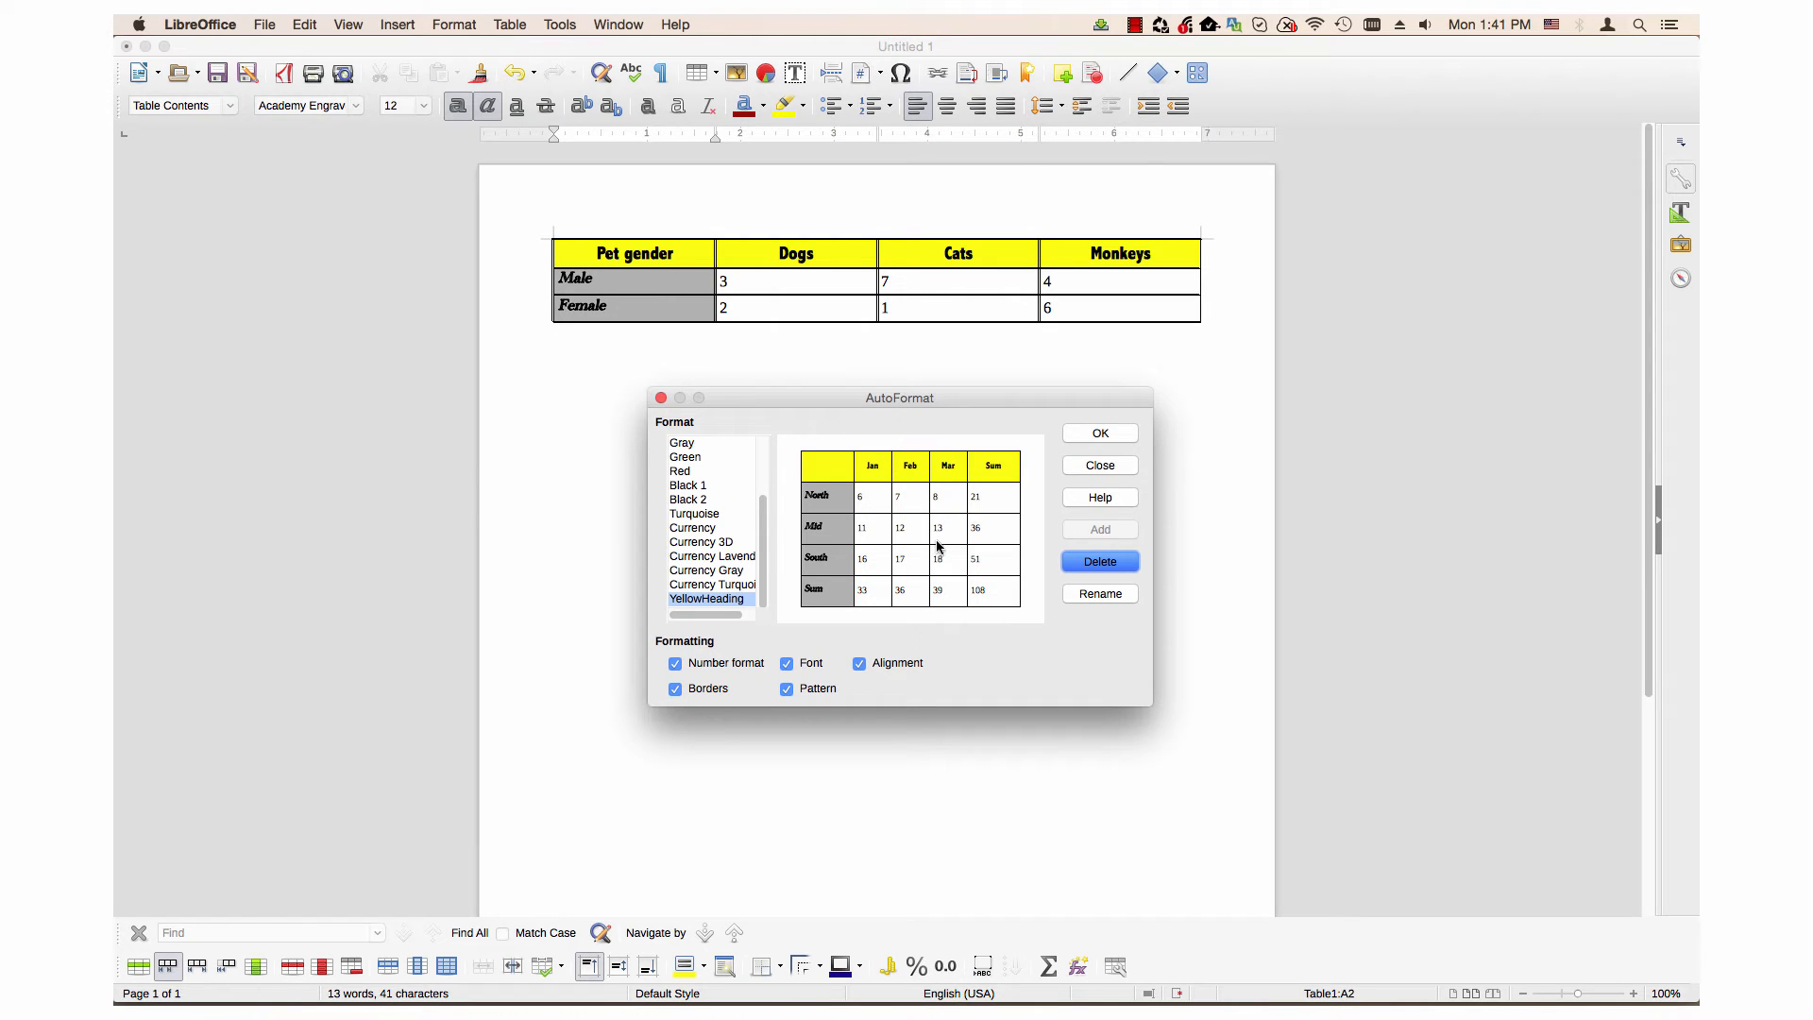
mouse_move(938, 544)
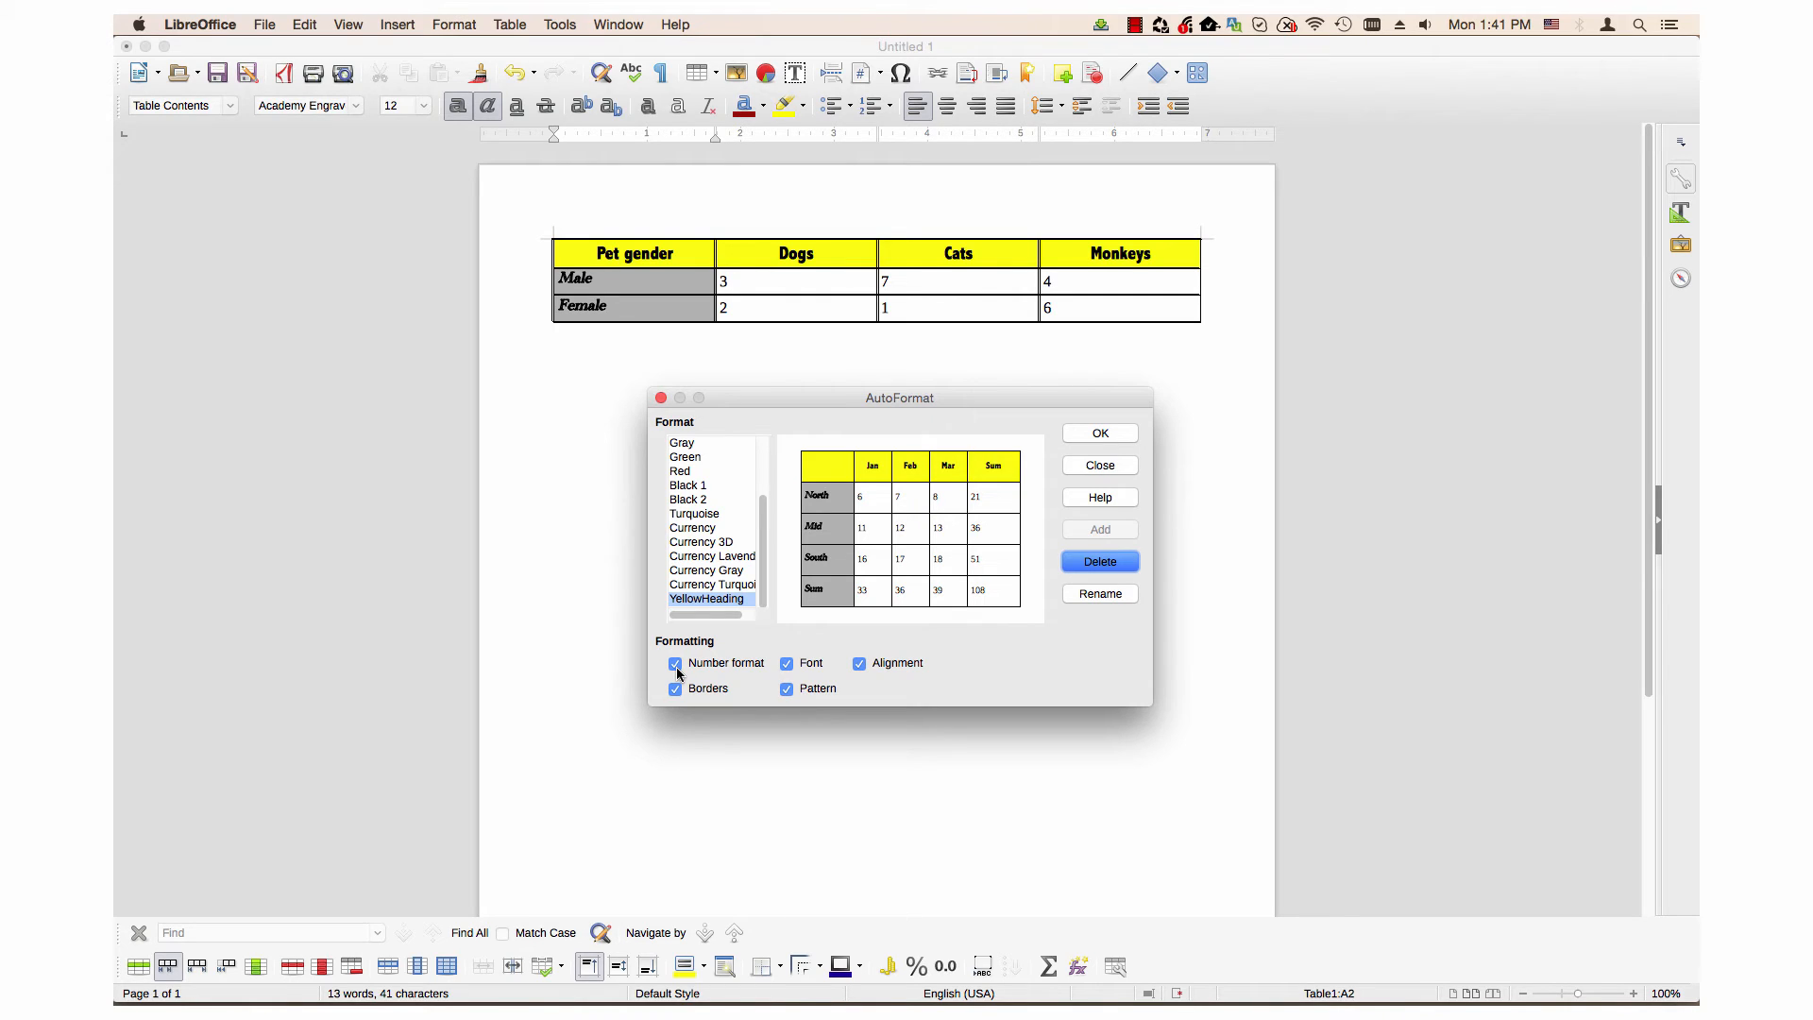
mouse_move(729, 676)
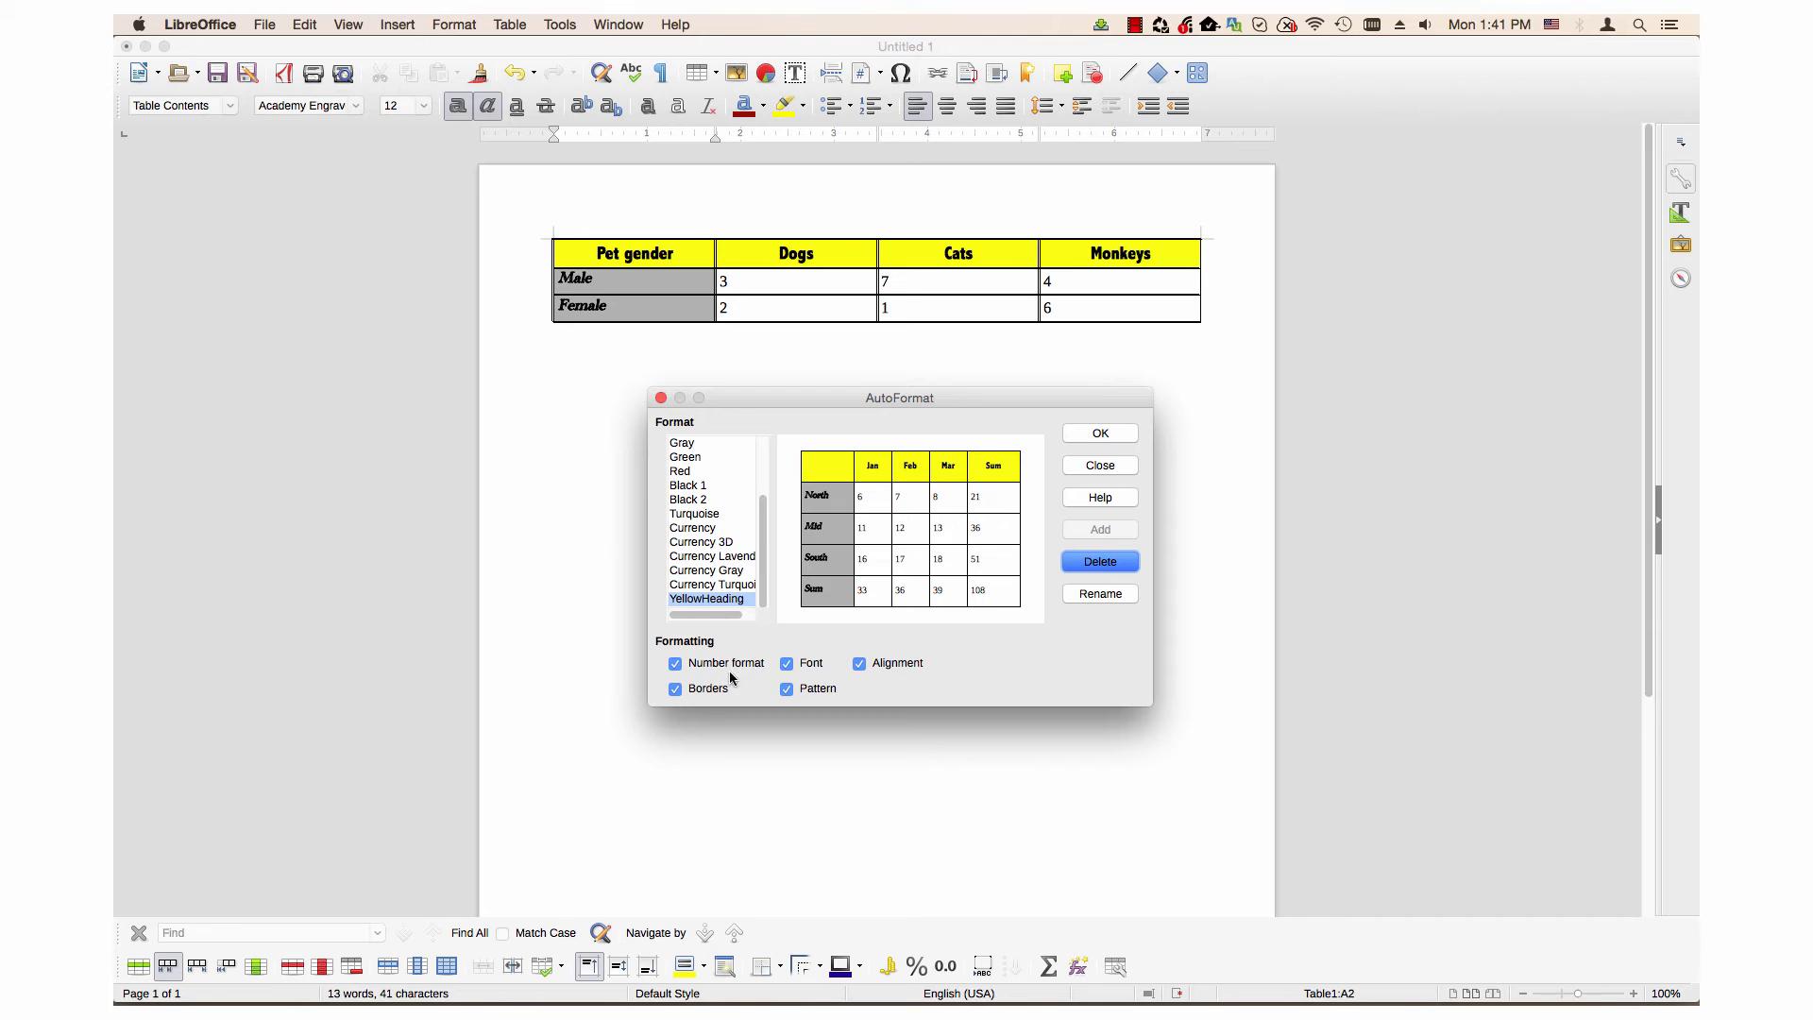
mouse_move(831, 655)
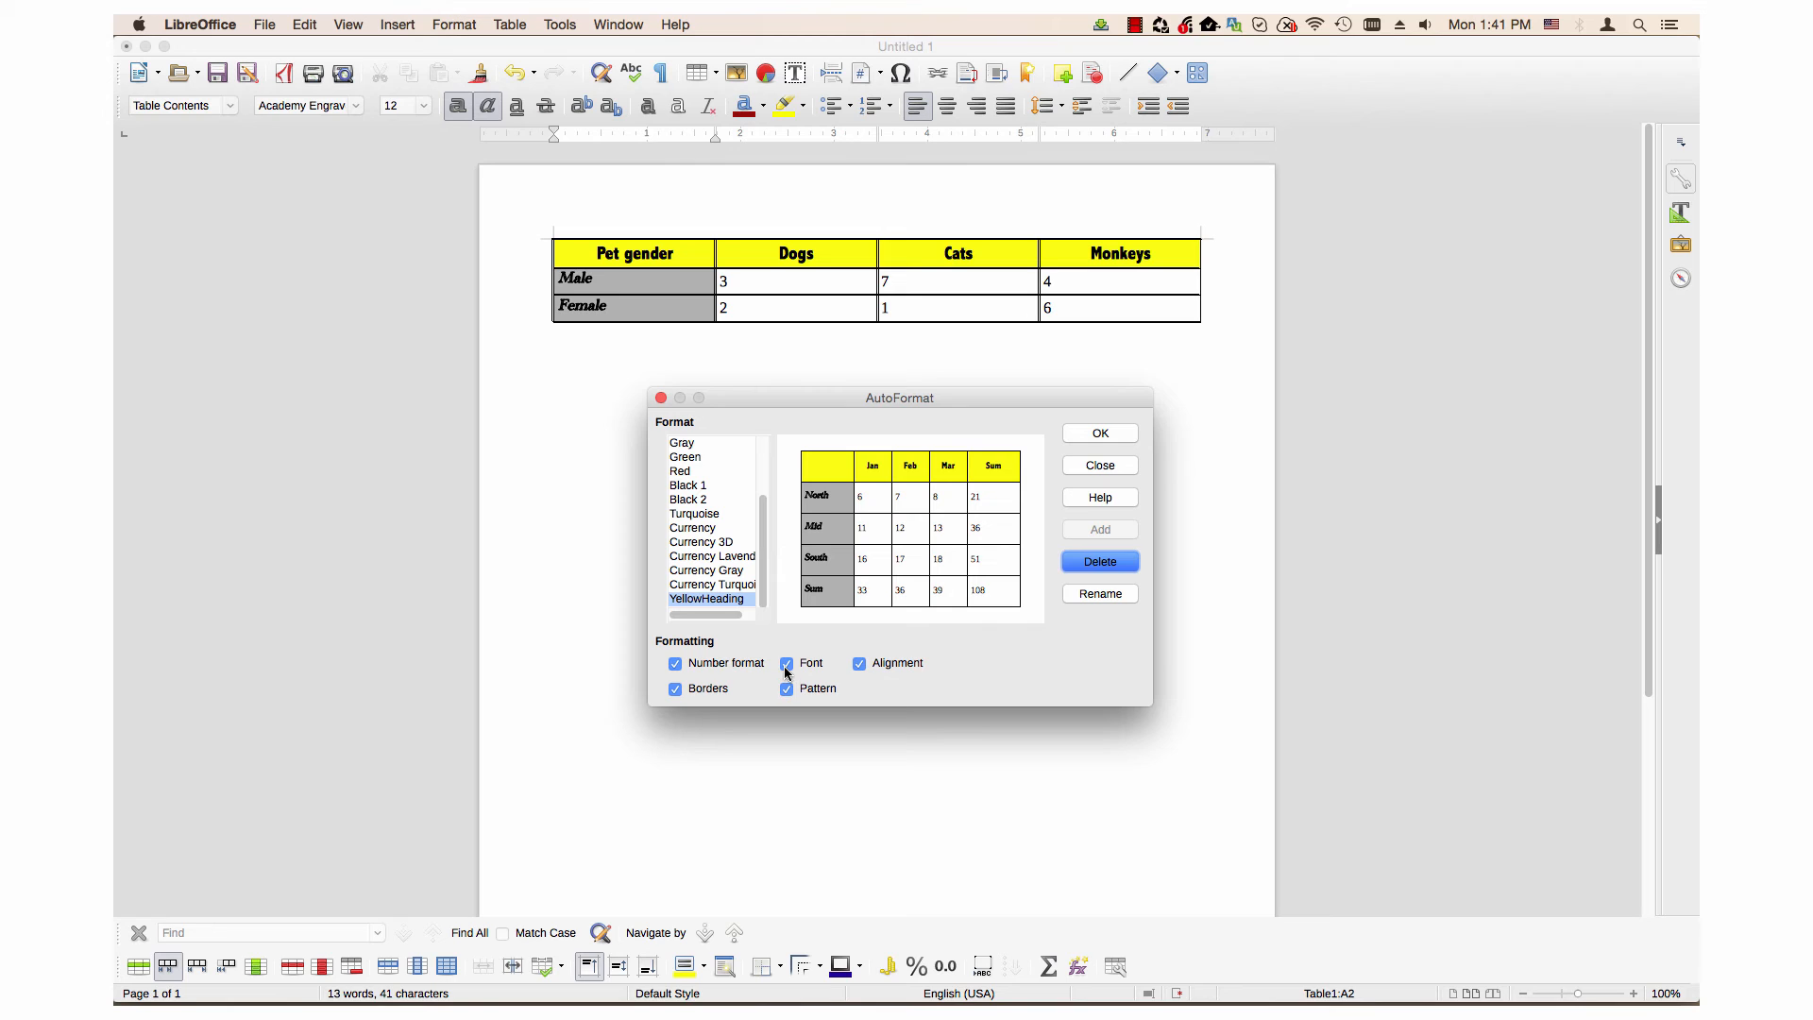
left_click(785, 663)
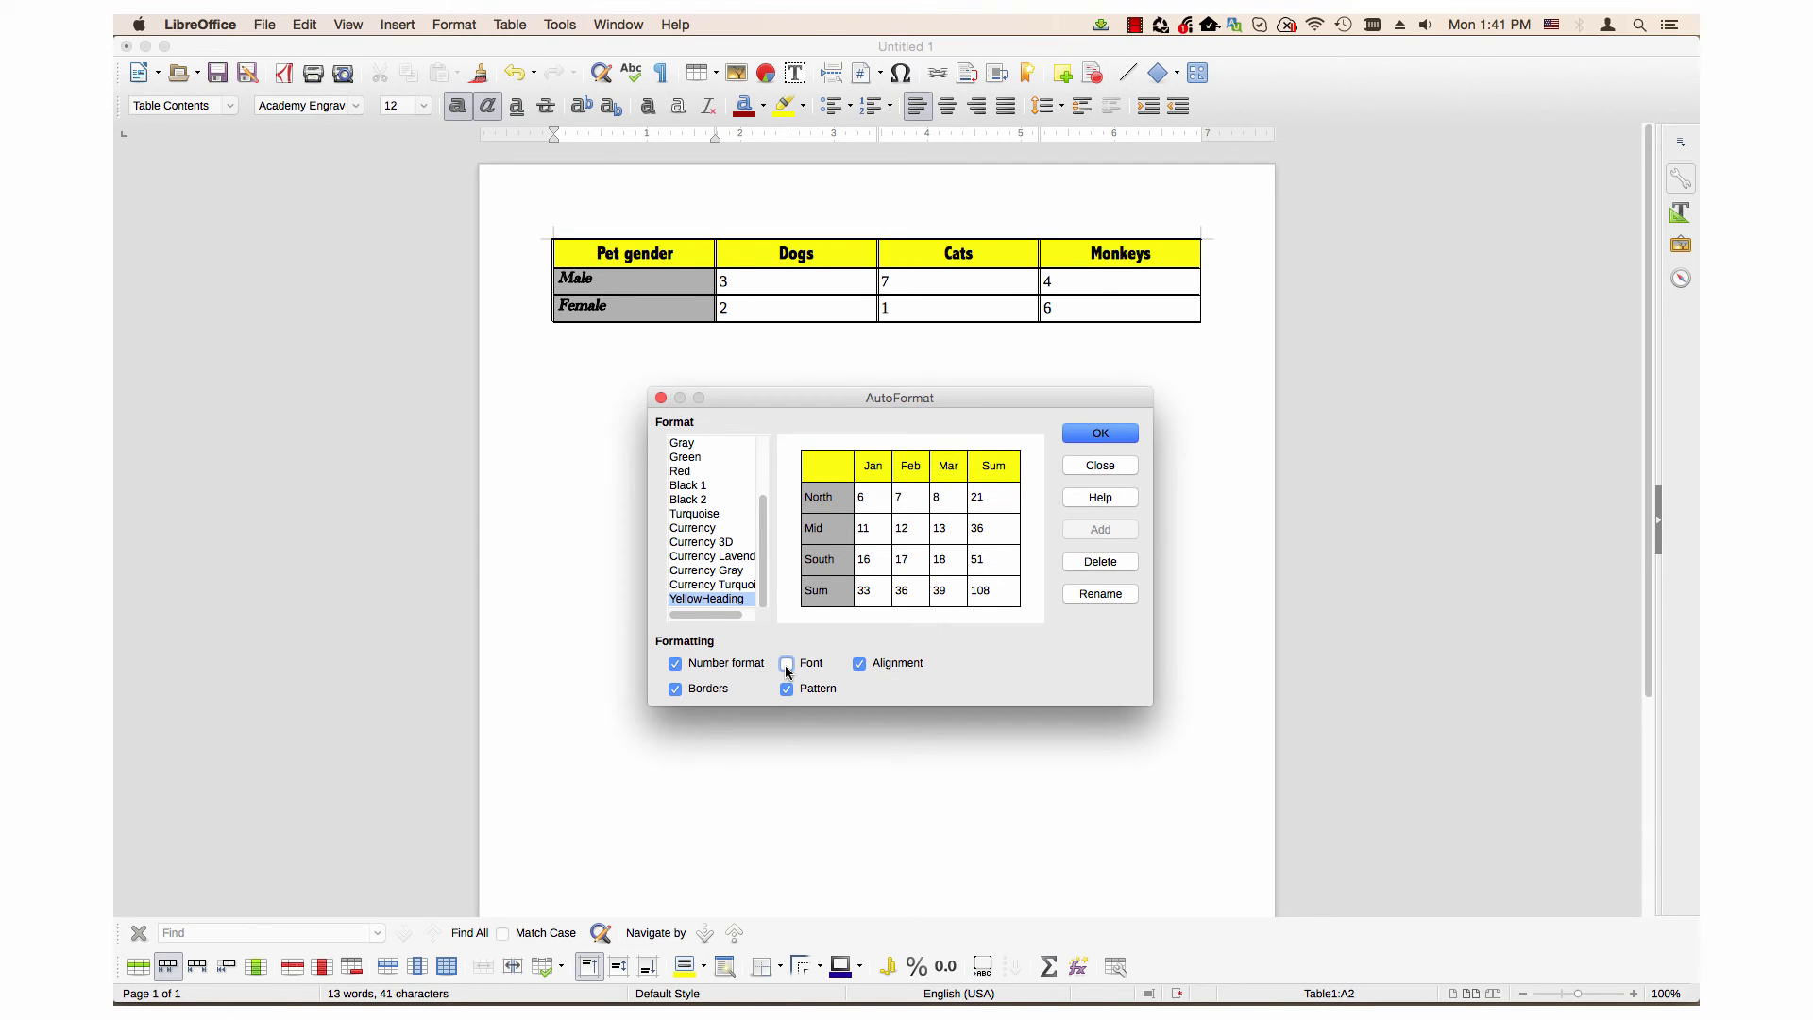
left_click(785, 663)
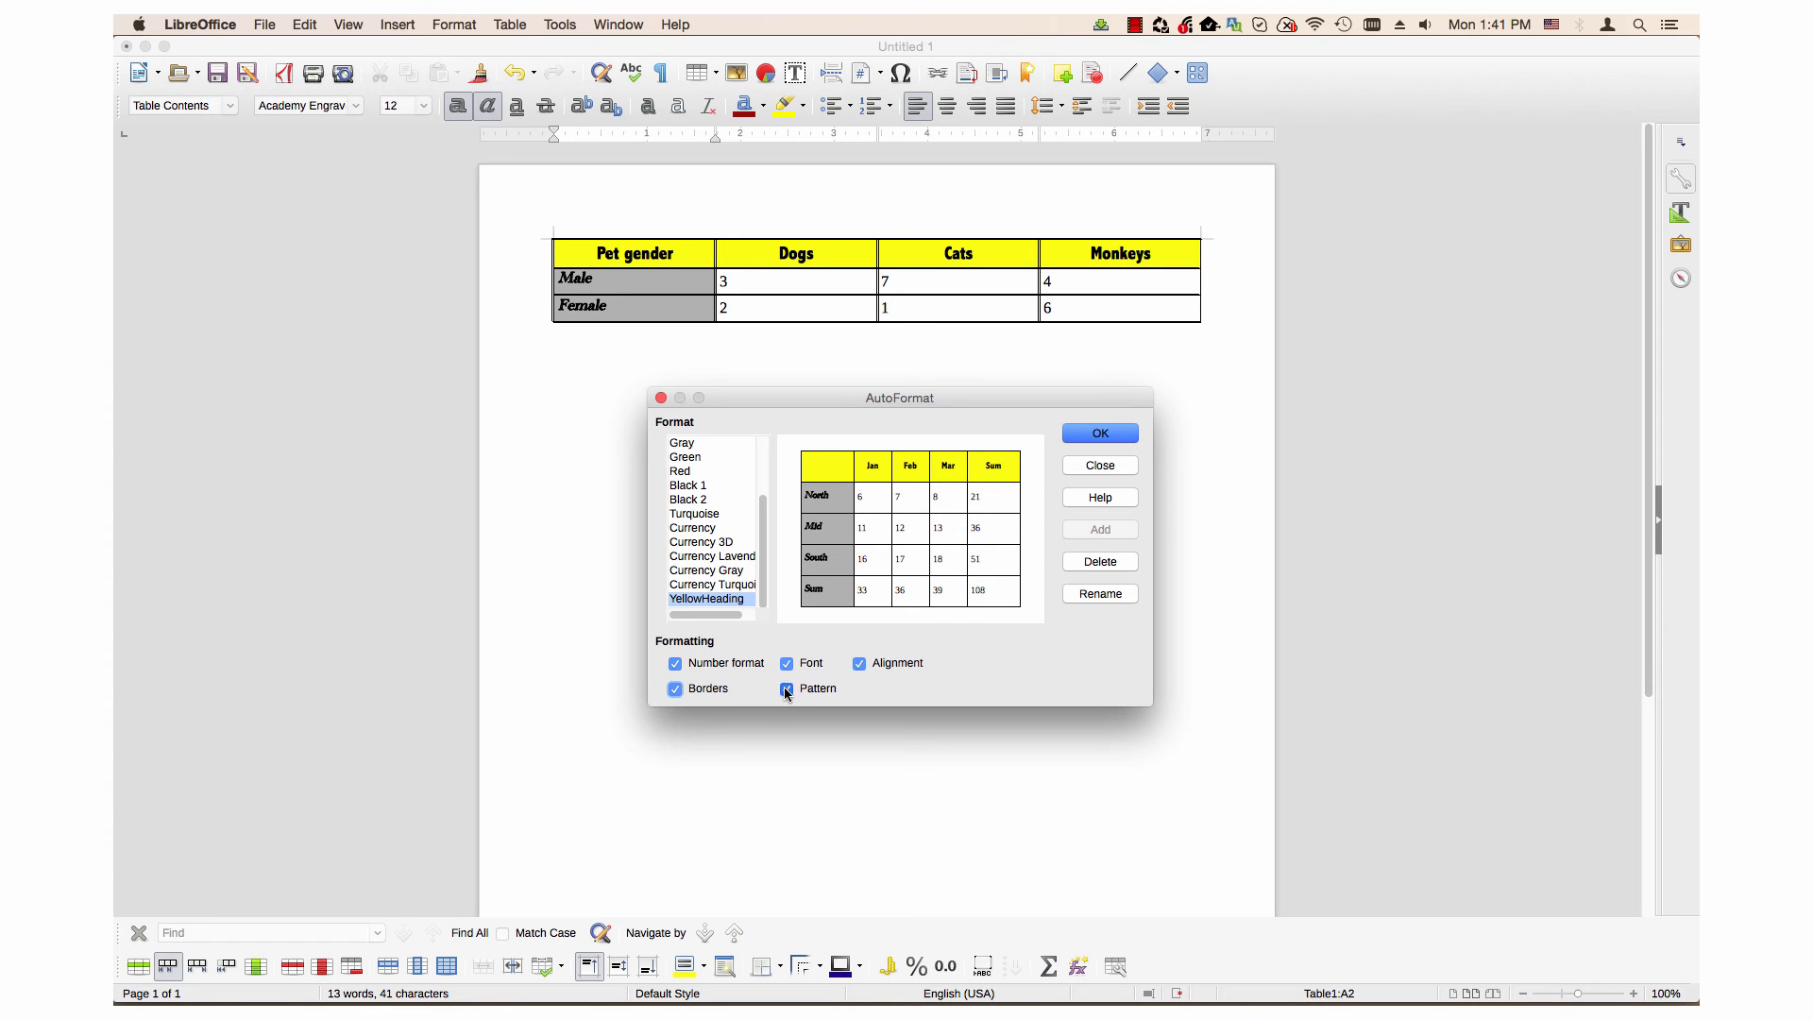
left_click(785, 689)
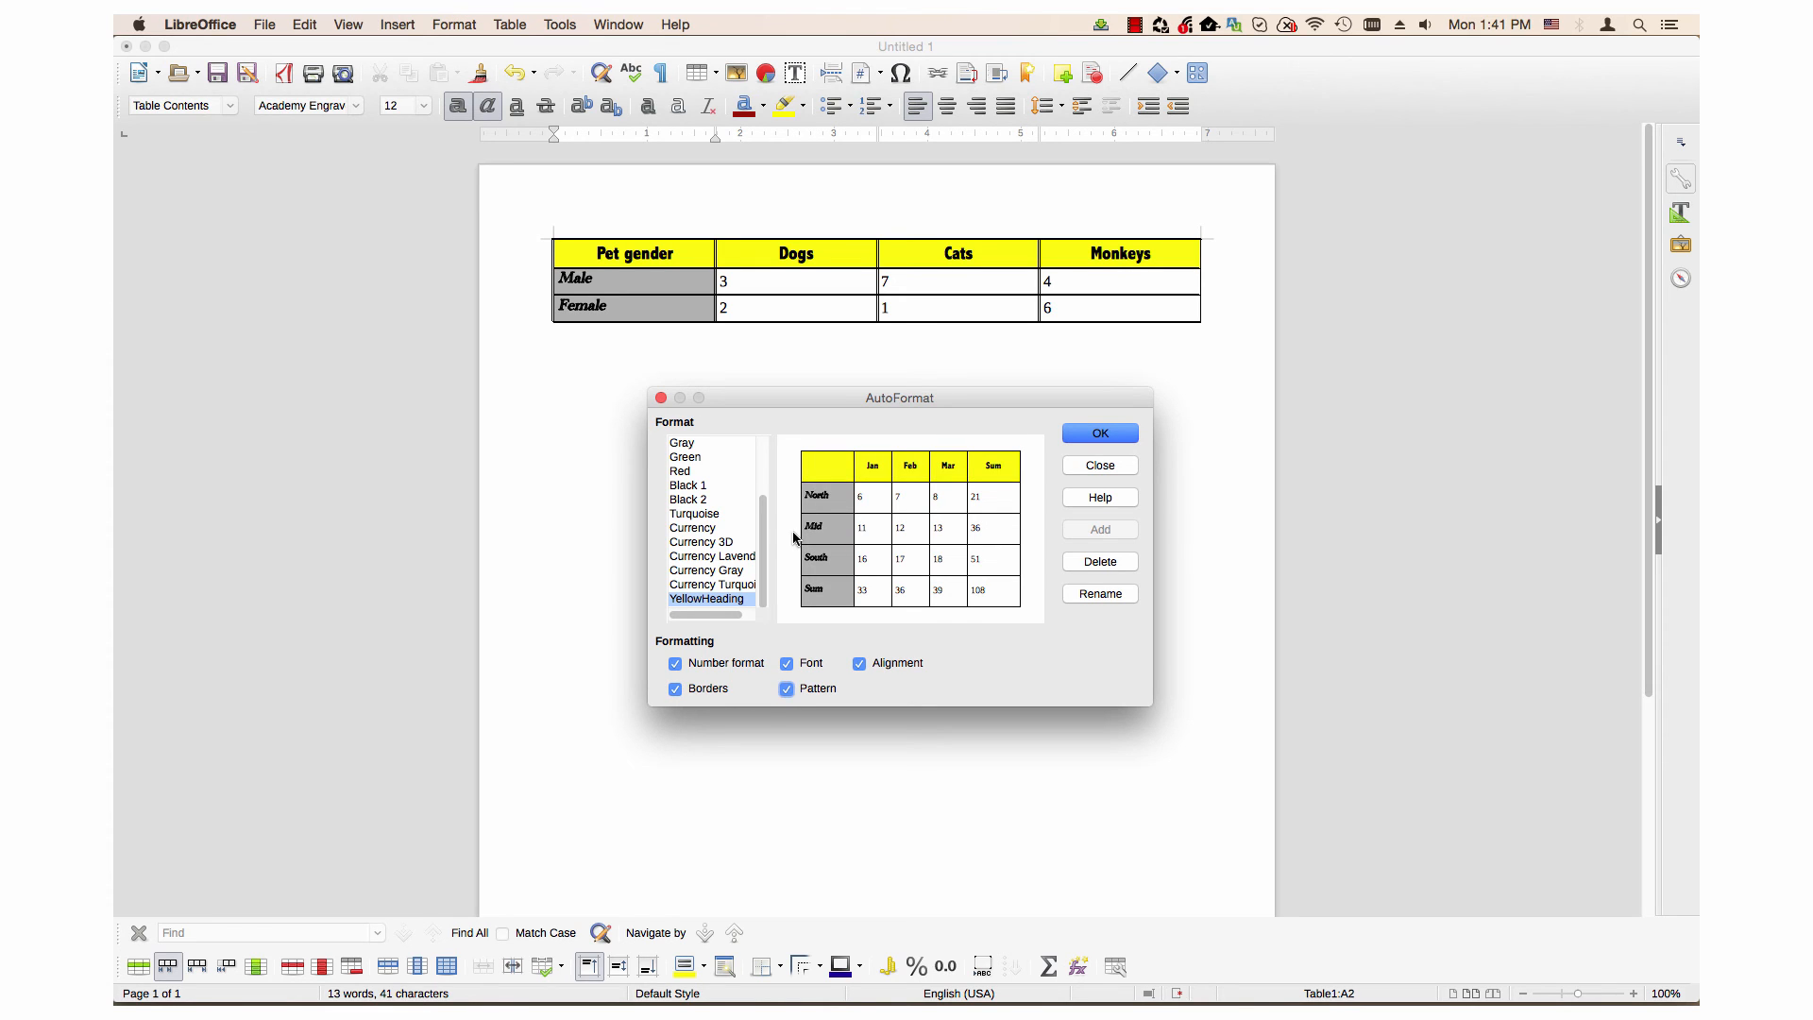
mouse_move(810, 642)
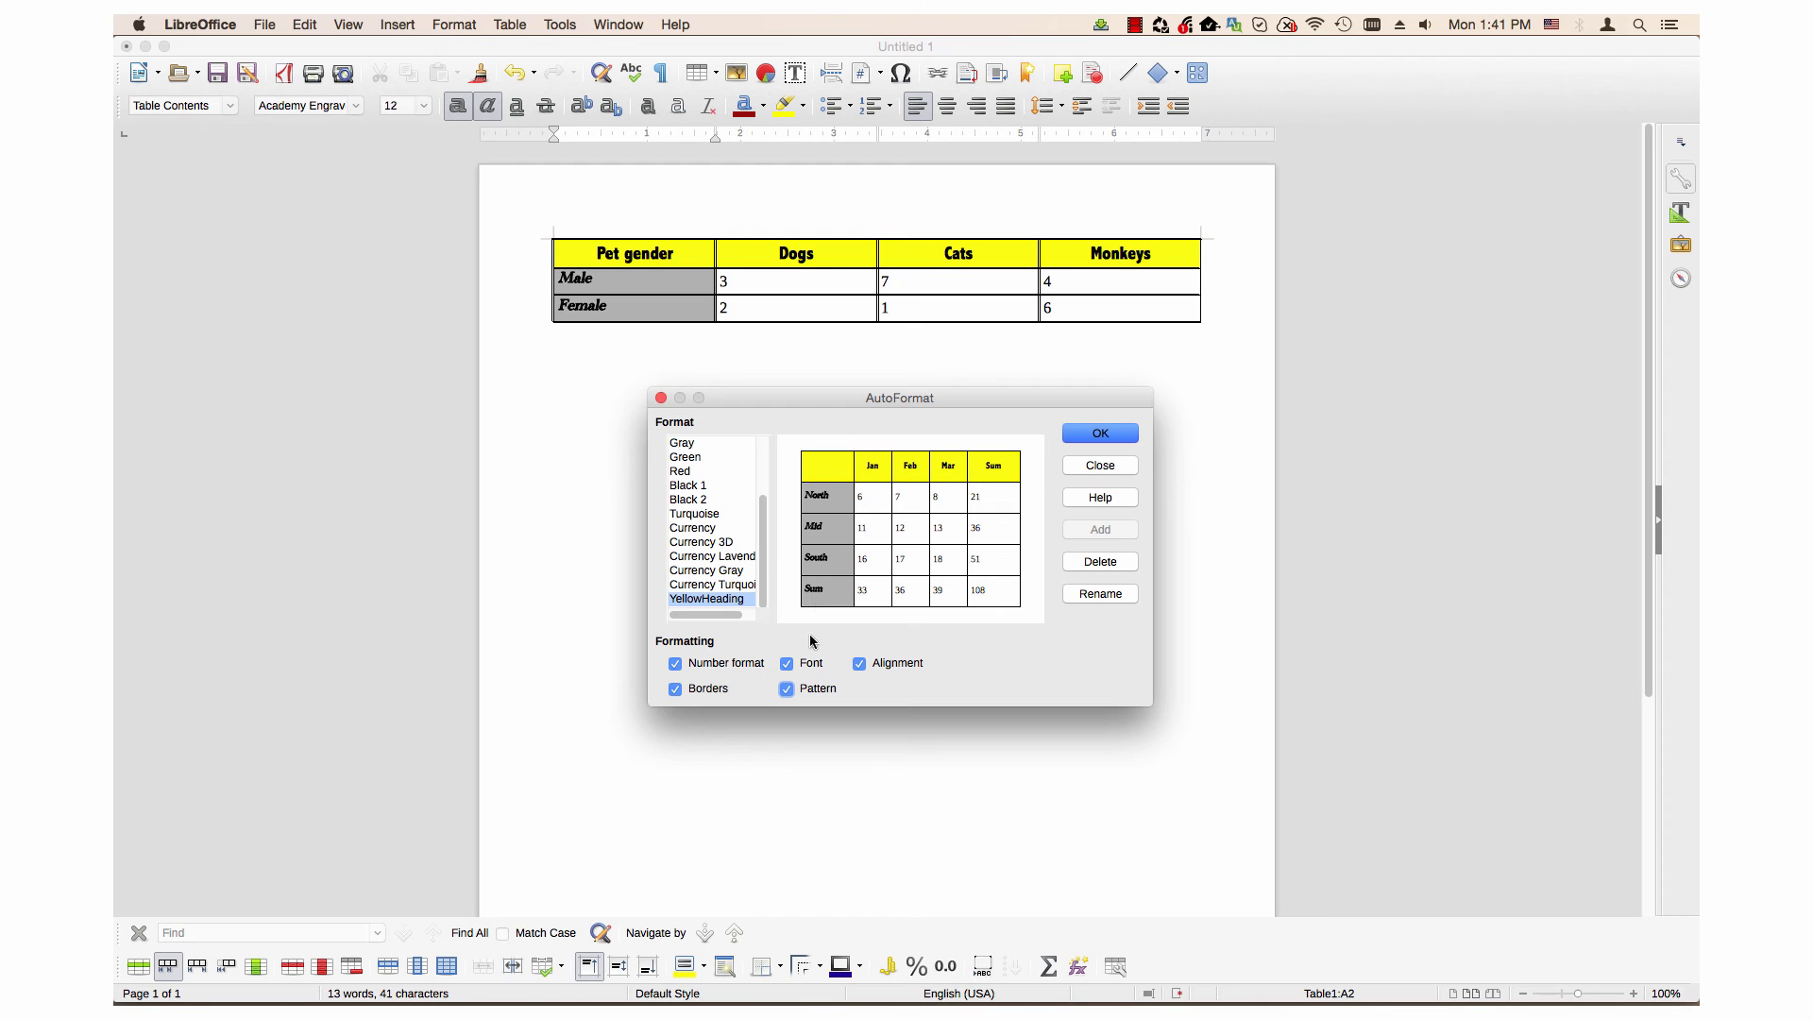
mouse_move(940, 586)
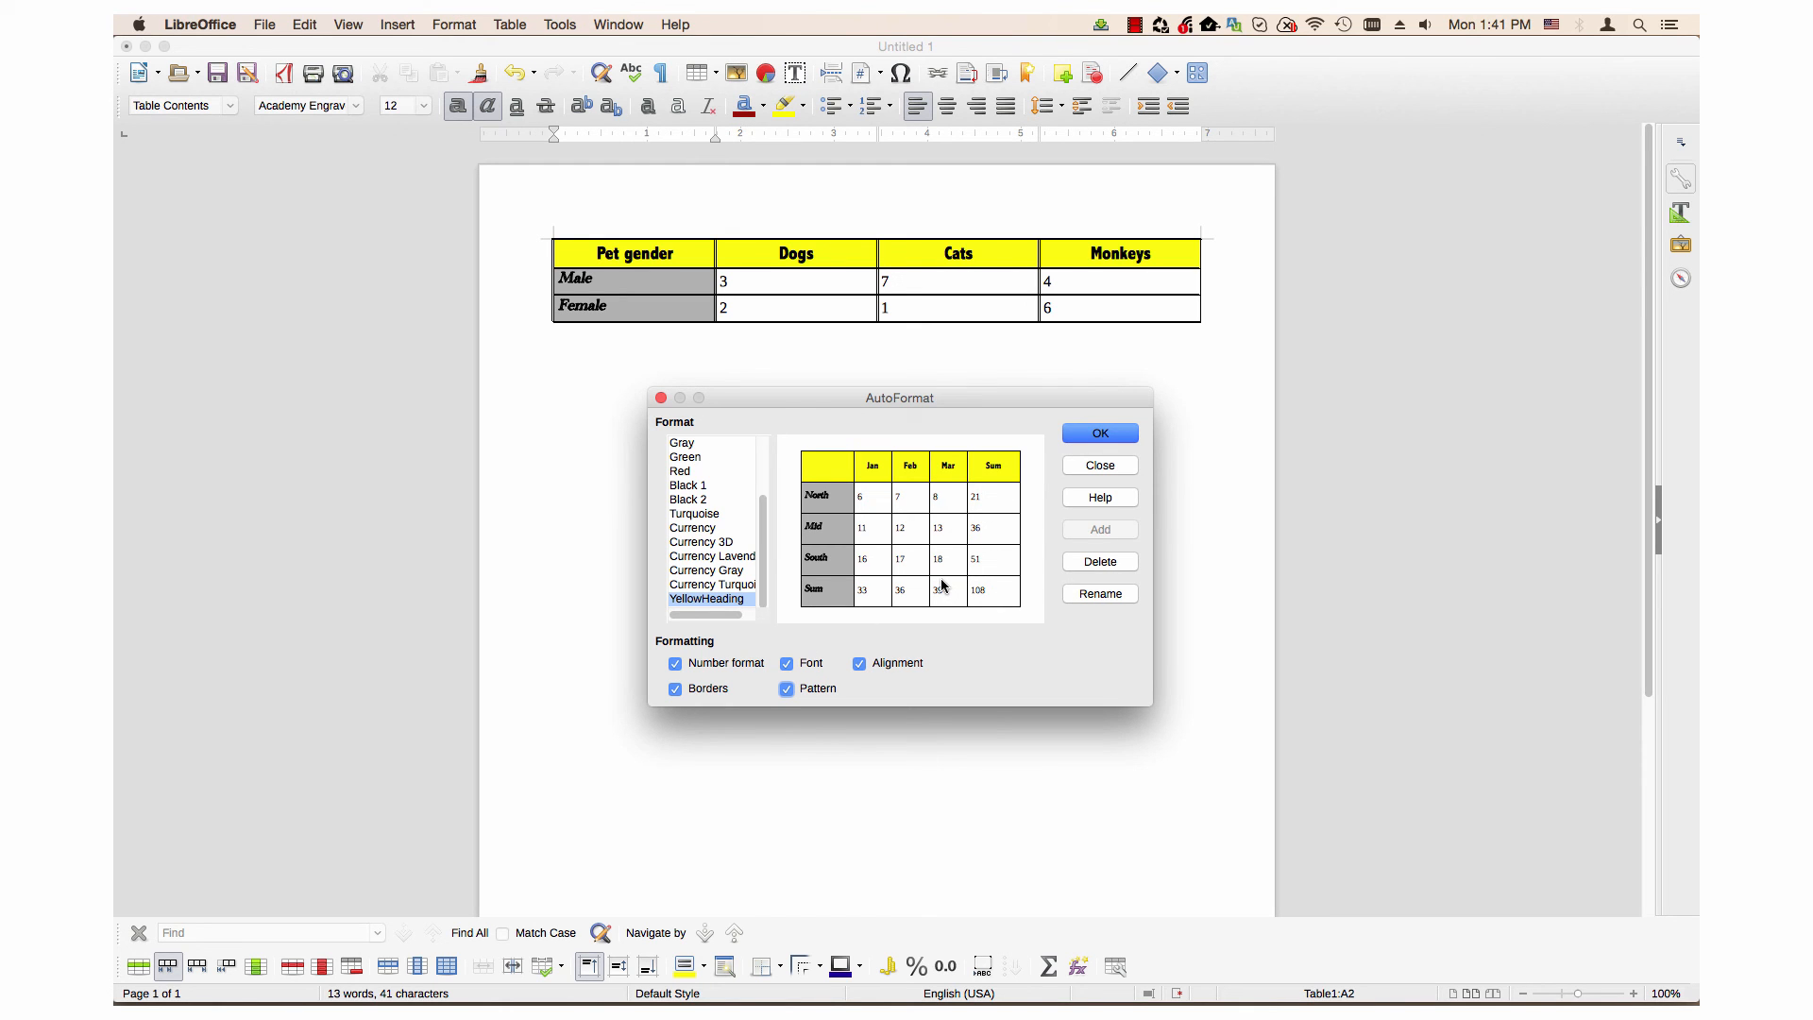